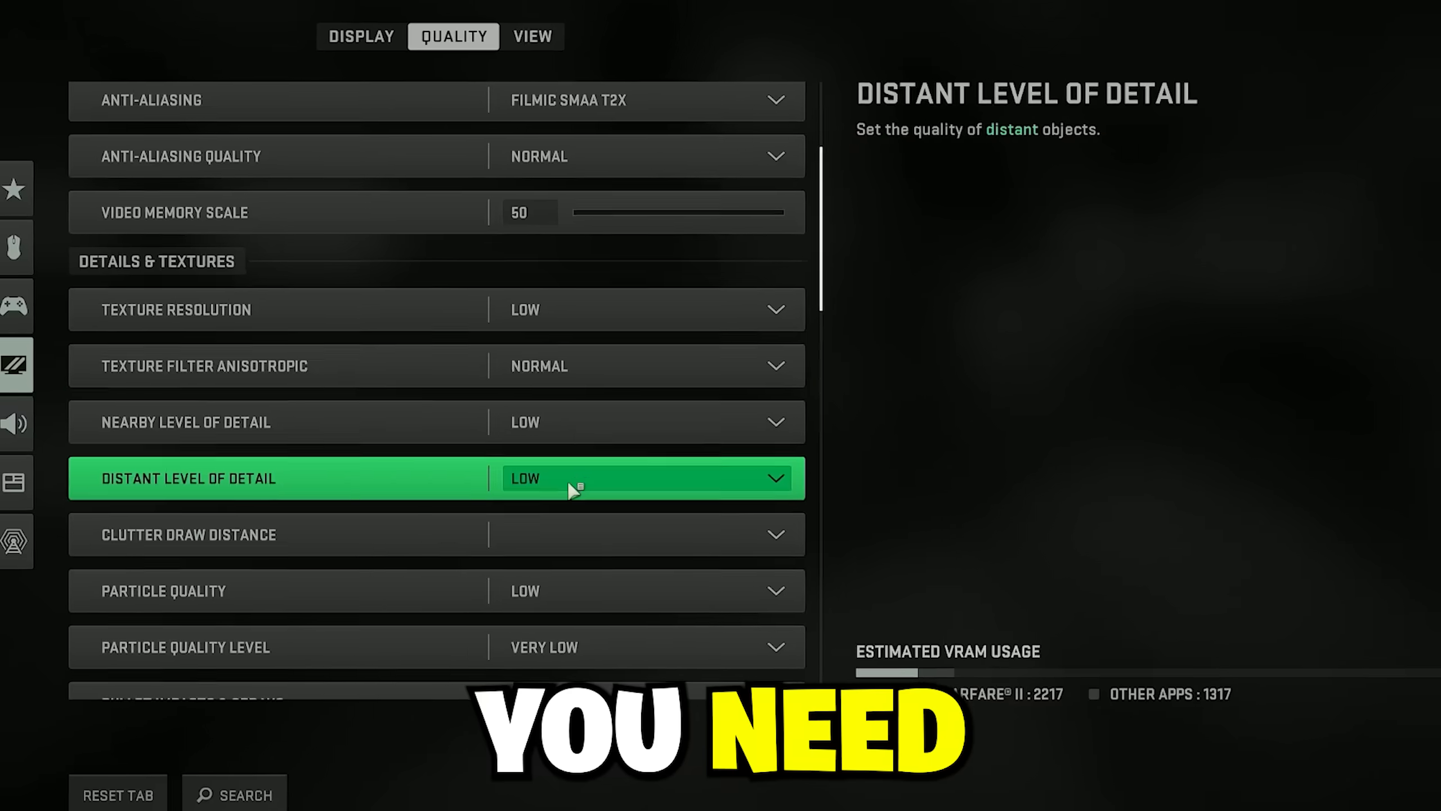
# - Set Fullscreen Exclusive display, Wide 16:9 aspect ratio, and turn off gameplay and menu V-Sync
pyautogui.click(361, 36)
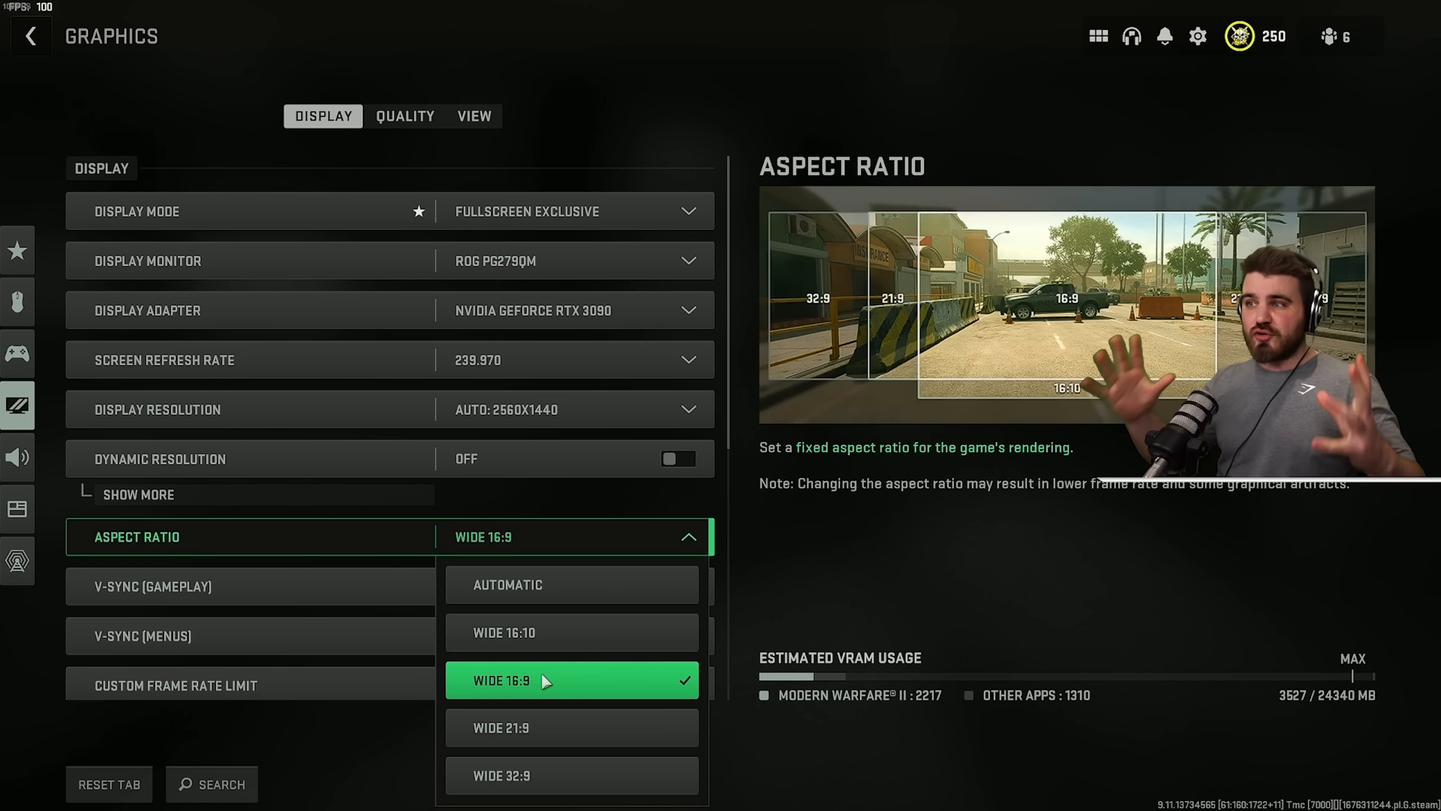
pyautogui.moveTo(570, 774)
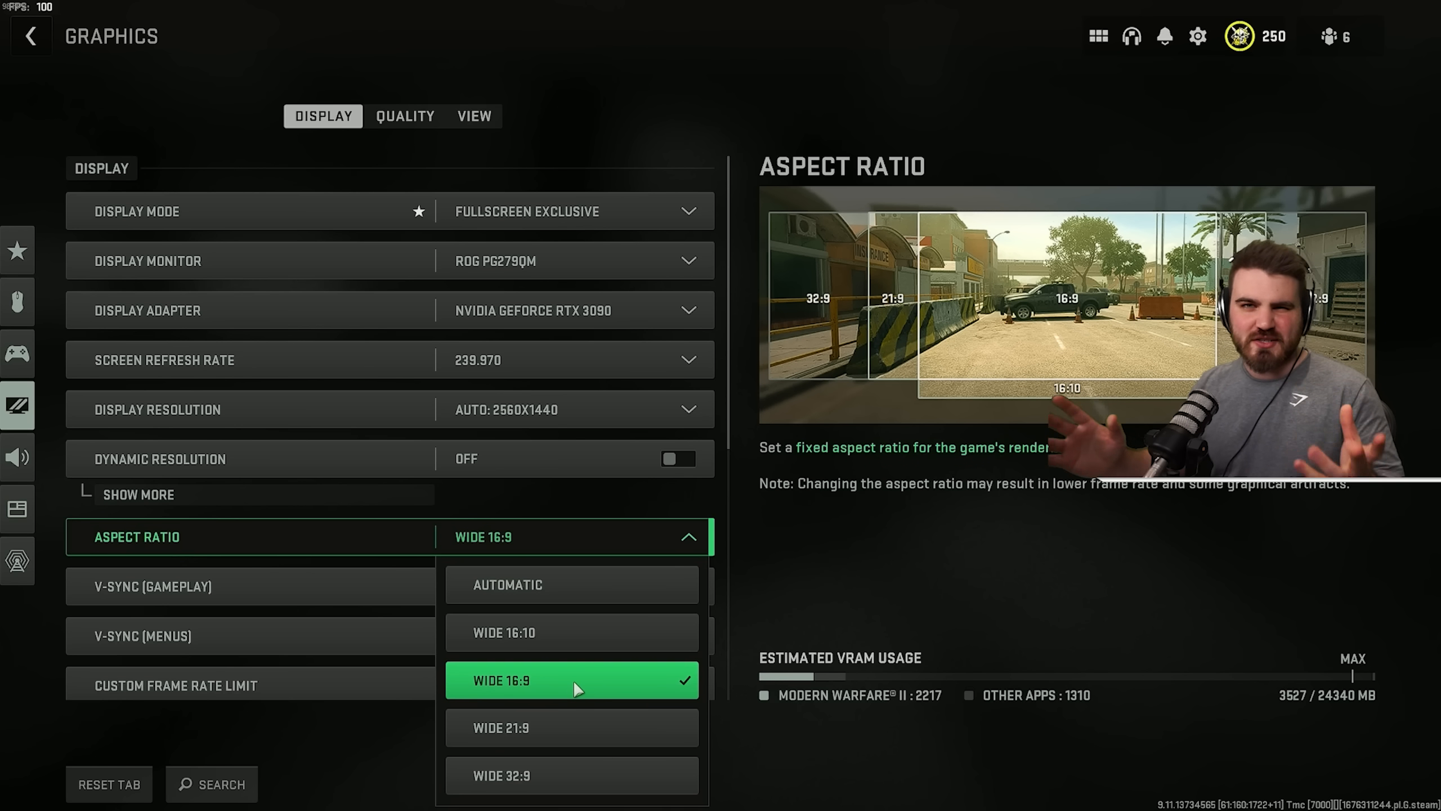
pyautogui.moveTo(542, 680)
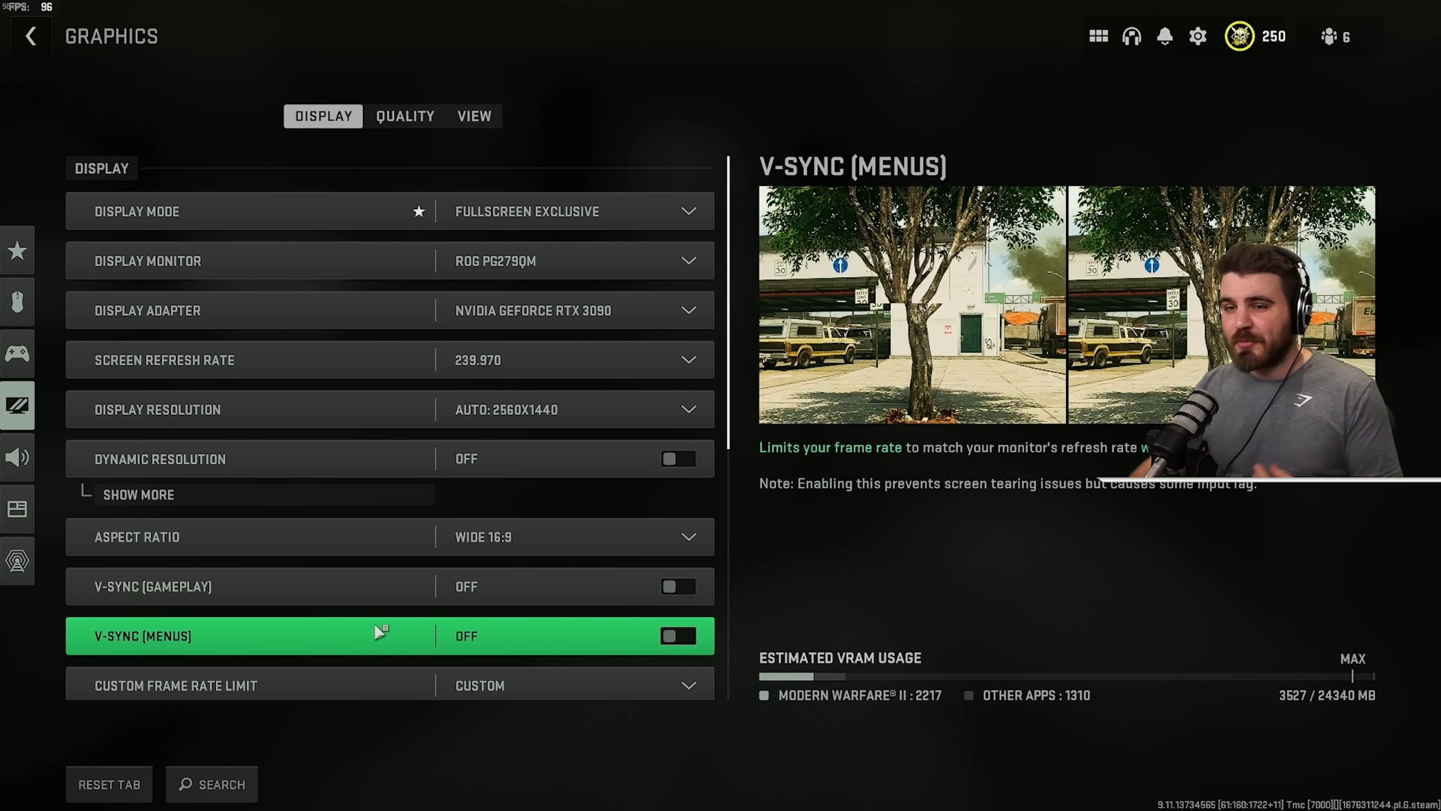
pyautogui.moveTo(376, 632)
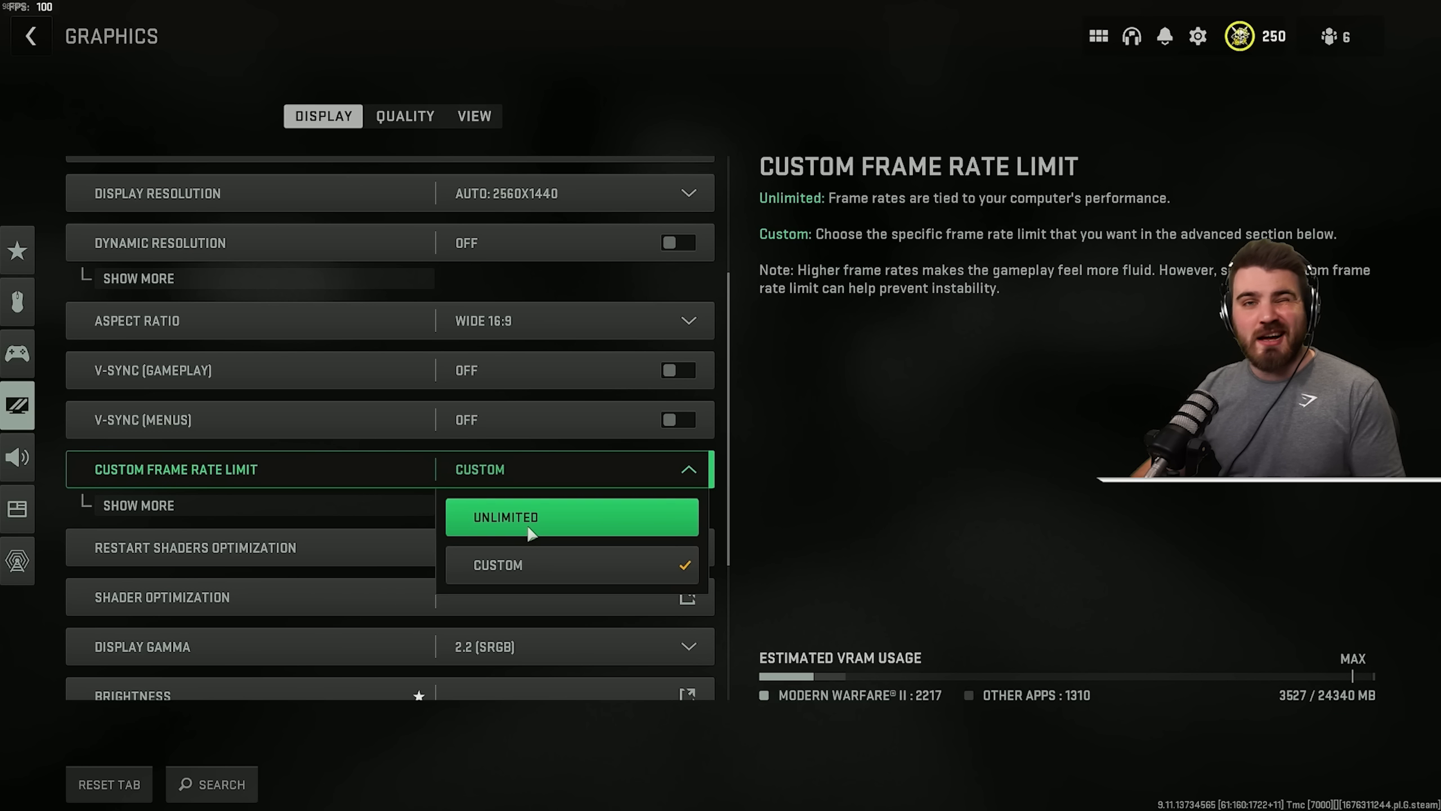
pyautogui.moveTo(292, 504)
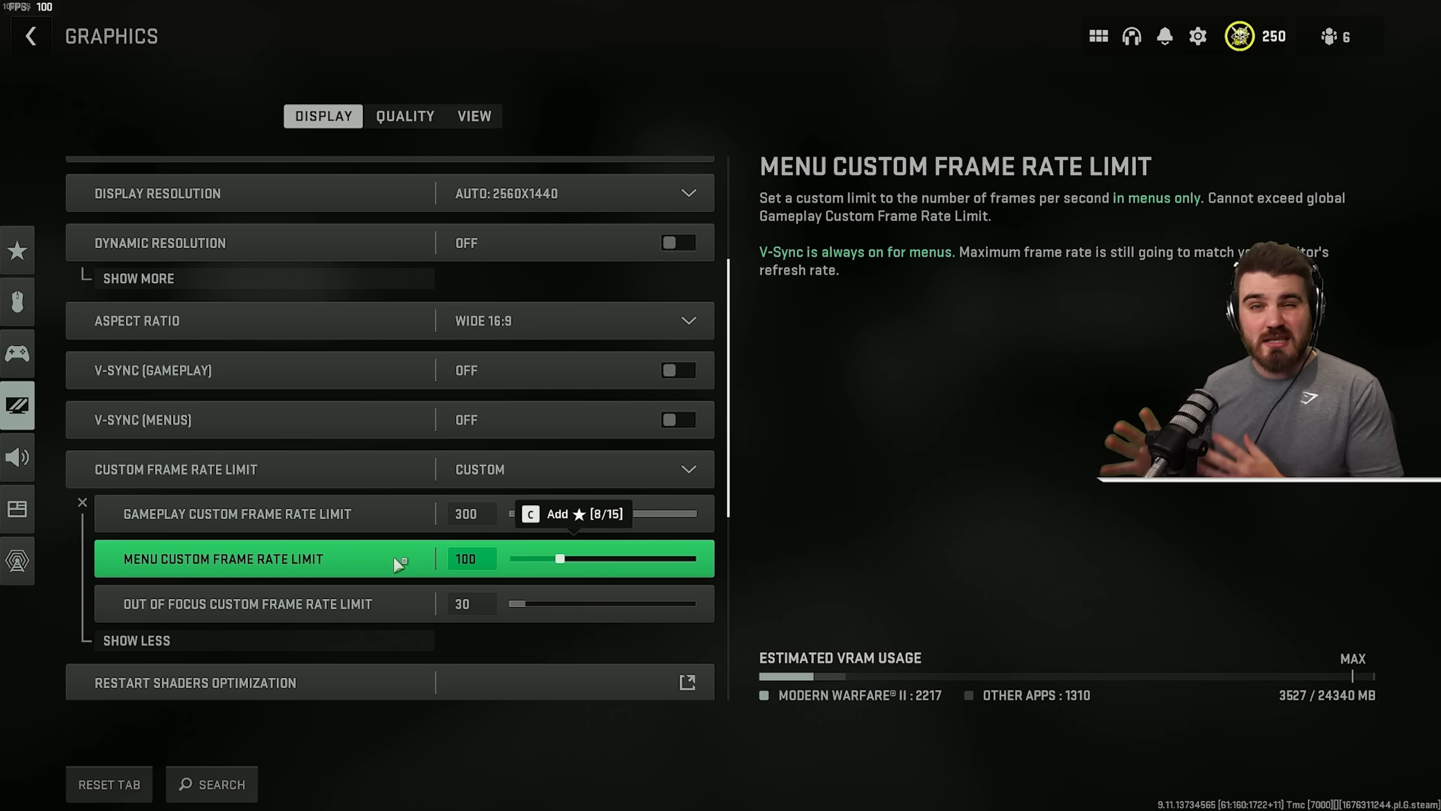
# - Limit frame rates to 300 for gameplay, 100 for menus, and 30 when out of focus
pyautogui.click(247, 603)
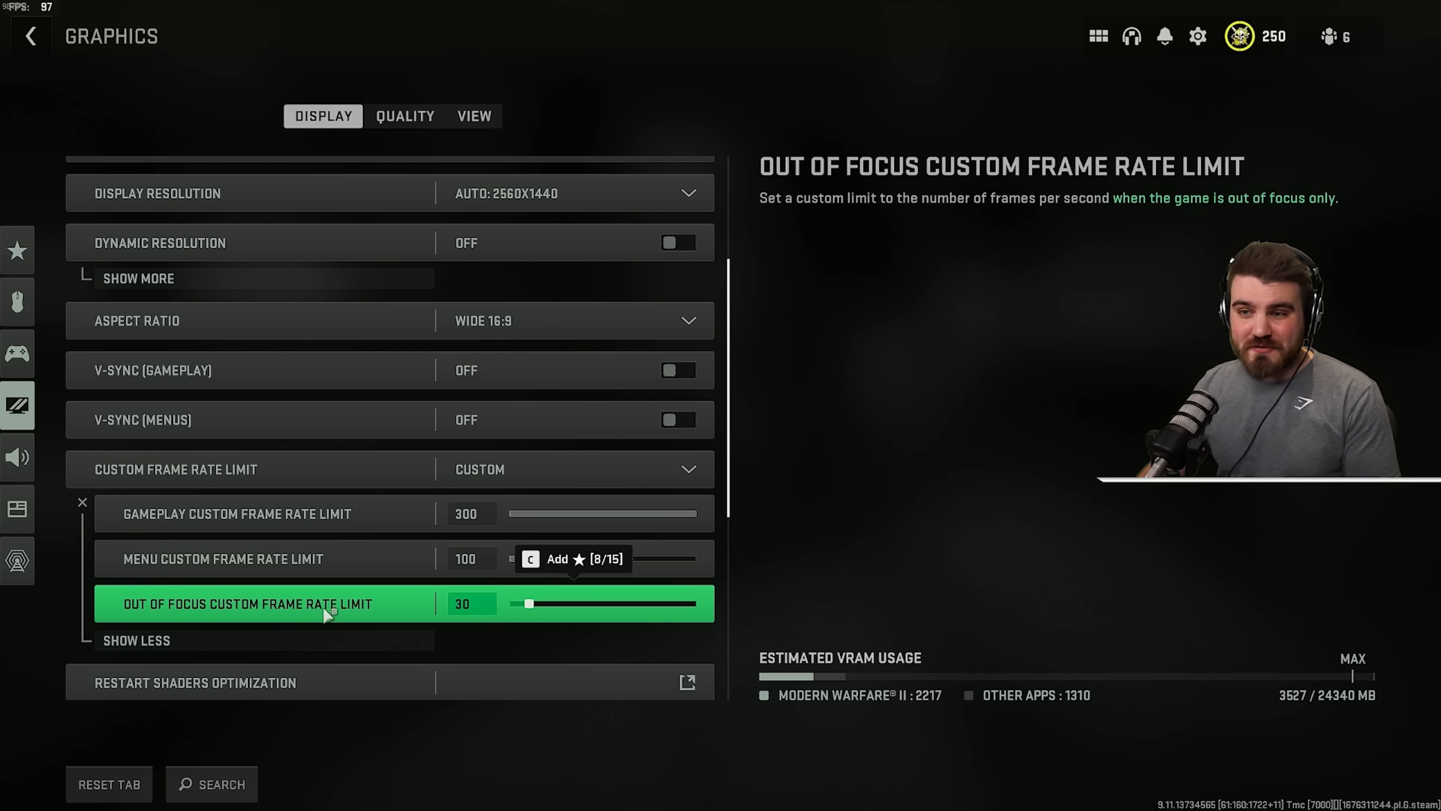
pyautogui.moveTo(372, 614)
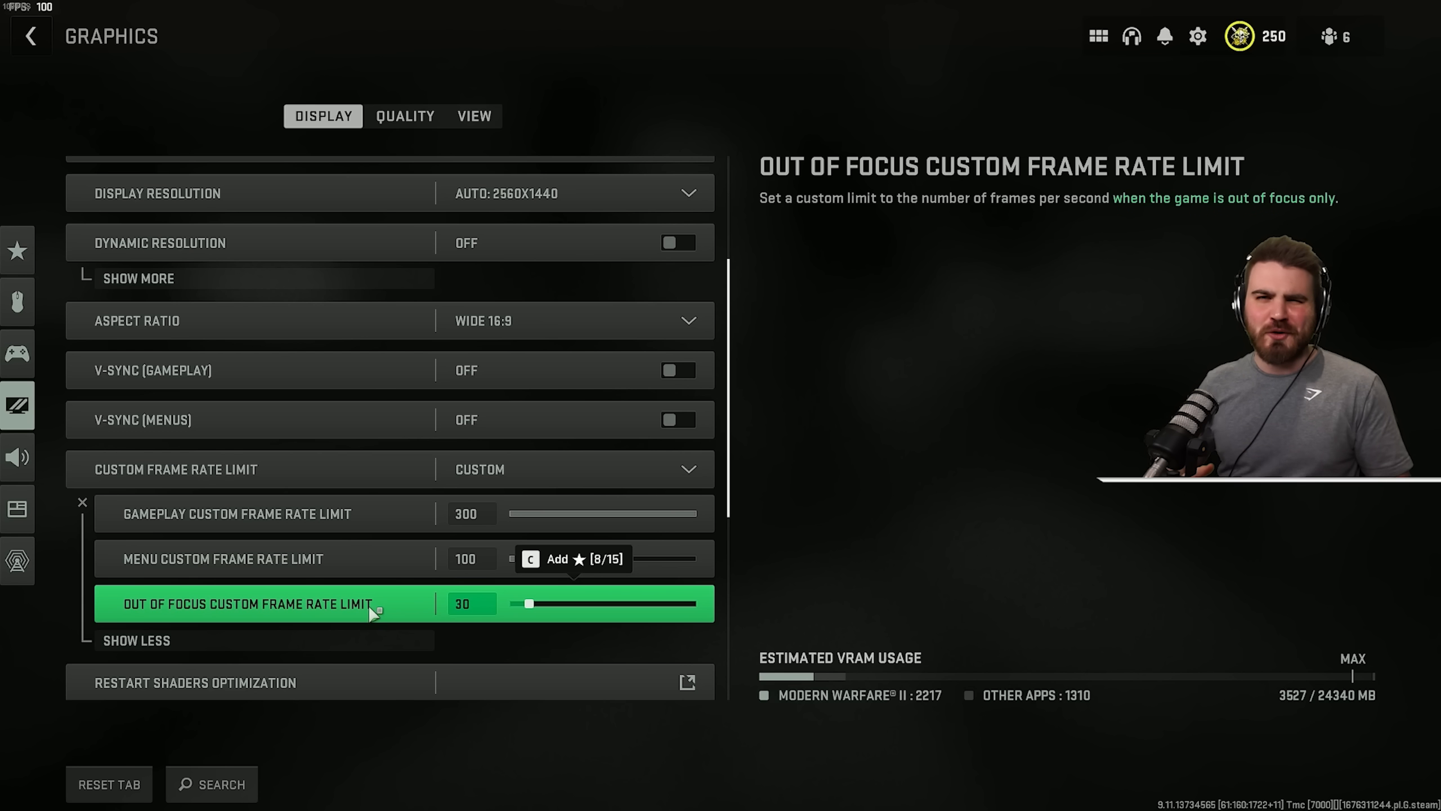
pyautogui.scroll(-3)
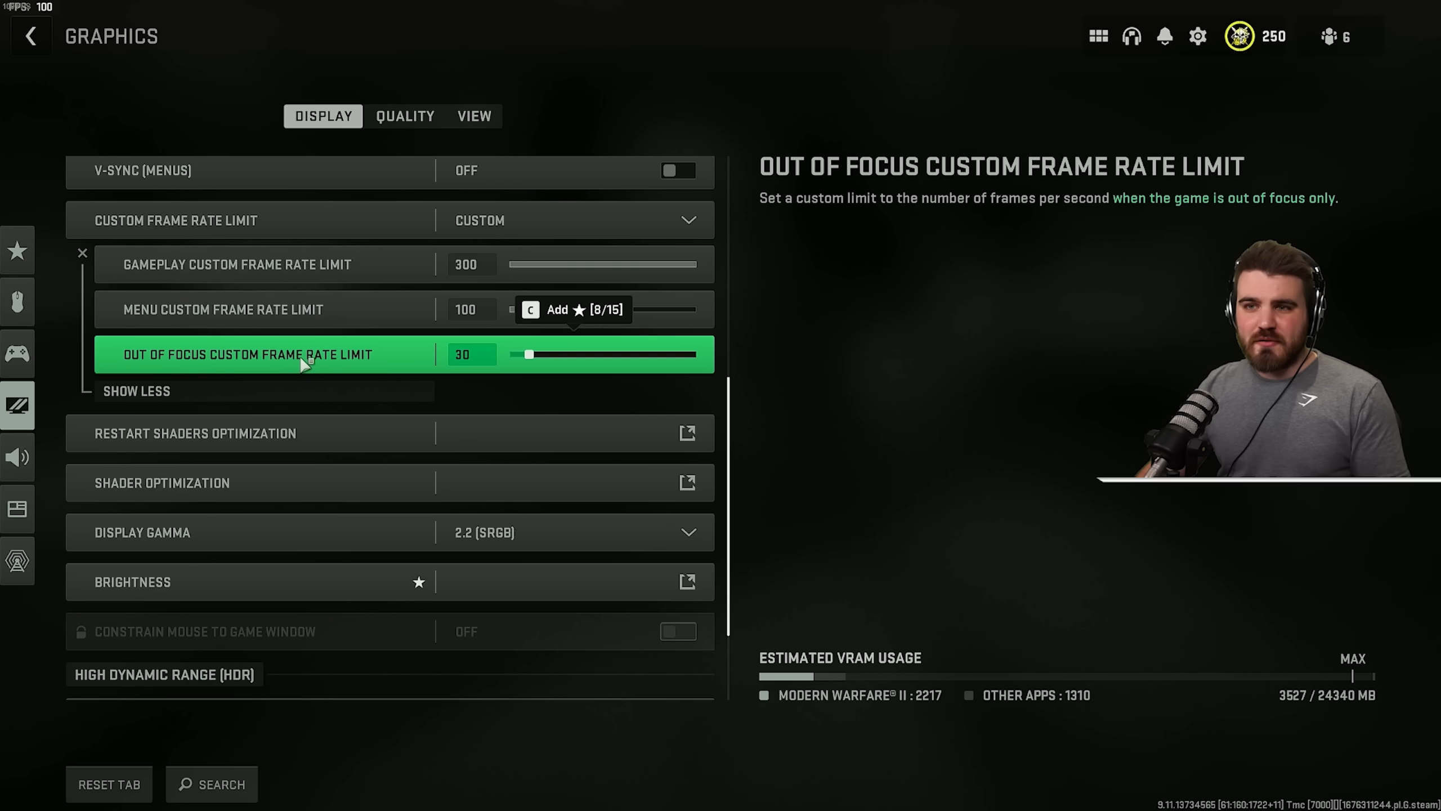
# - Keep Display Gamma at 2.2 (sRGB) and check brightness calibration at 55
pyautogui.click(570, 532)
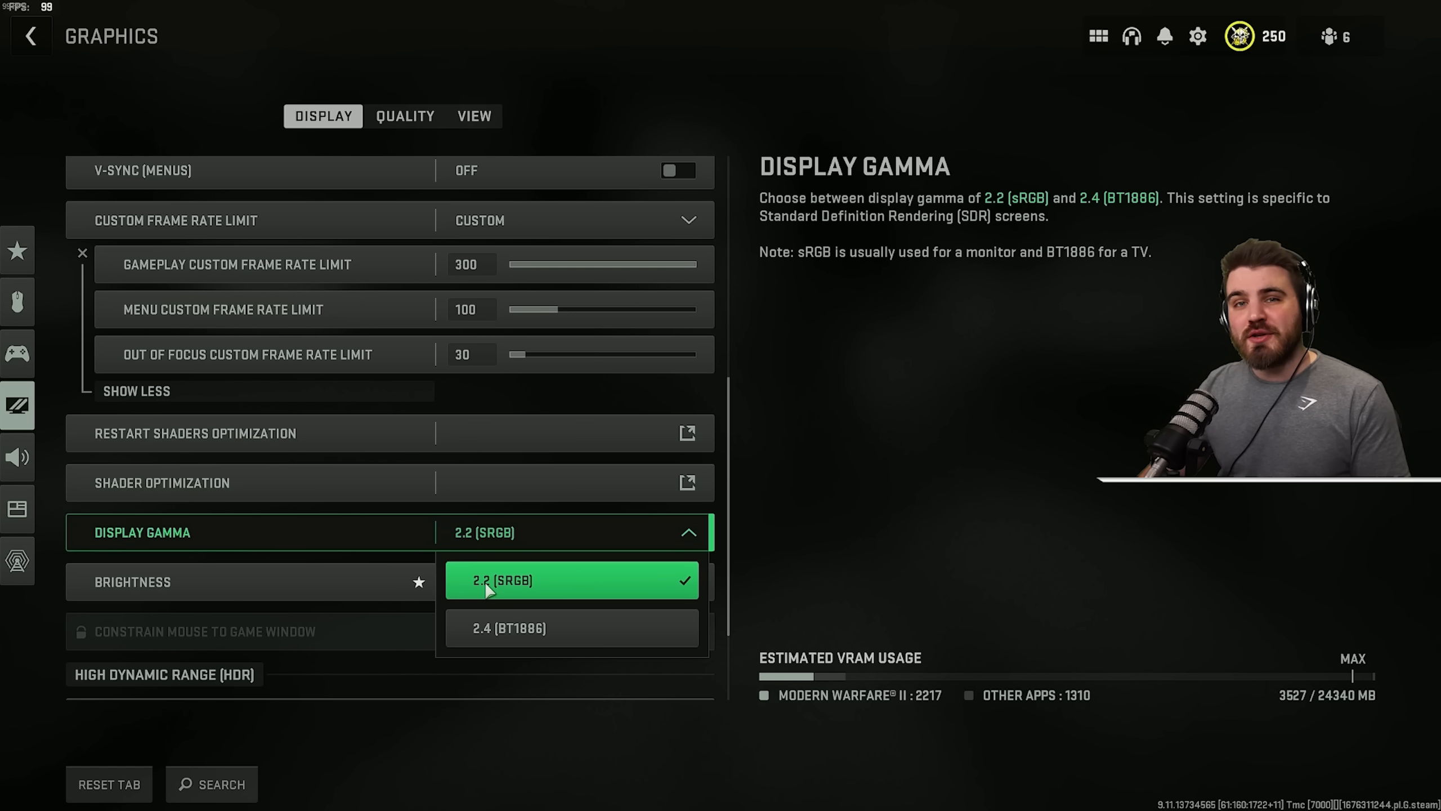
pyautogui.moveTo(501, 615)
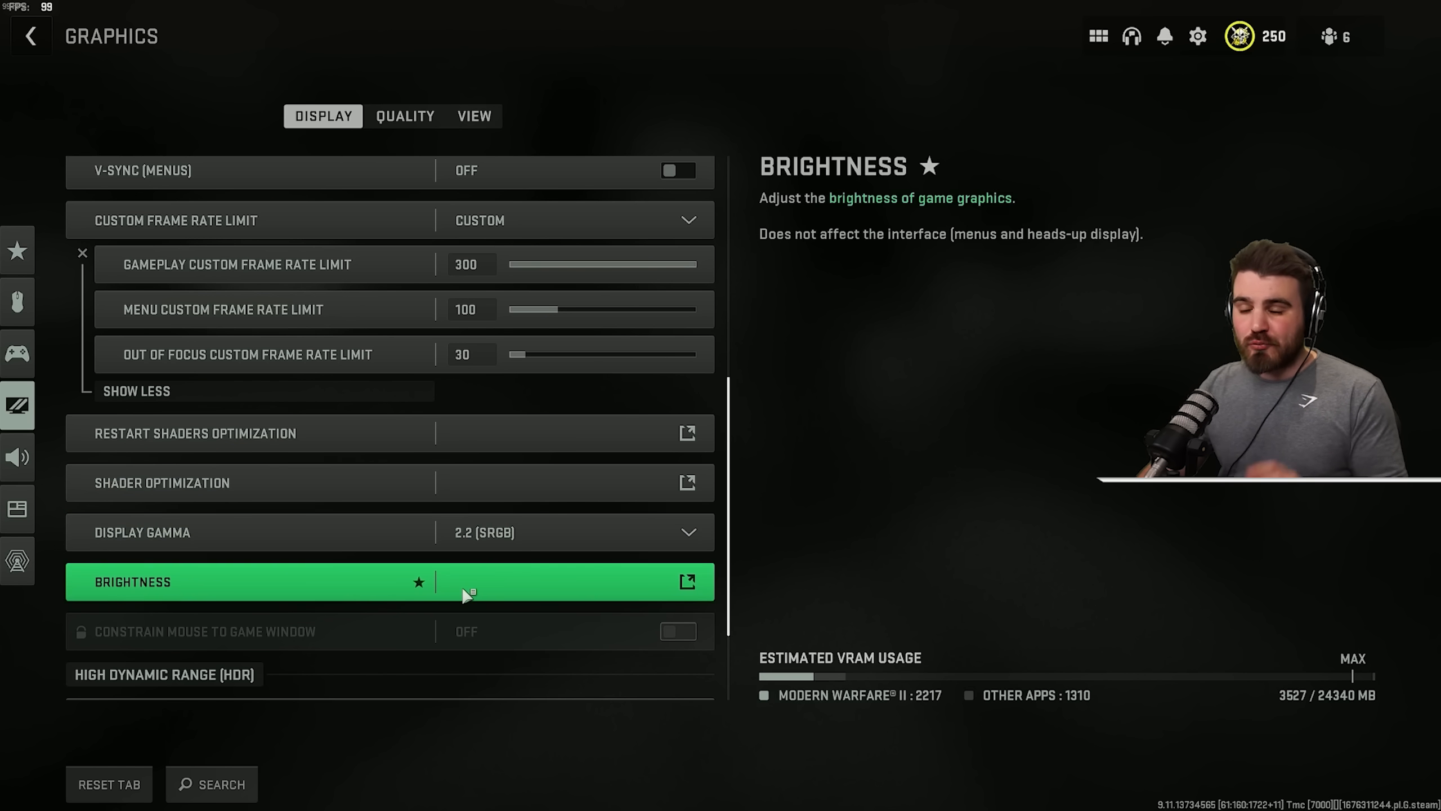
pyautogui.click(686, 581)
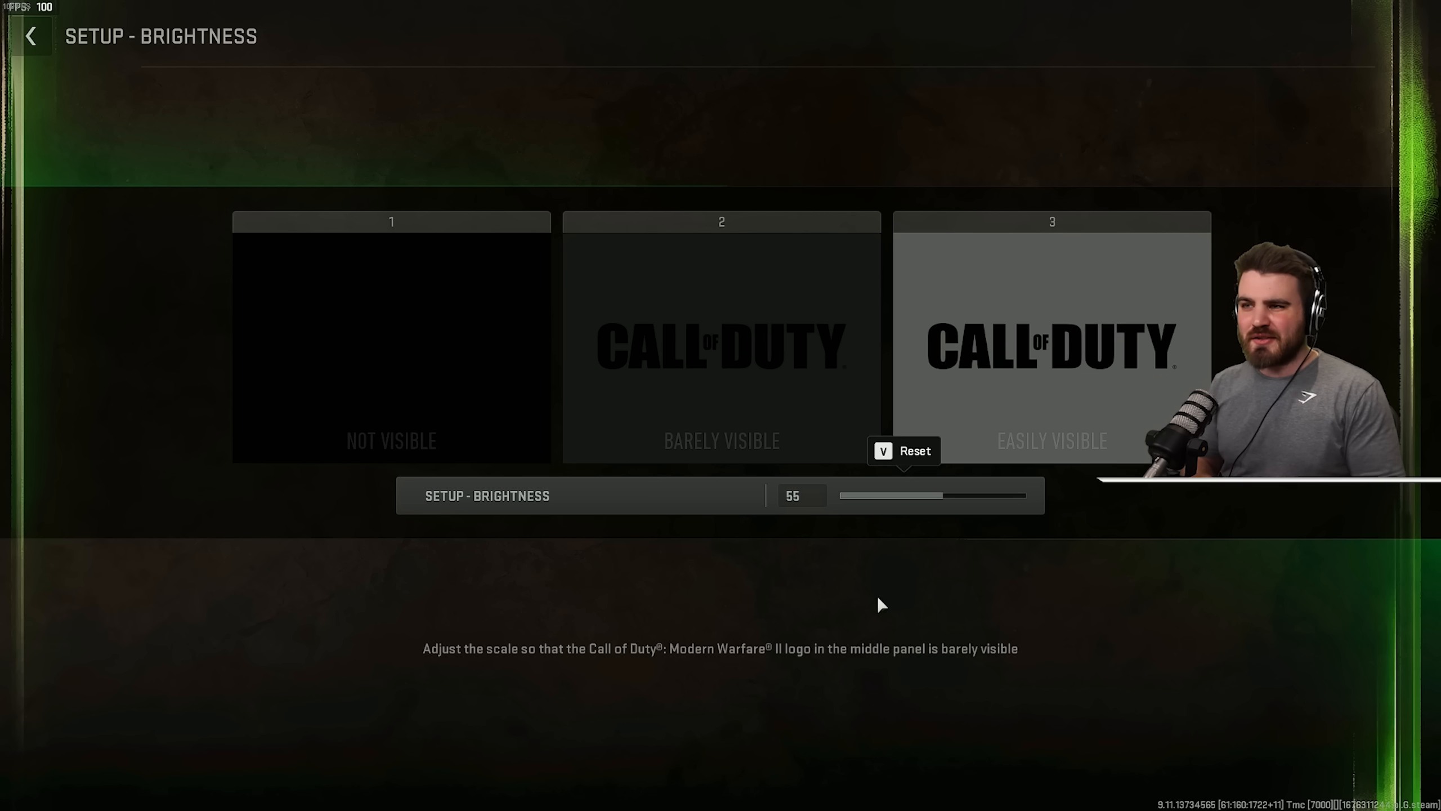
pyautogui.moveTo(862, 425)
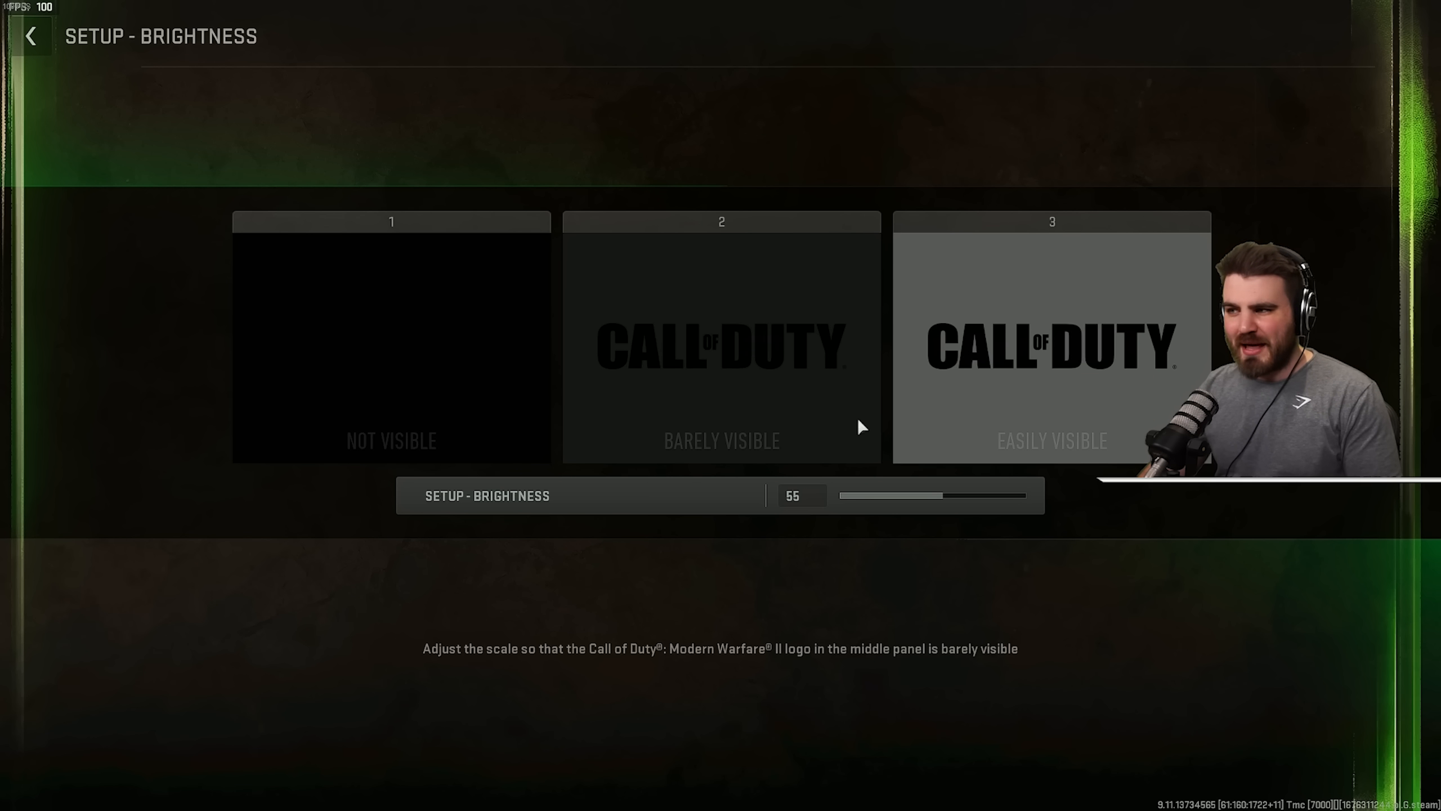
pyautogui.moveTo(875, 534)
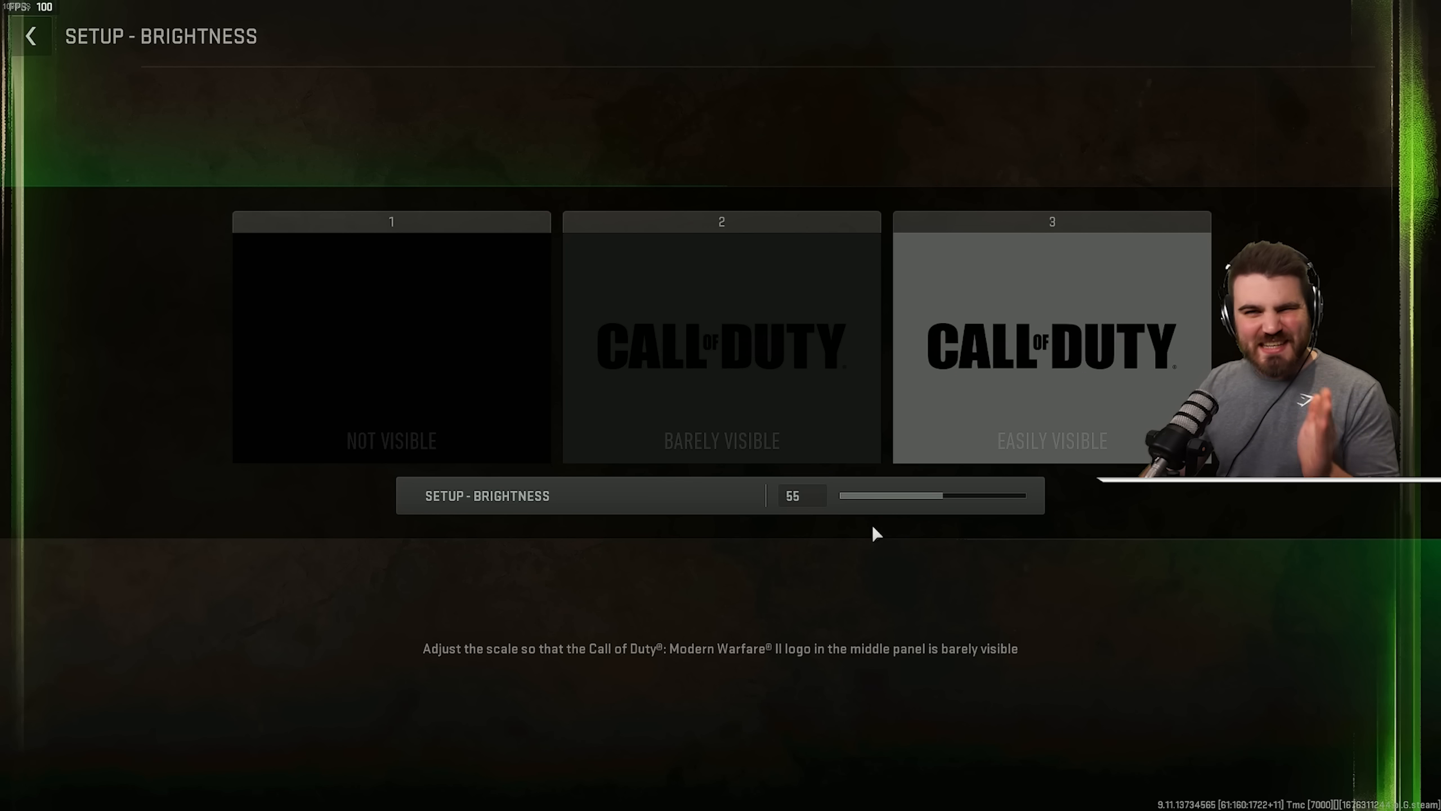
pyautogui.moveTo(882, 539)
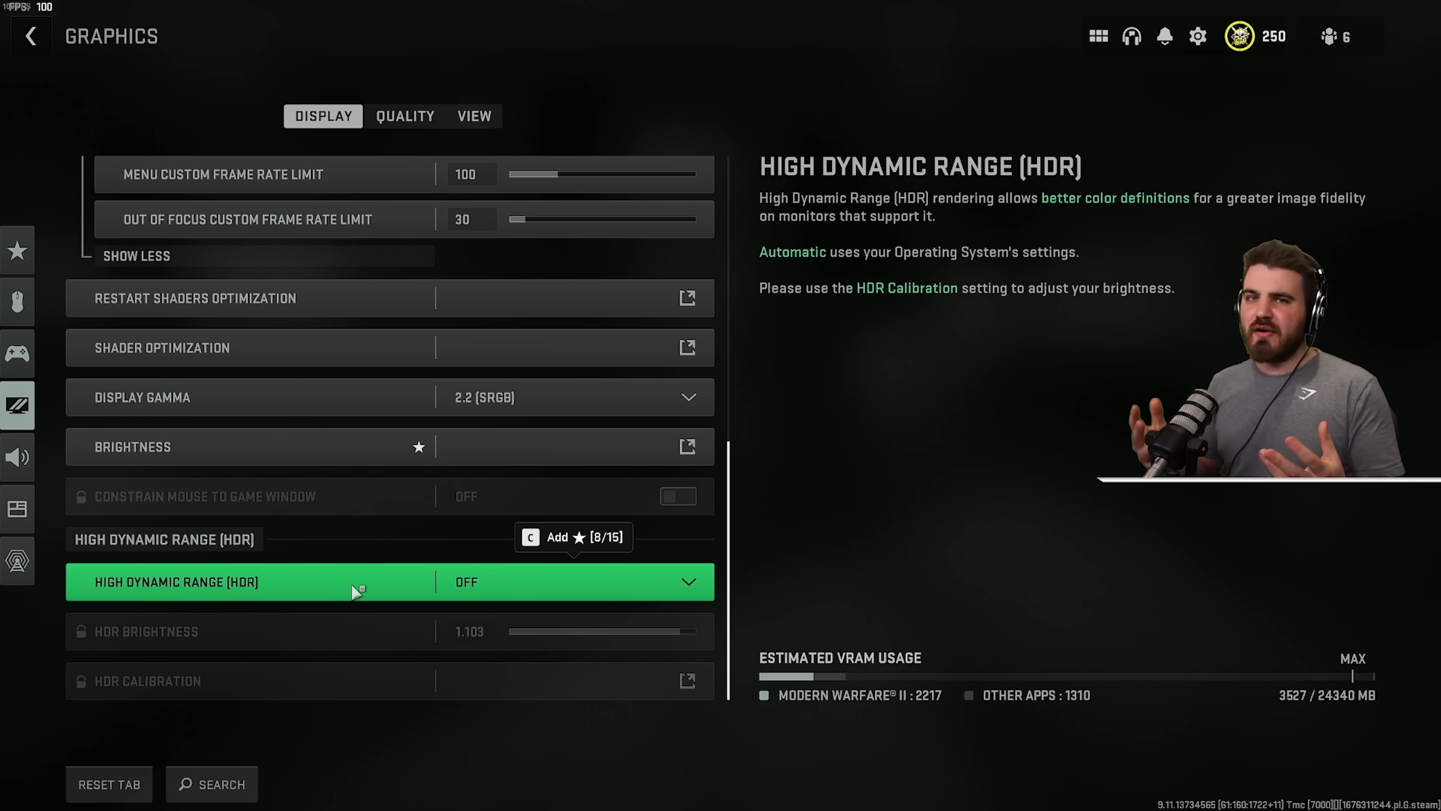
# - Show Quality graphics settings, confirming Render Resolution 100 and Upscaling / Sharpening Off
pyautogui.click(405, 116)
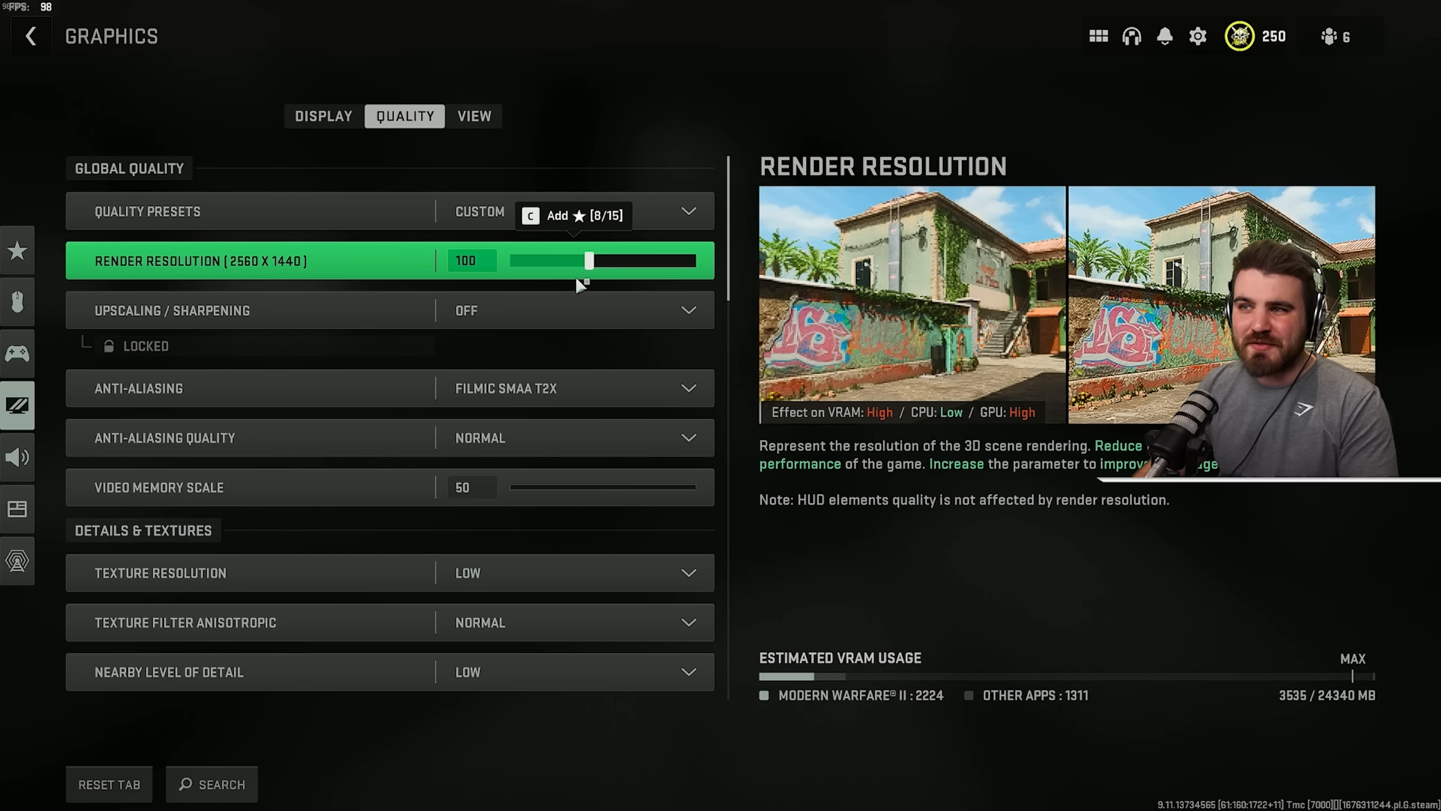
pyautogui.moveTo(329, 282)
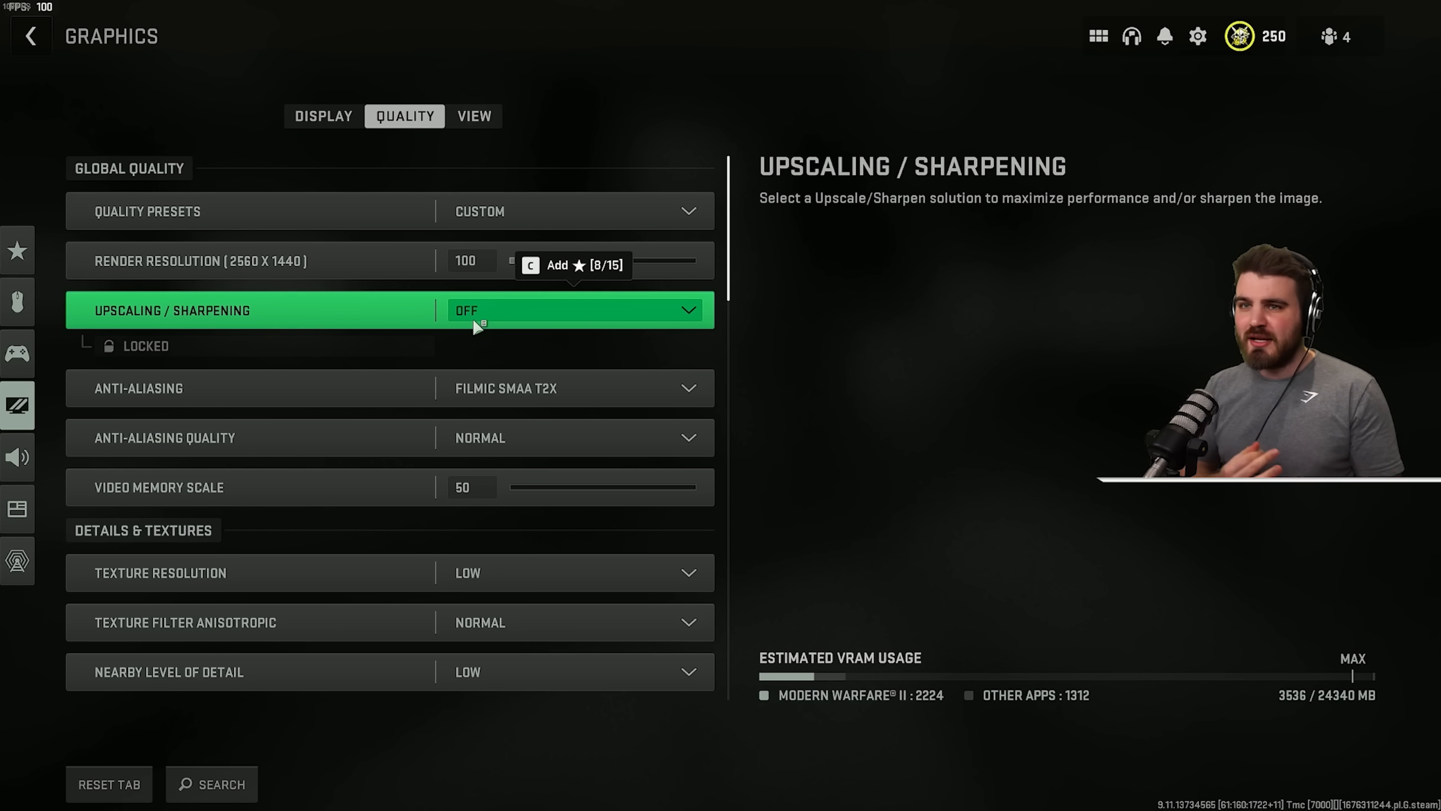
# - Enable FidelityFX CAS sharpening at strength 100, then hide the extra options
pyautogui.click(570, 310)
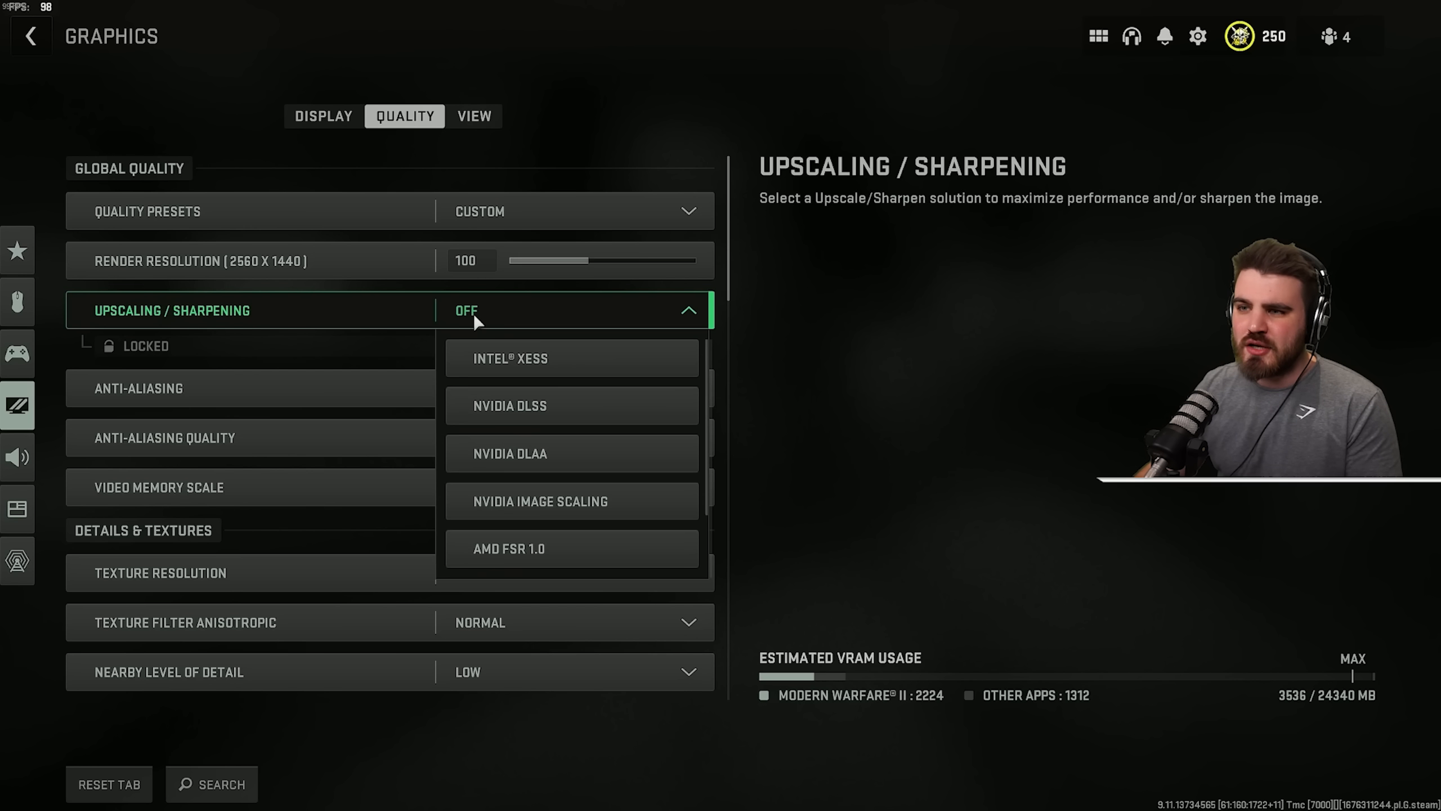
pyautogui.click(570, 595)
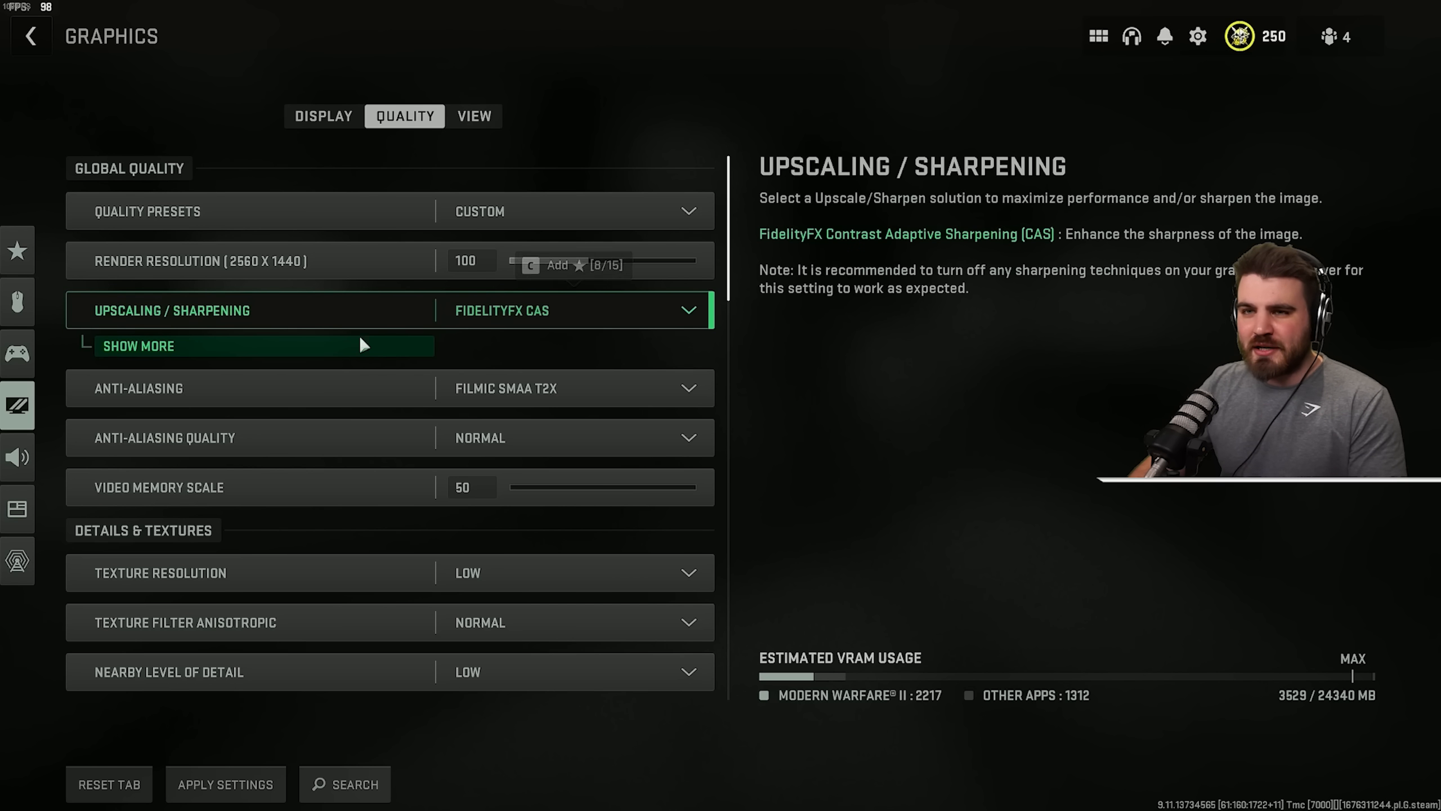
pyautogui.click(138, 345)
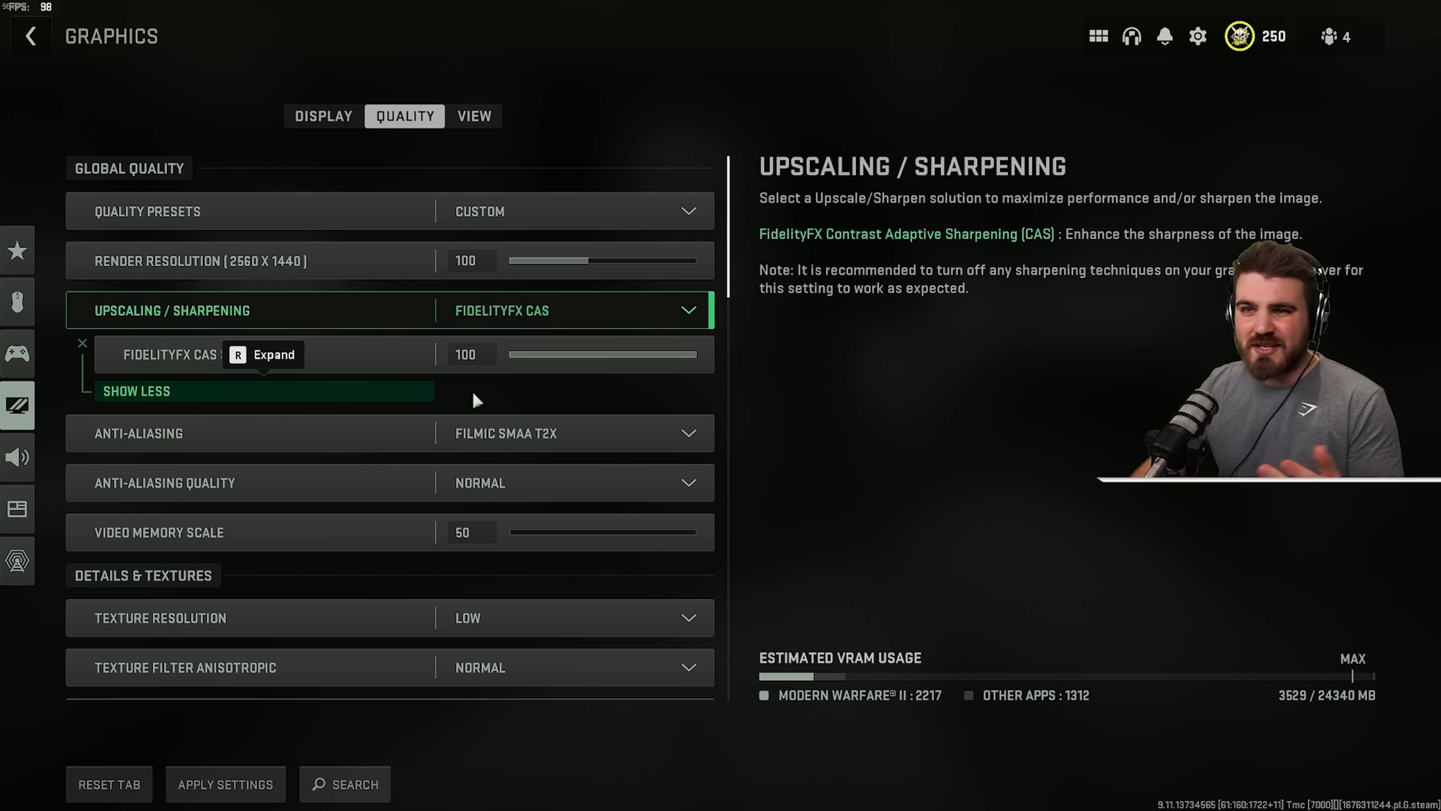
pyautogui.click(136, 390)
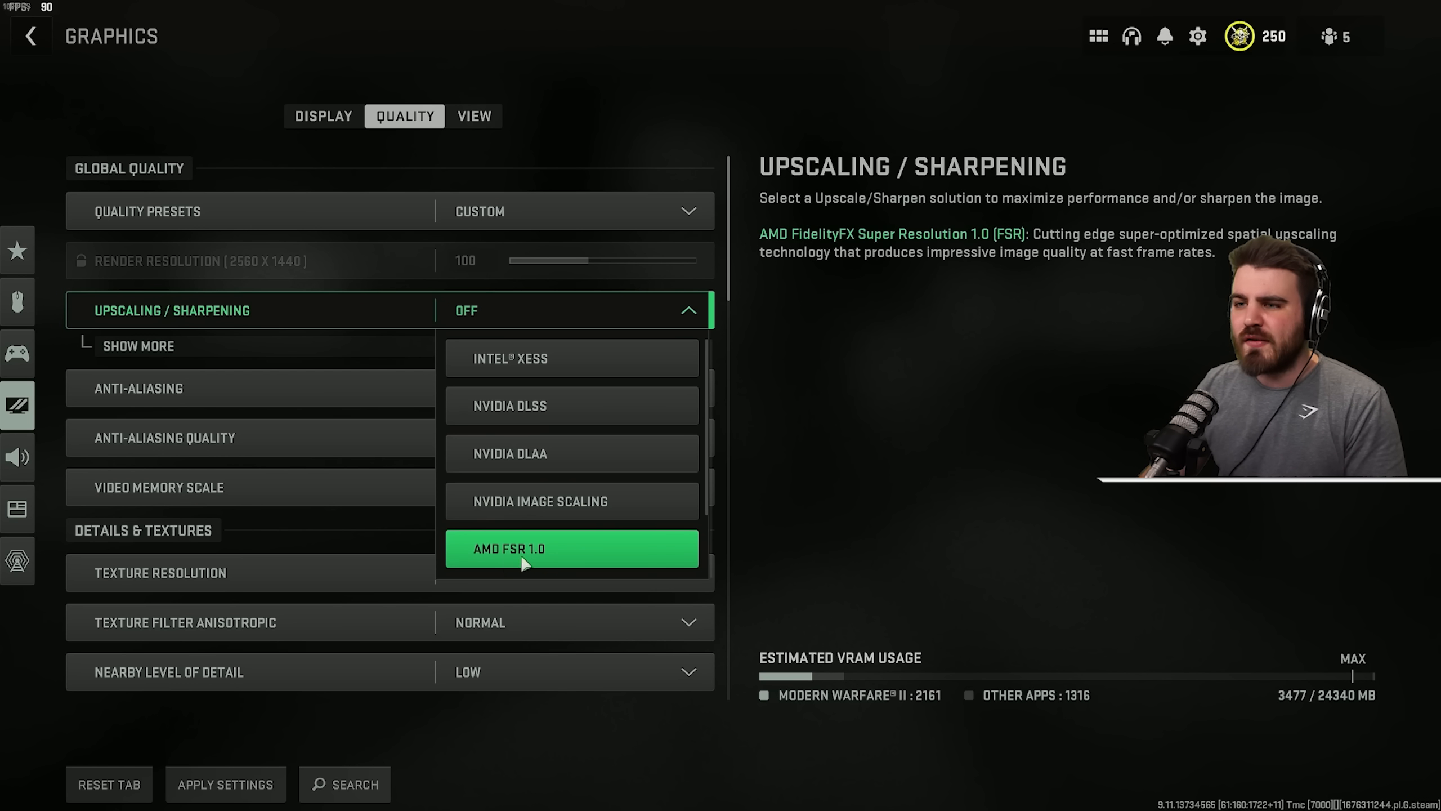
# - Select AMD FSR 1.0 upscaling with its preset at Ultra Quality
pyautogui.click(569, 548)
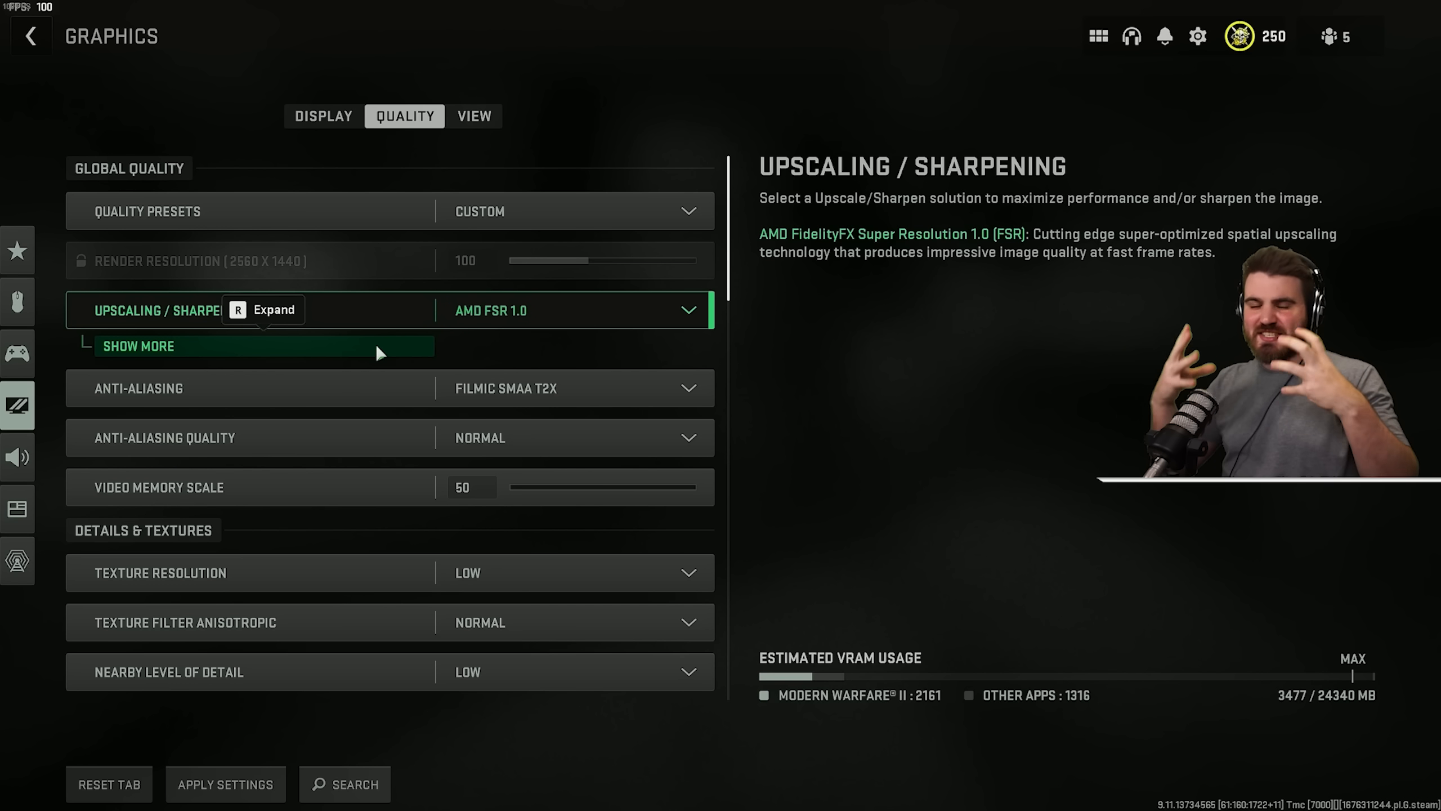
pyautogui.click(138, 346)
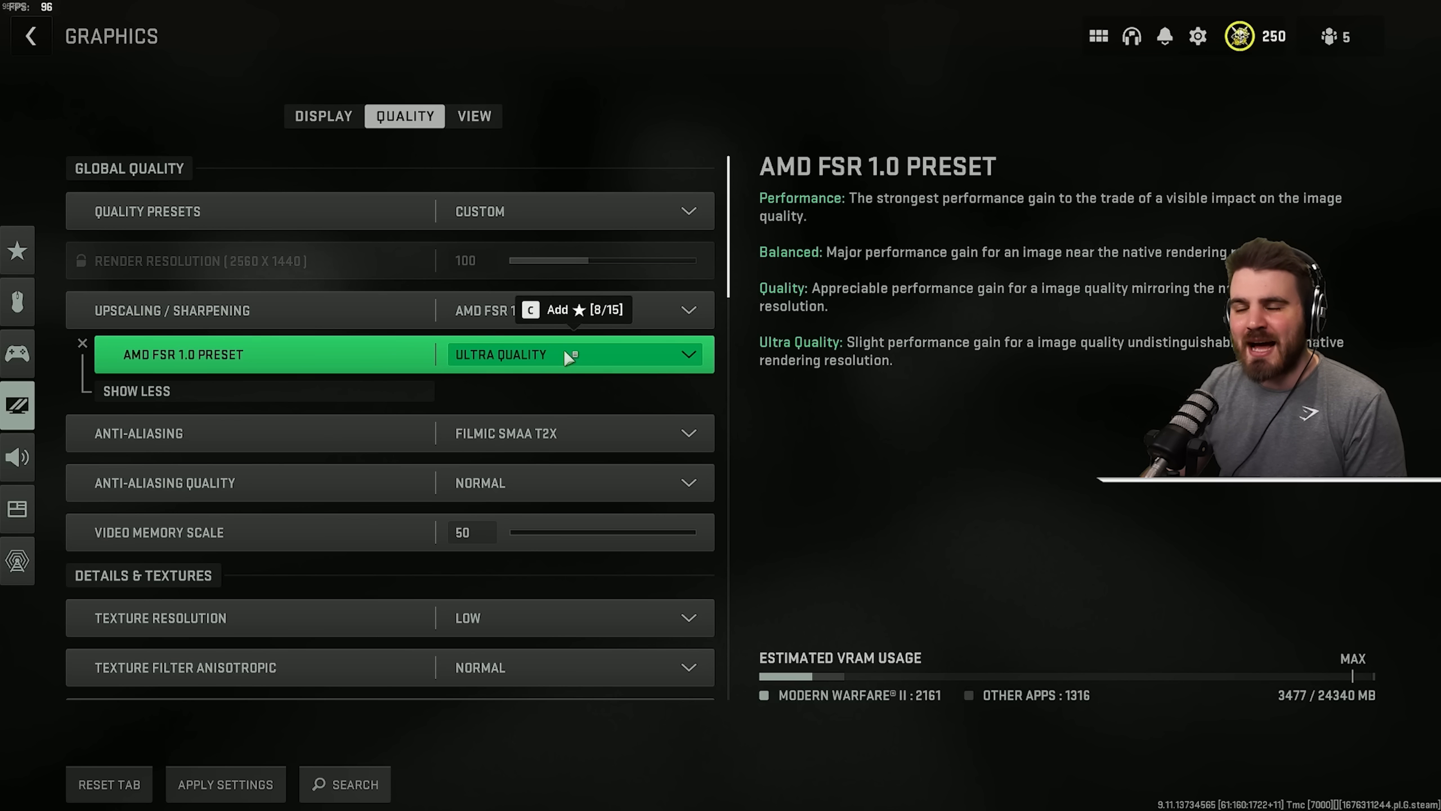
pyautogui.moveTo(654, 361)
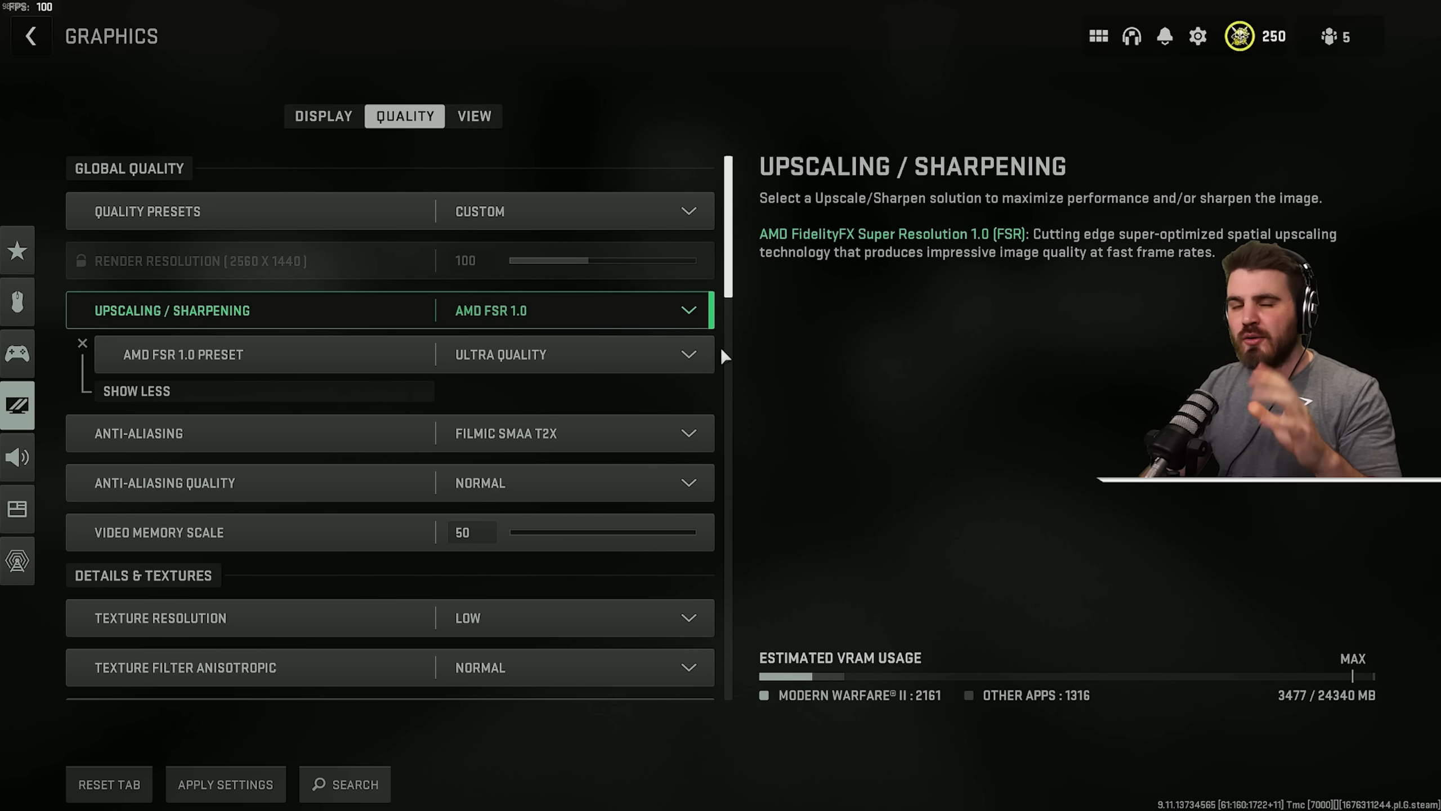
pyautogui.click(368, 388)
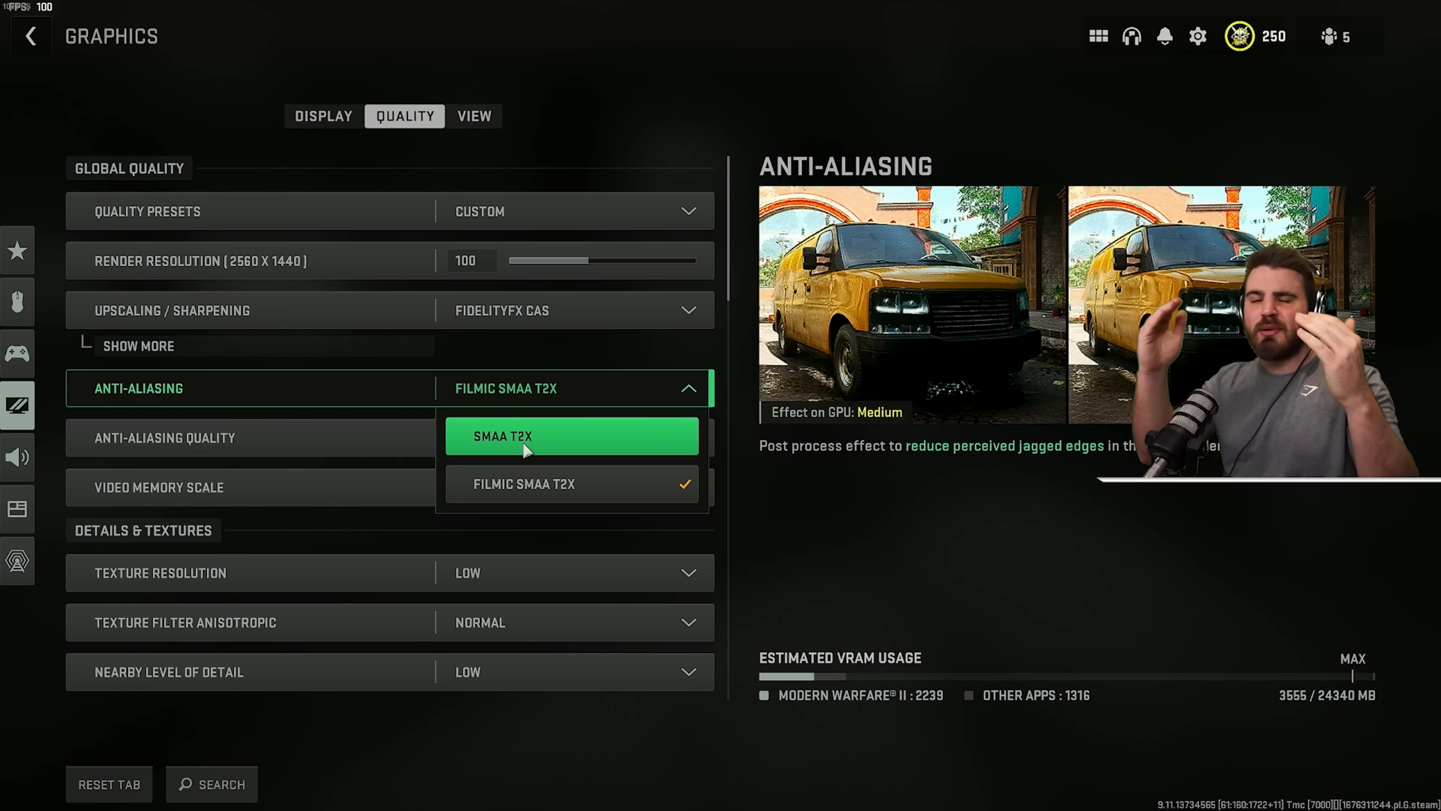
pyautogui.moveTo(529, 446)
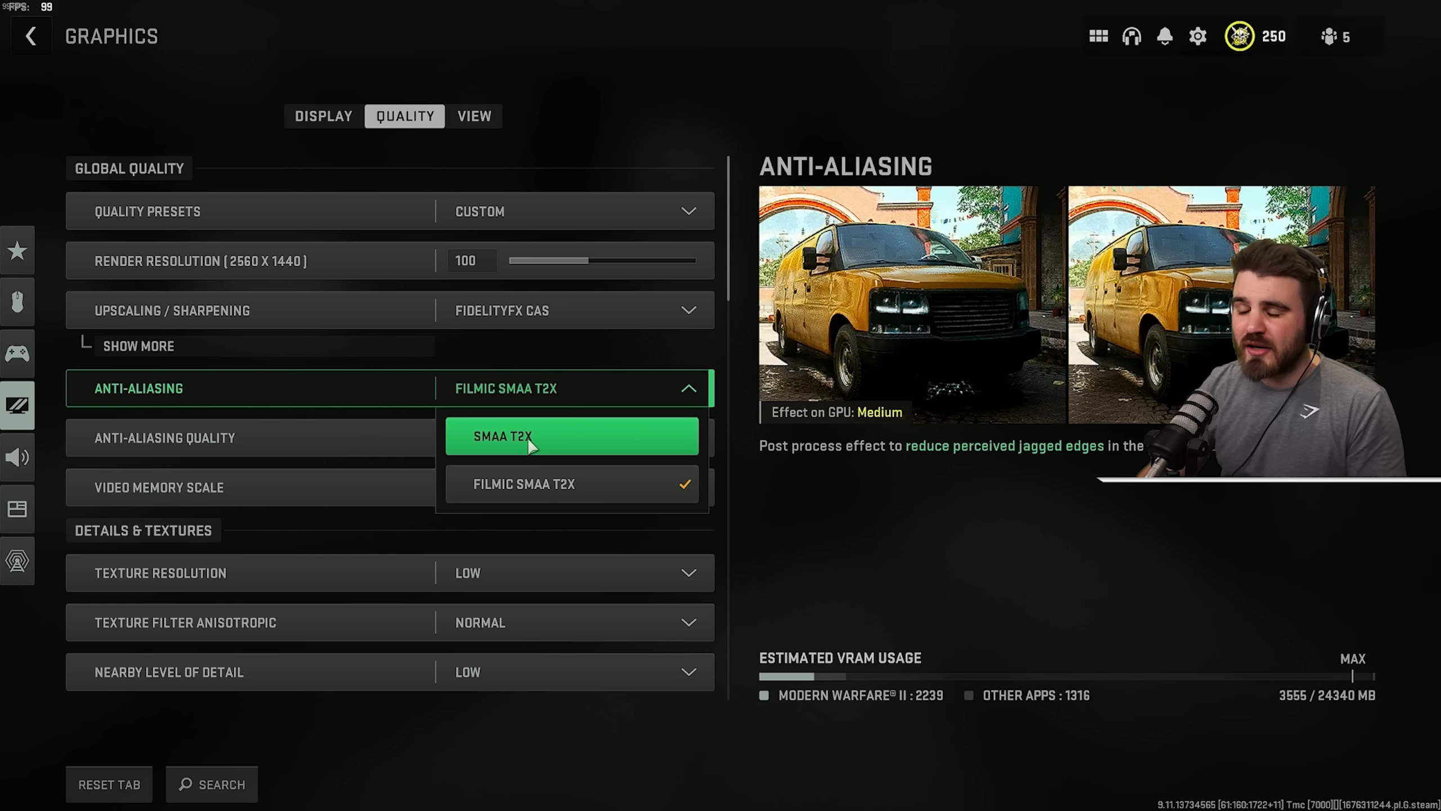
pyautogui.moveTo(799, 376)
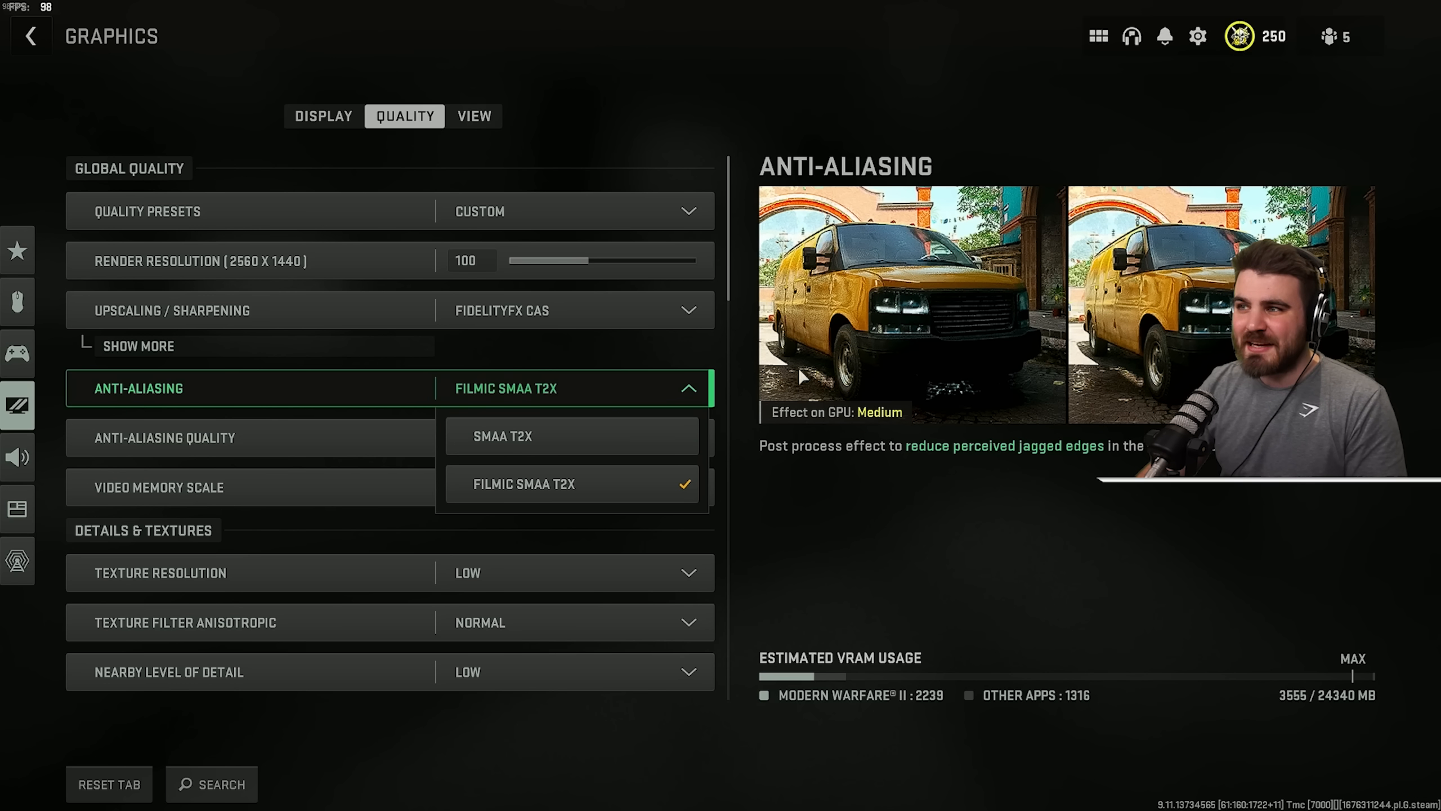
pyautogui.moveTo(893, 255)
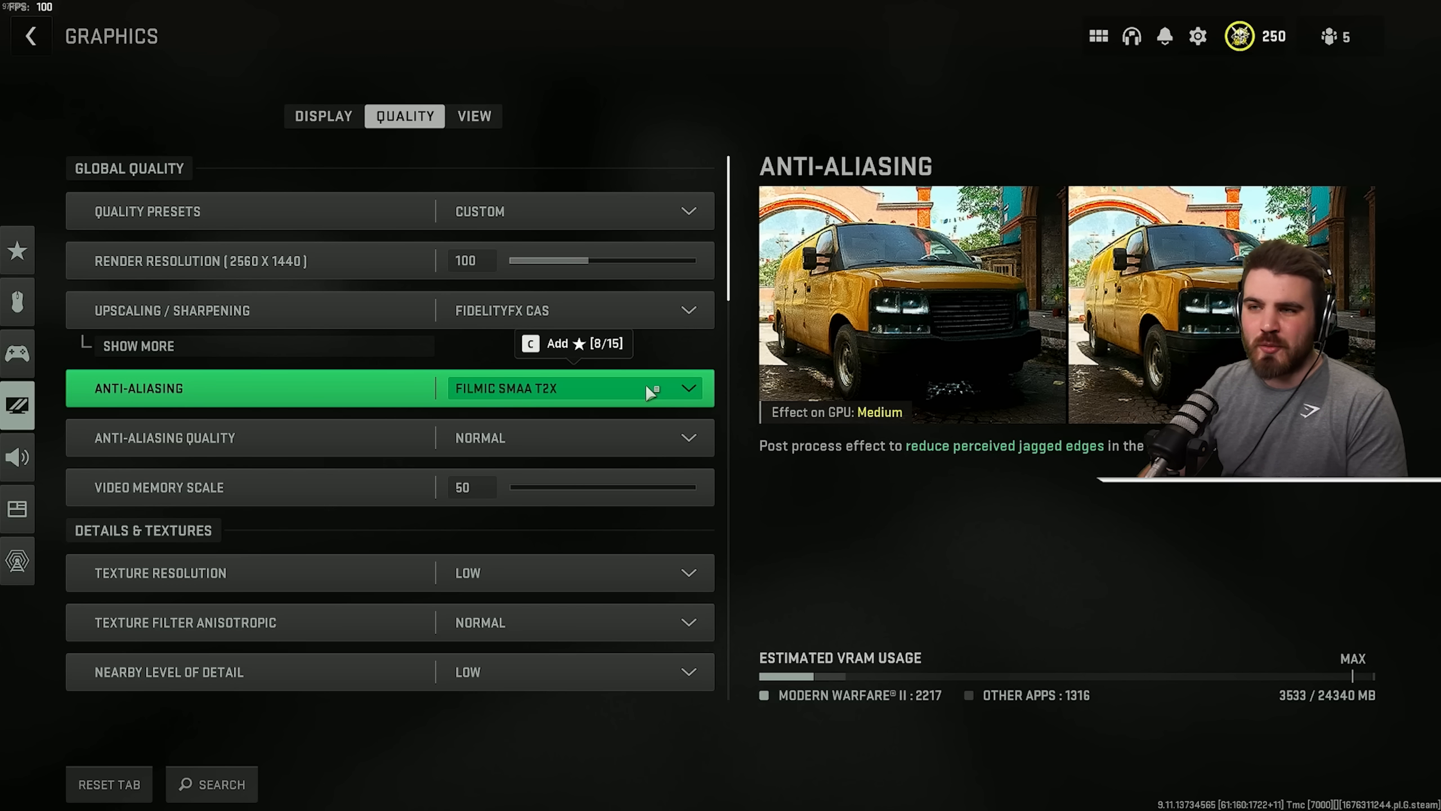
pyautogui.moveTo(528, 397)
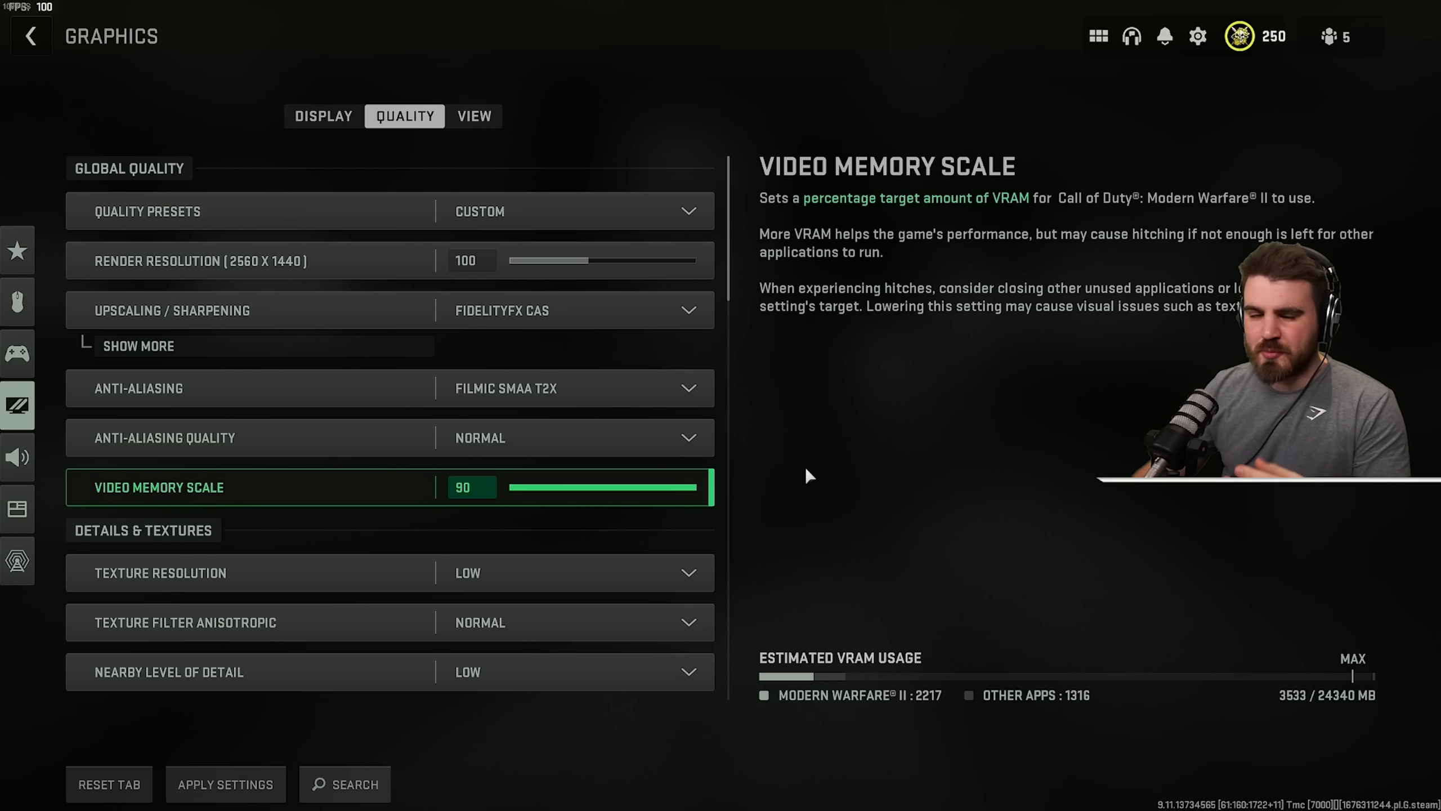
pyautogui.moveTo(769, 495)
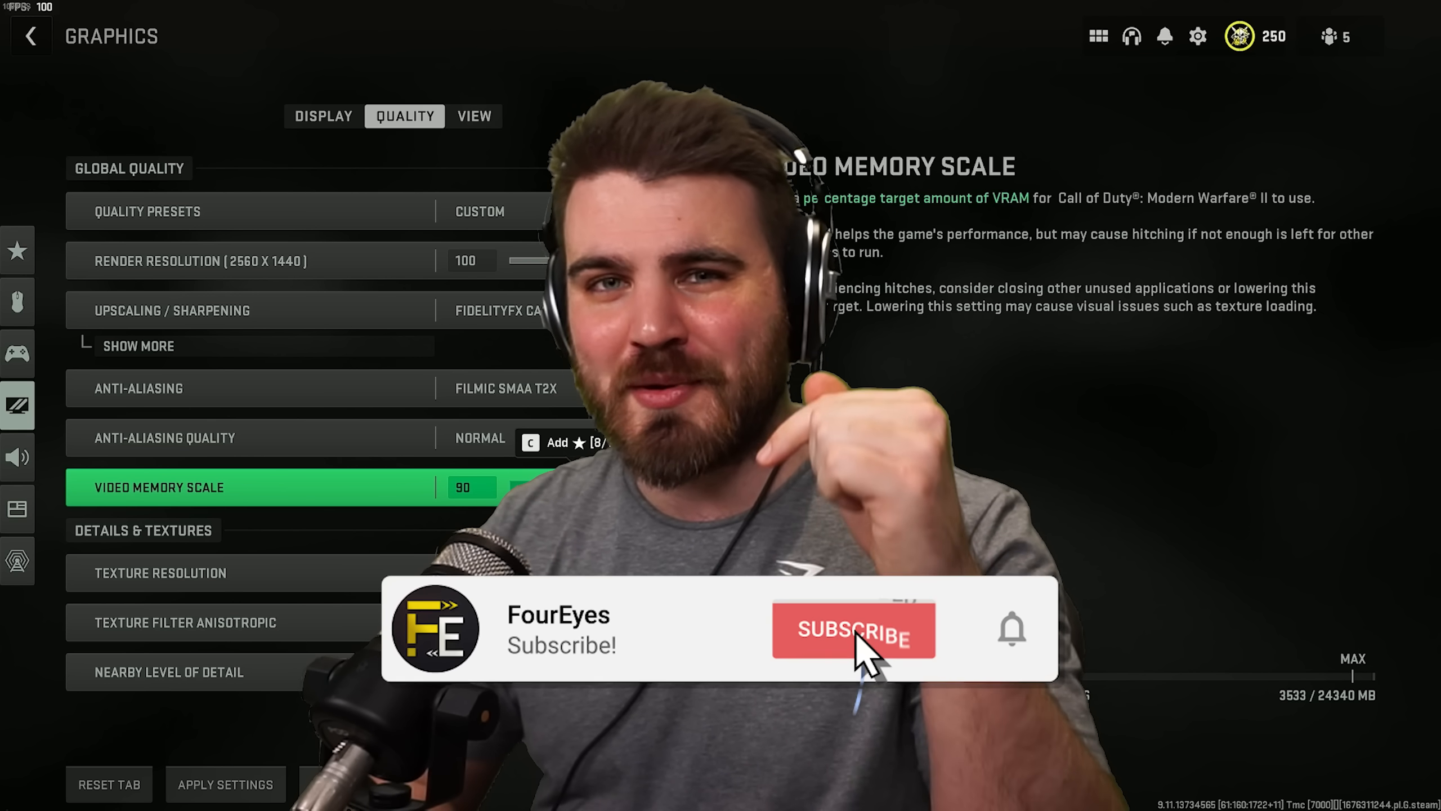
pyautogui.click(853, 630)
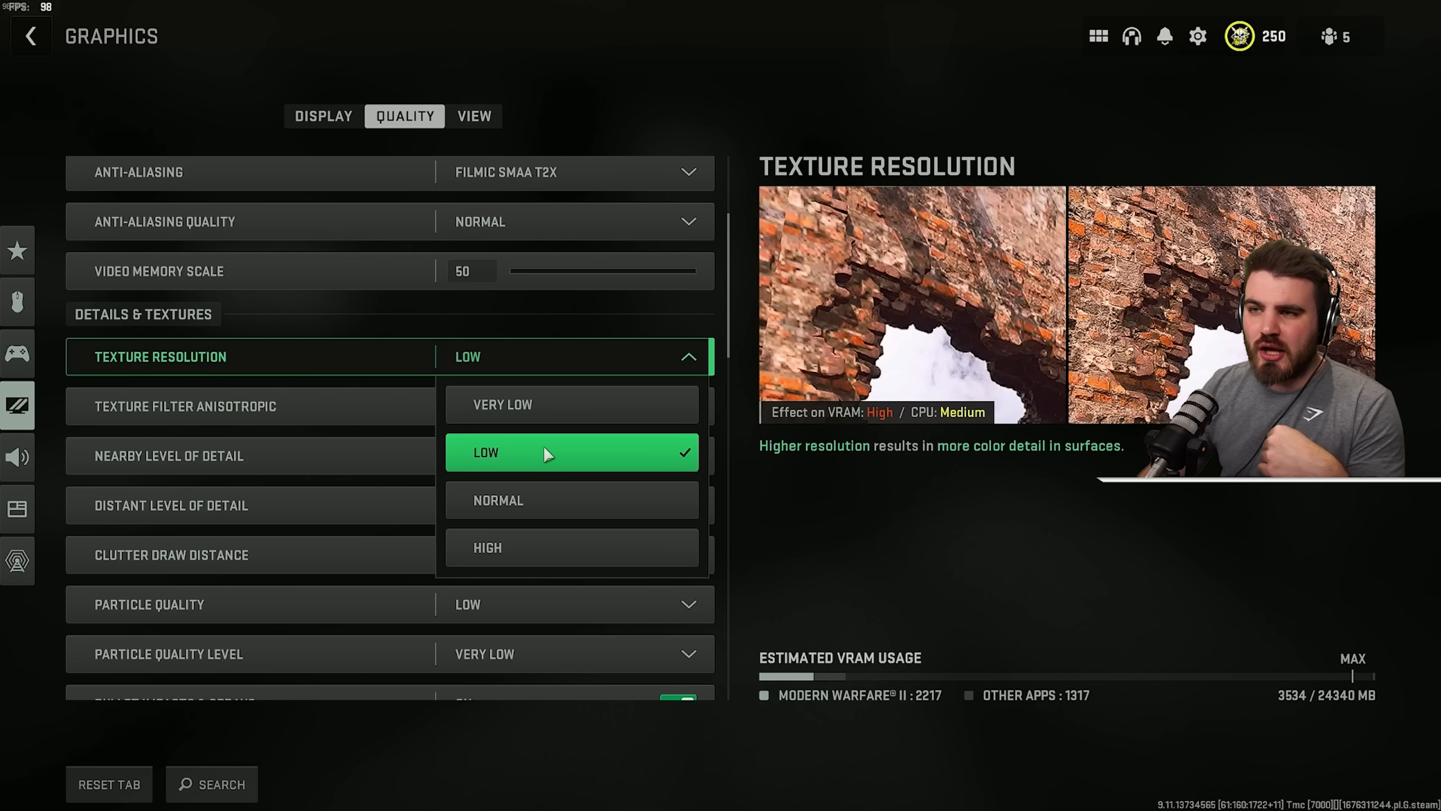
pyautogui.moveTo(571, 406)
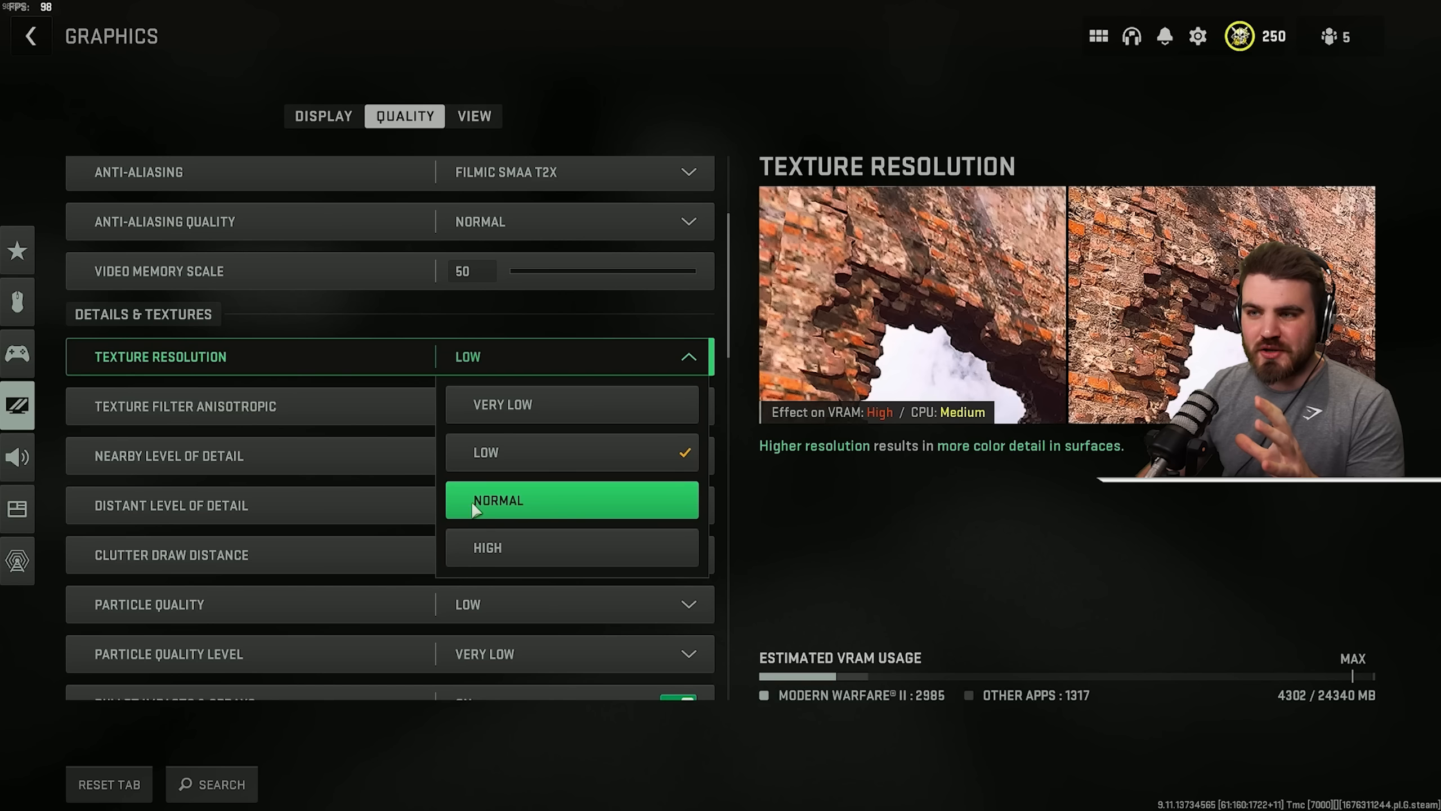
pyautogui.moveTo(570, 452)
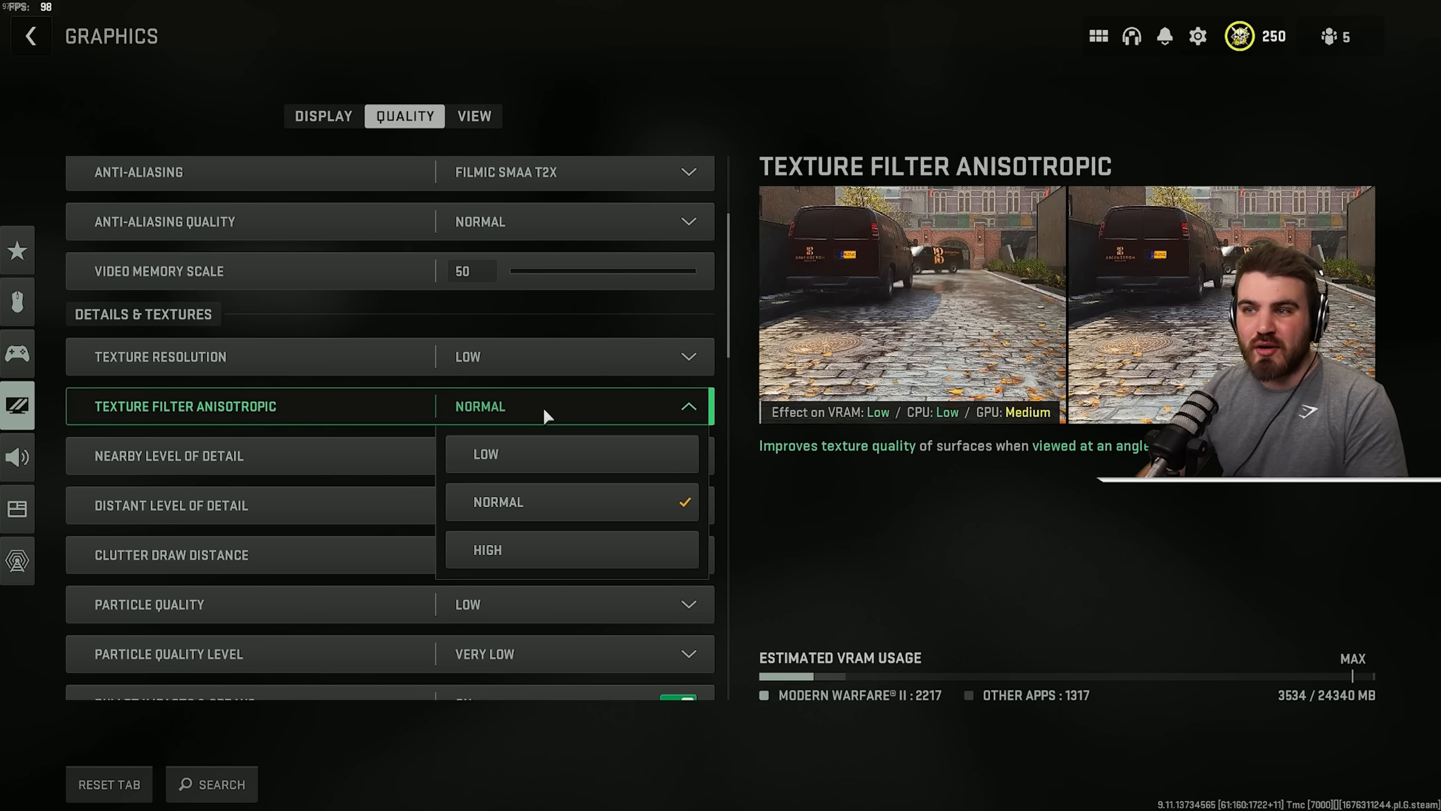
pyautogui.moveTo(542, 501)
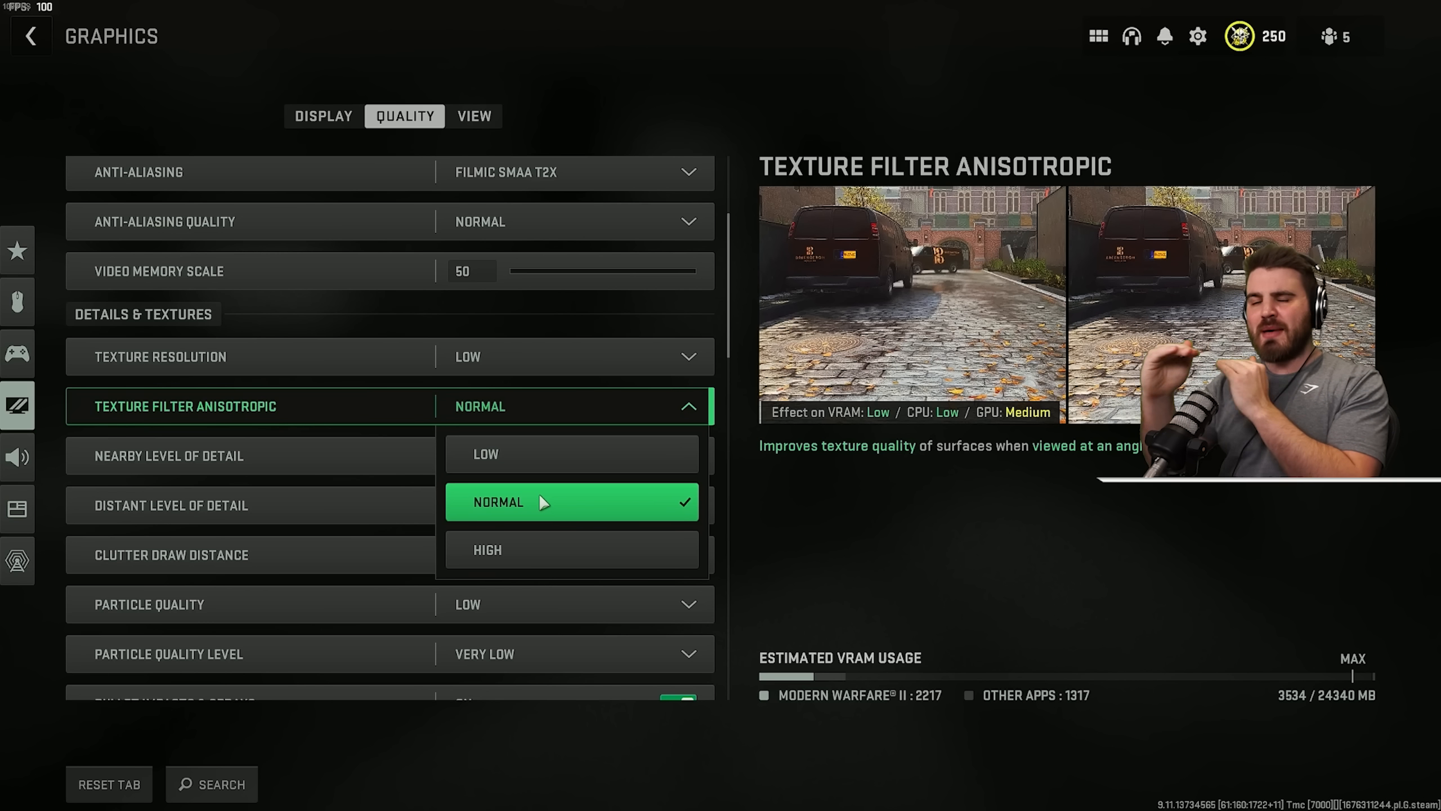
pyautogui.moveTo(1030, 315)
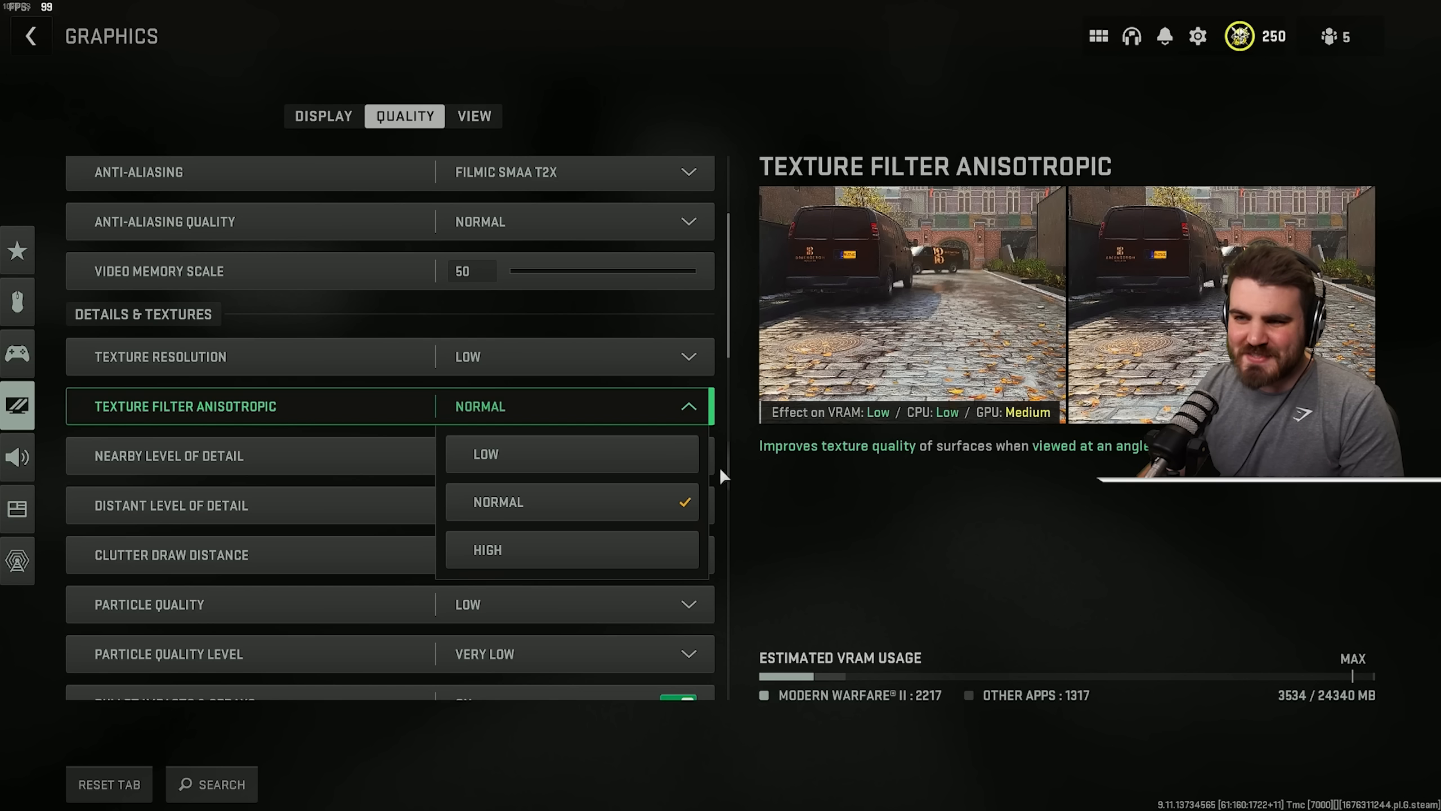
pyautogui.moveTo(497, 454)
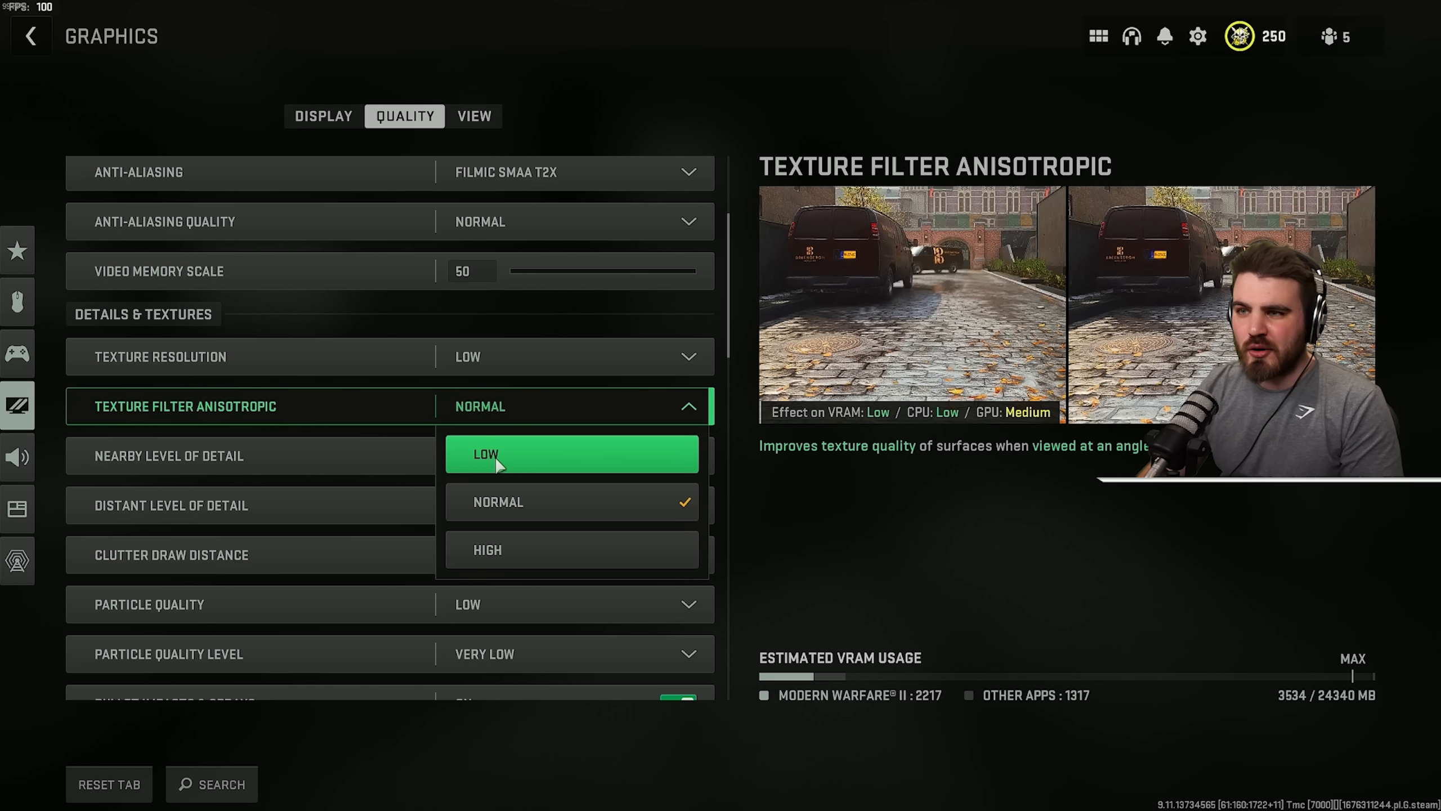
pyautogui.moveTo(536, 538)
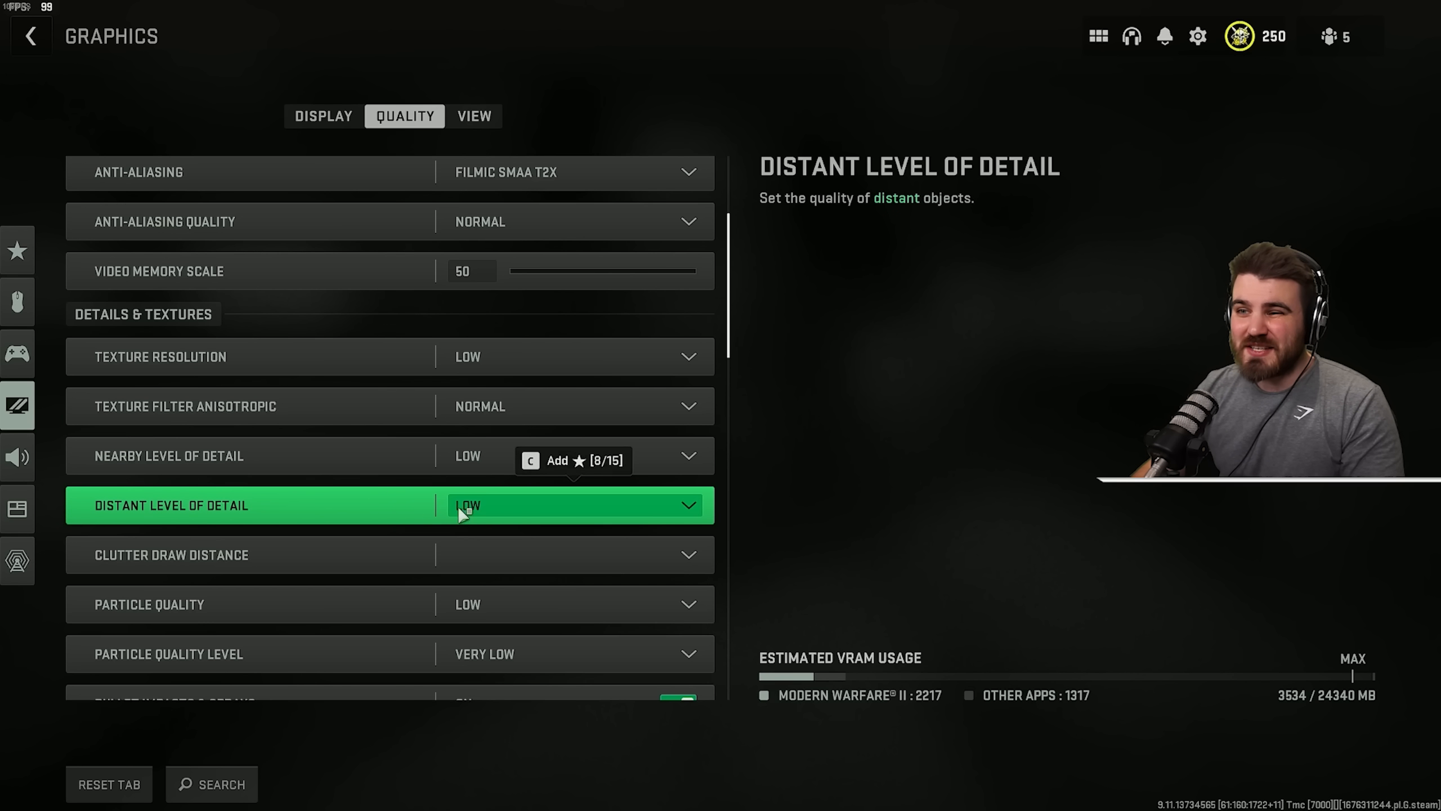
pyautogui.moveTo(514, 510)
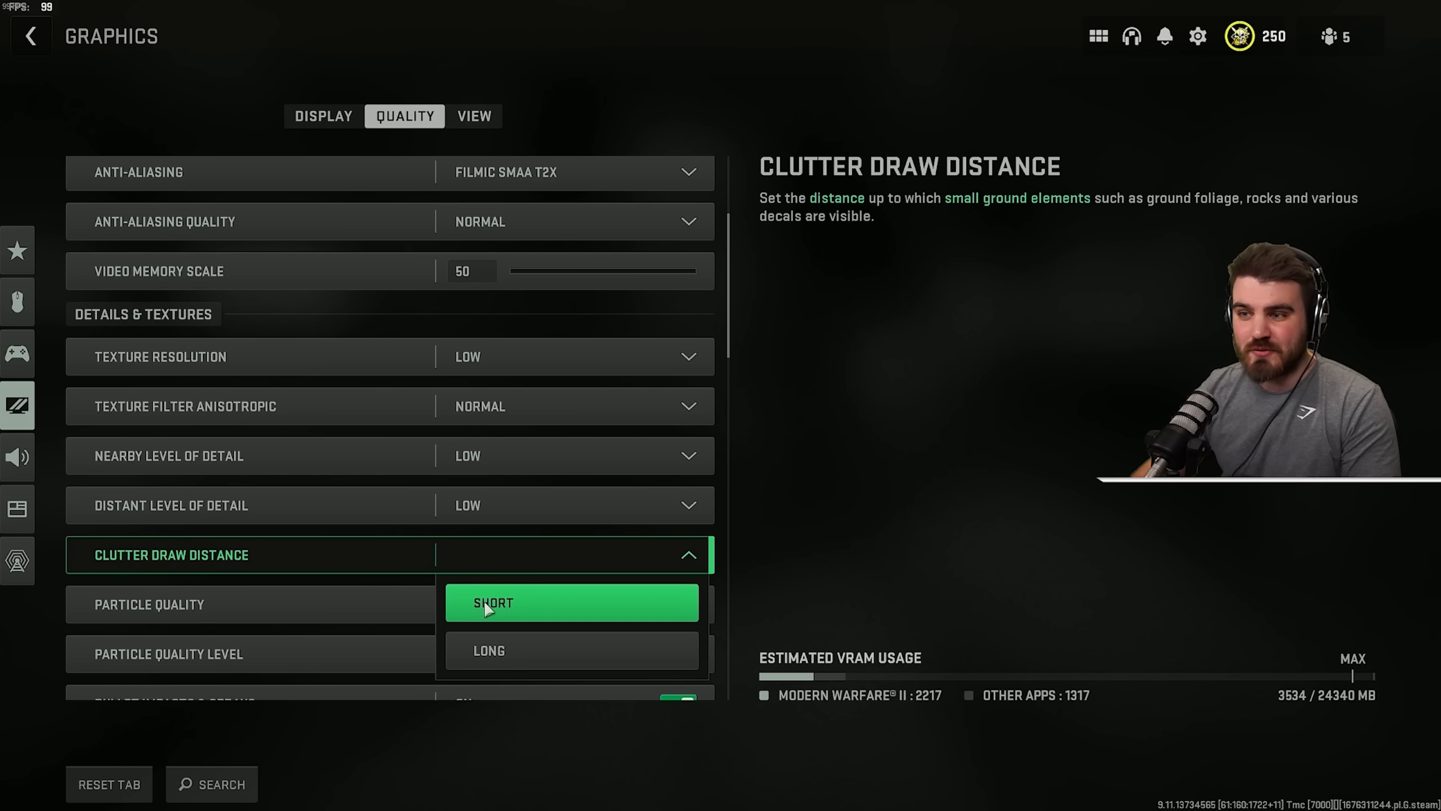
pyautogui.moveTo(517, 568)
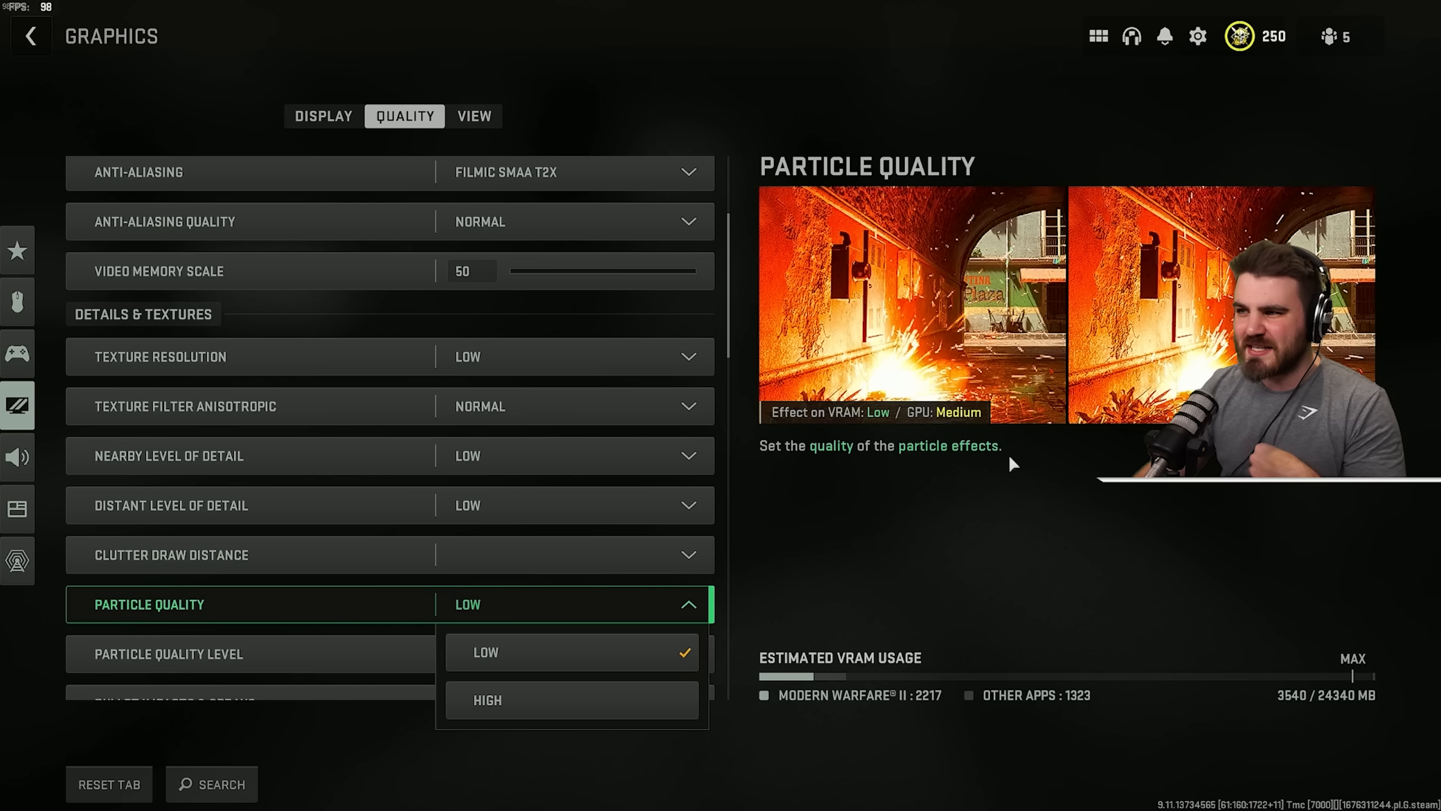
pyautogui.moveTo(569, 651)
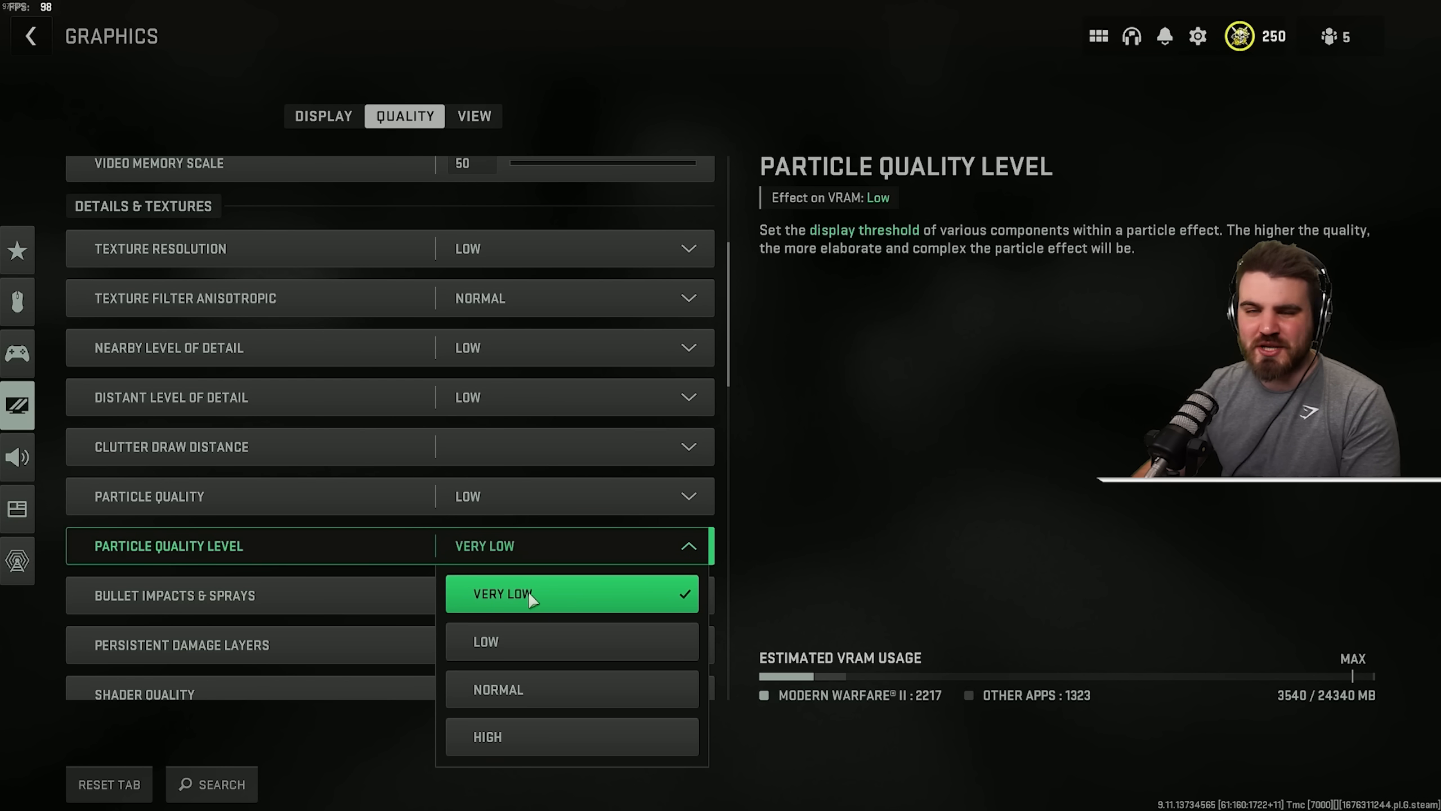
# - Keep Particle Quality Level Very Low, Persistent Damage Layers off, Shader Quality Low, Tessellation Off
pyautogui.click(570, 594)
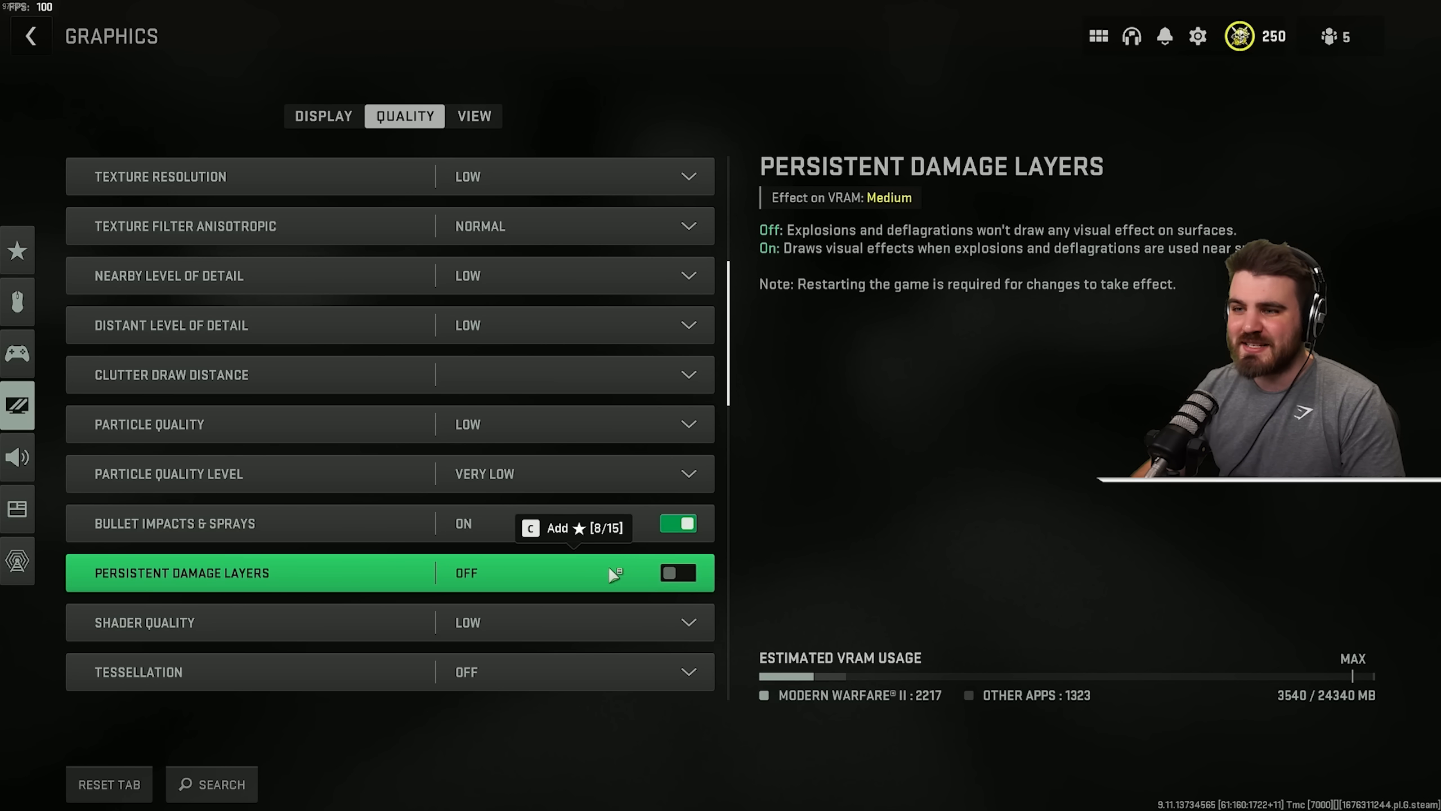
pyautogui.click(678, 572)
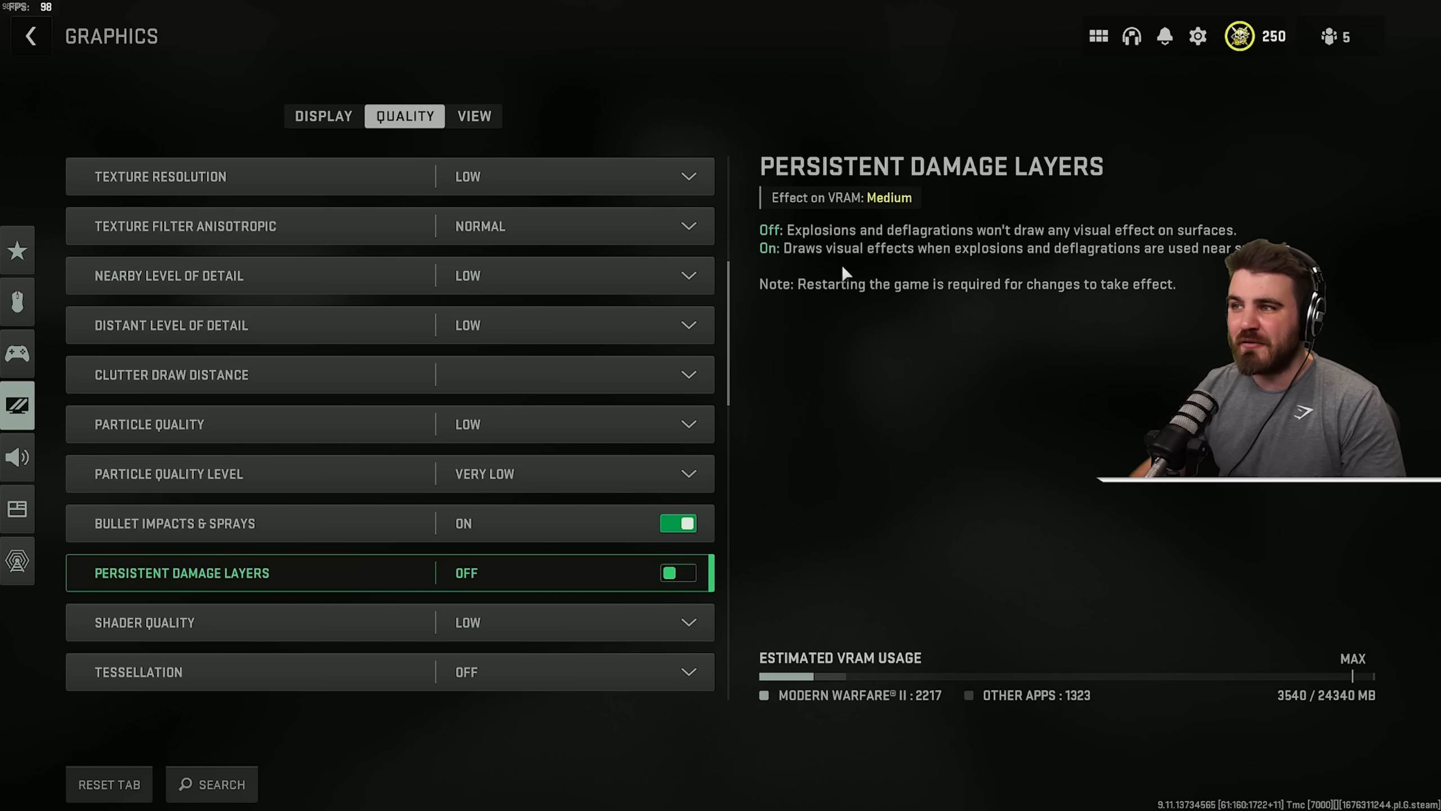
pyautogui.moveTo(890, 439)
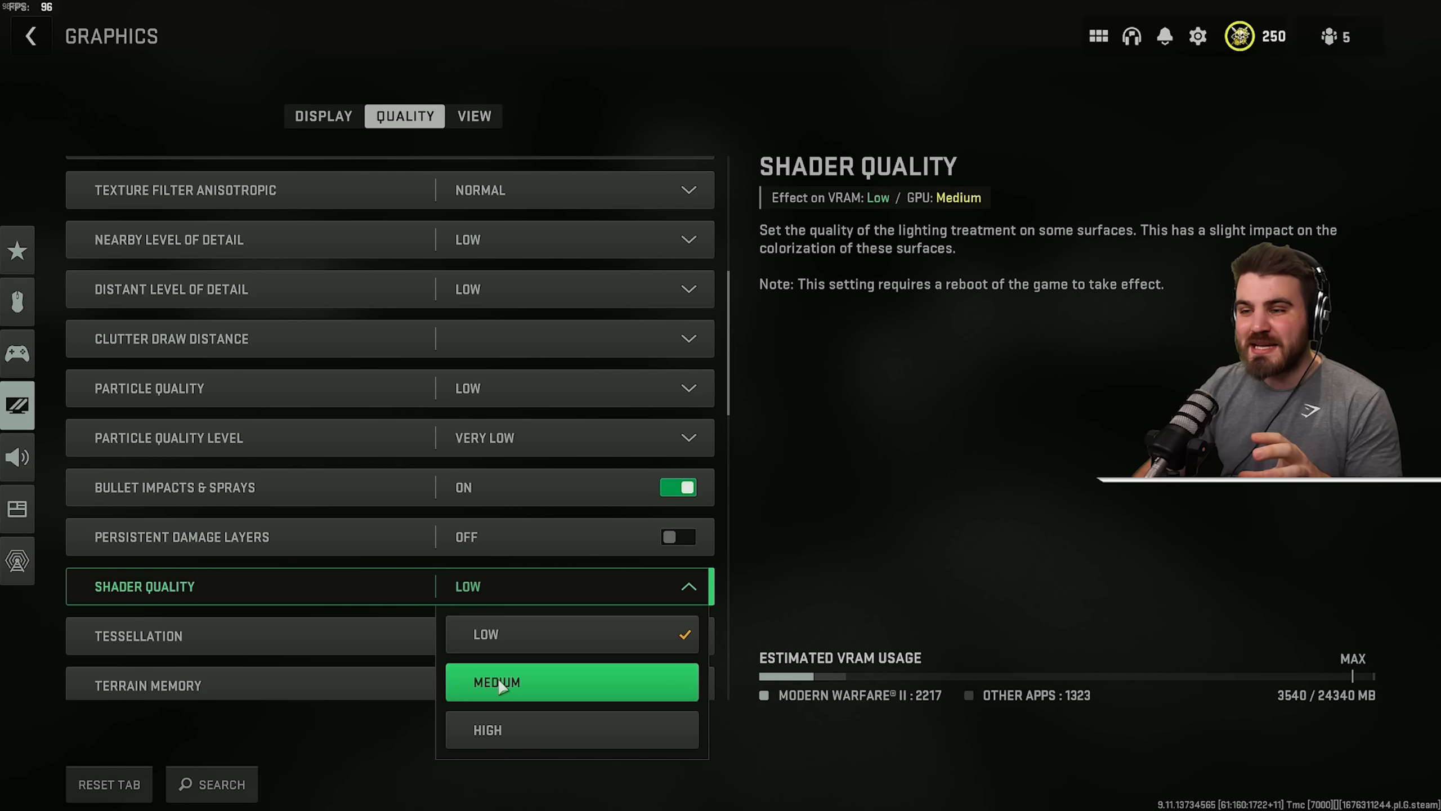
pyautogui.moveTo(521, 634)
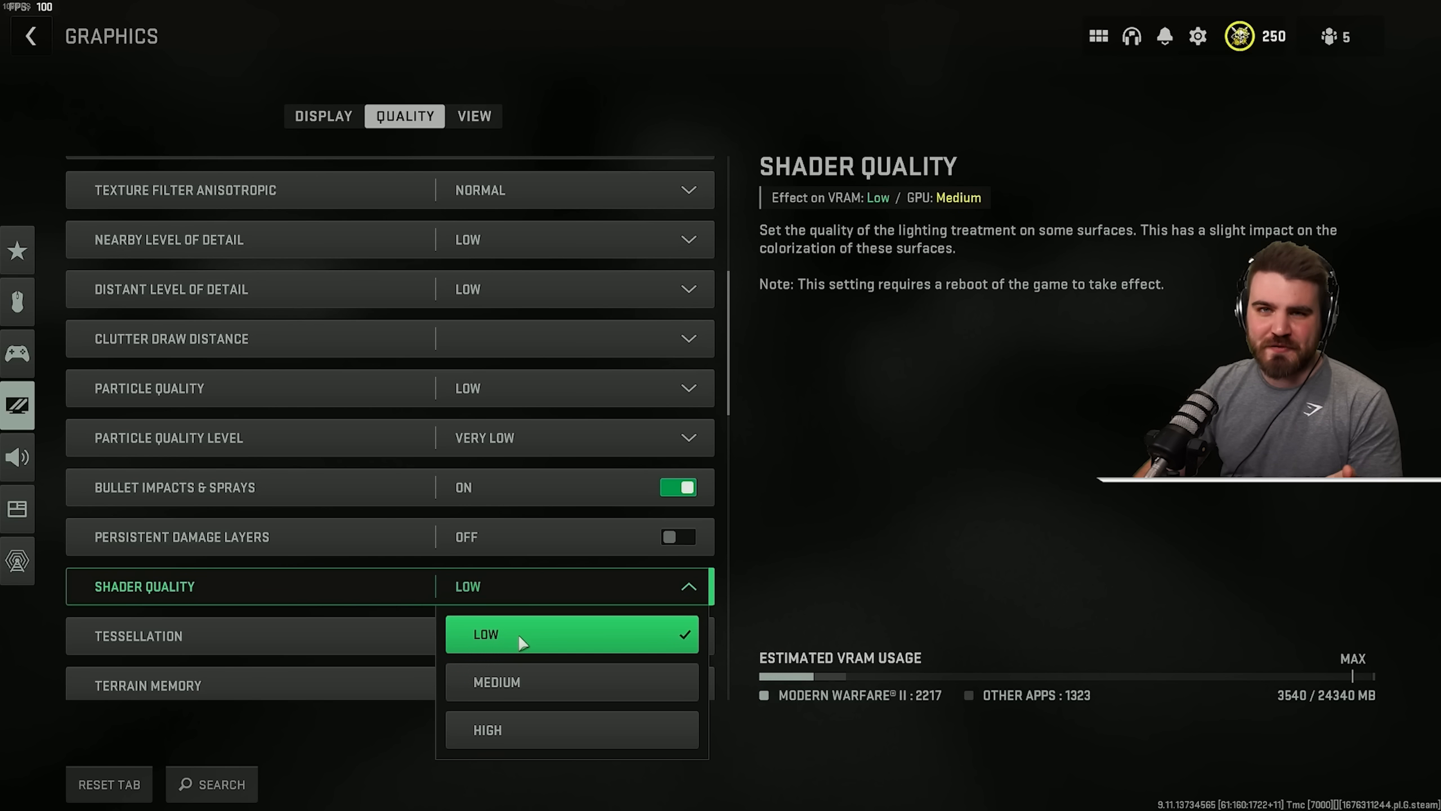
pyautogui.moveTo(538, 641)
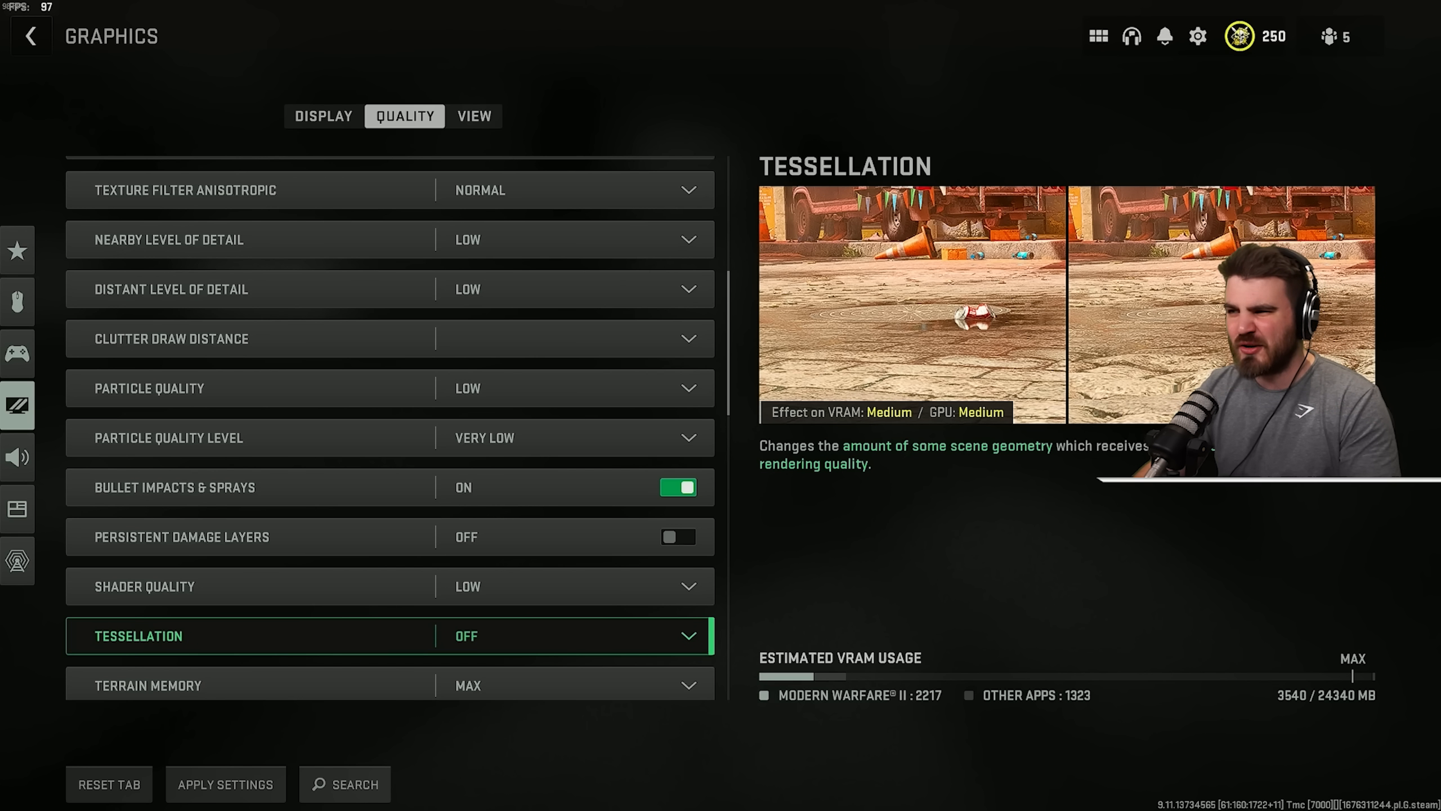
pyautogui.scroll(-3)
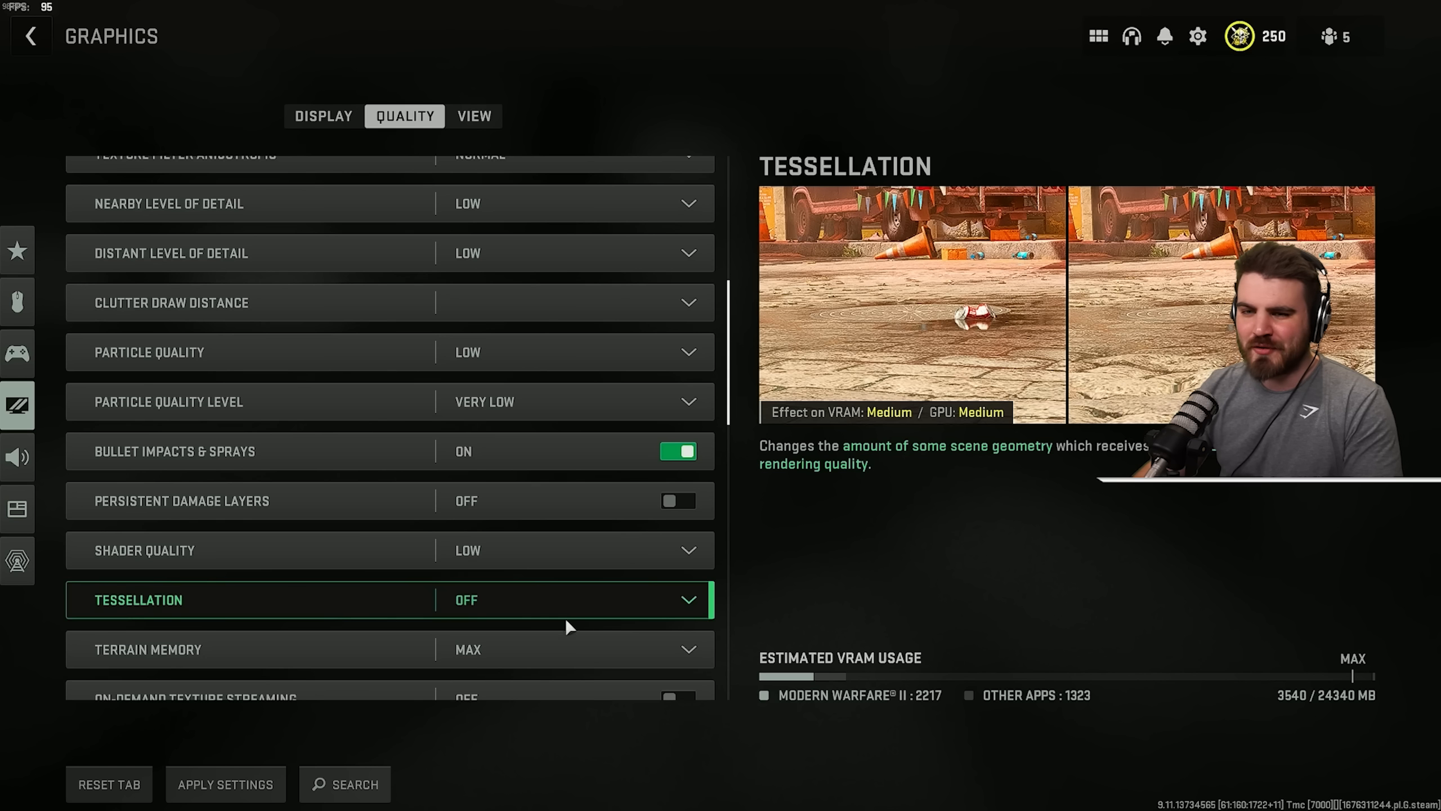
# - Keep Terrain Memory at Max with texture streaming off and streaming quality Low
pyautogui.click(569, 649)
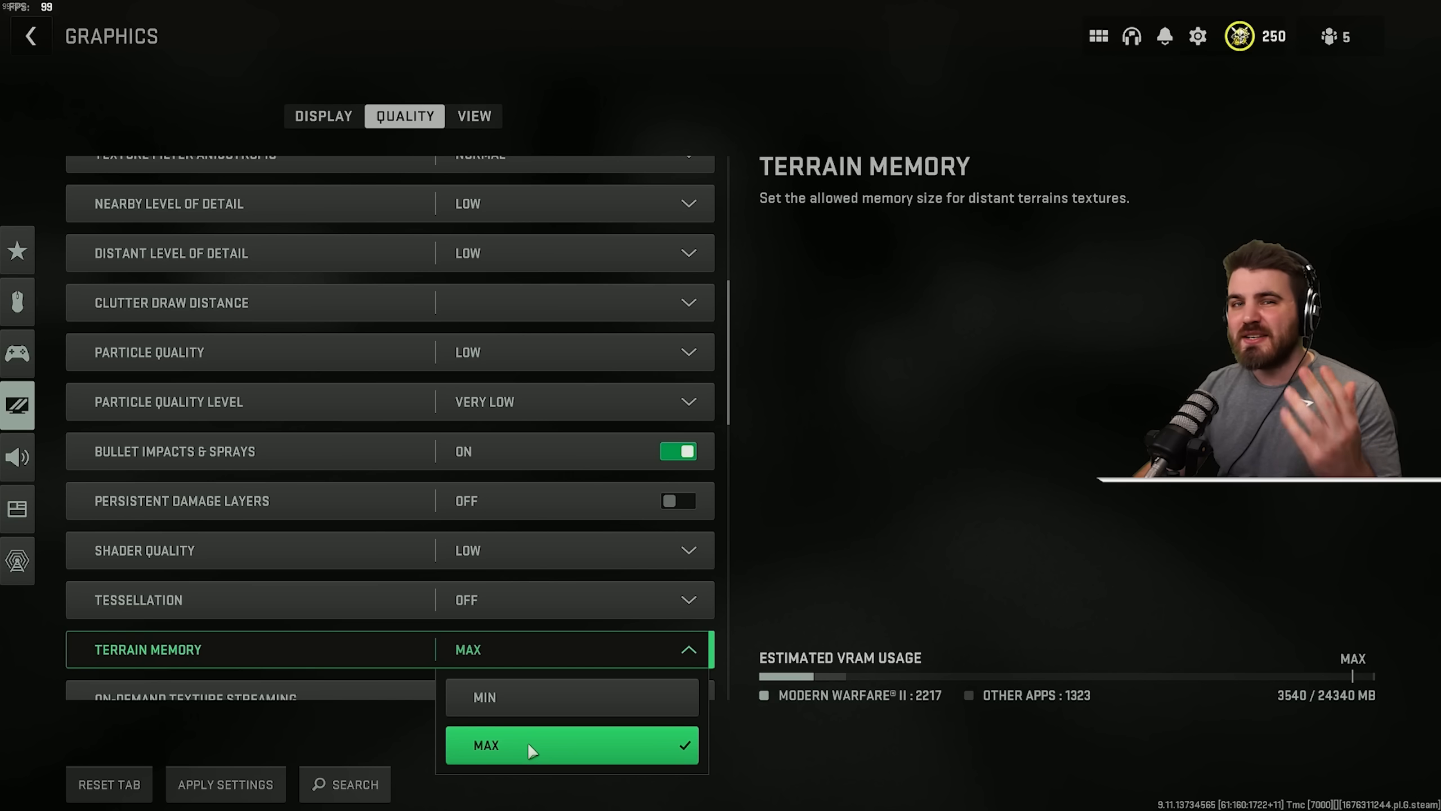
pyautogui.click(485, 744)
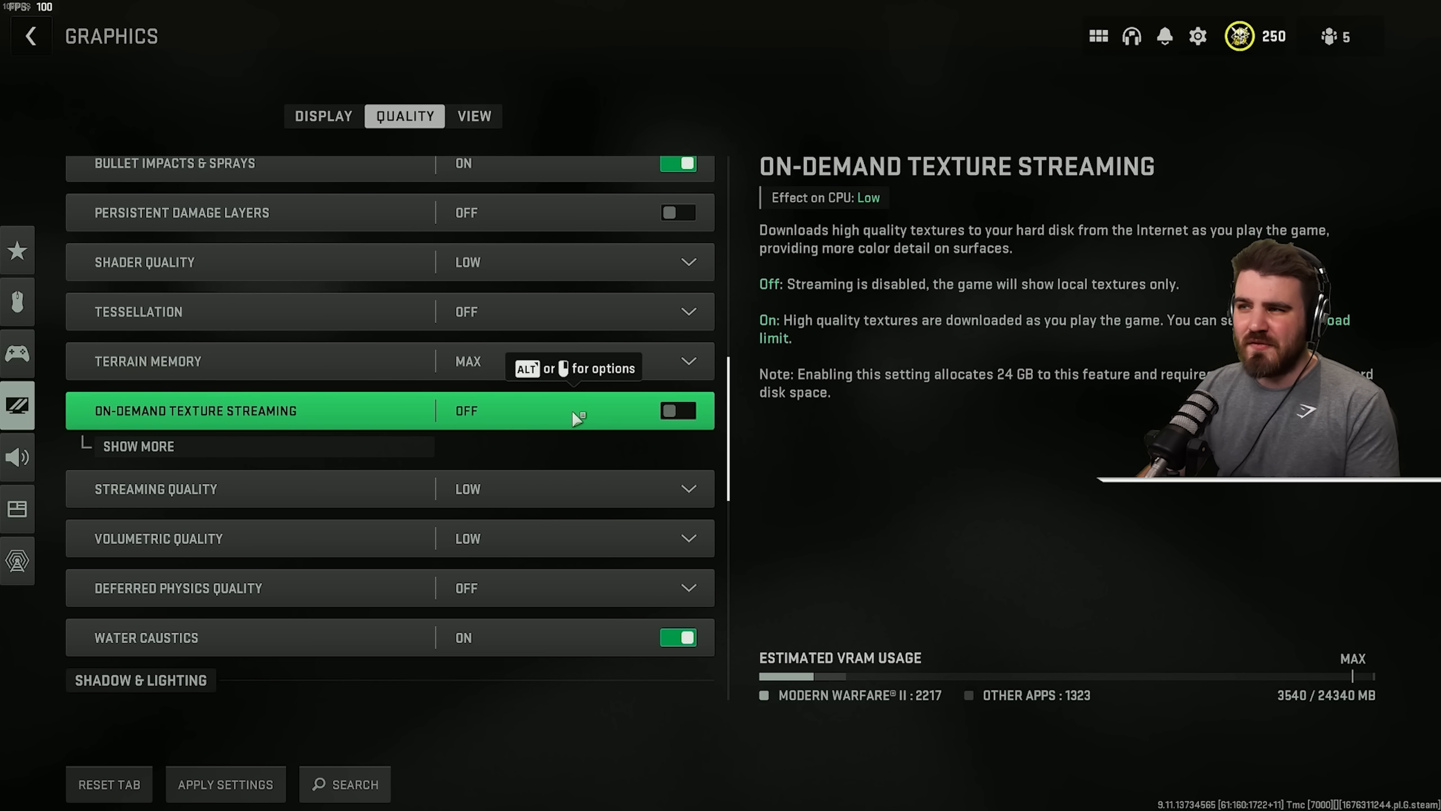
pyautogui.moveTo(583, 414)
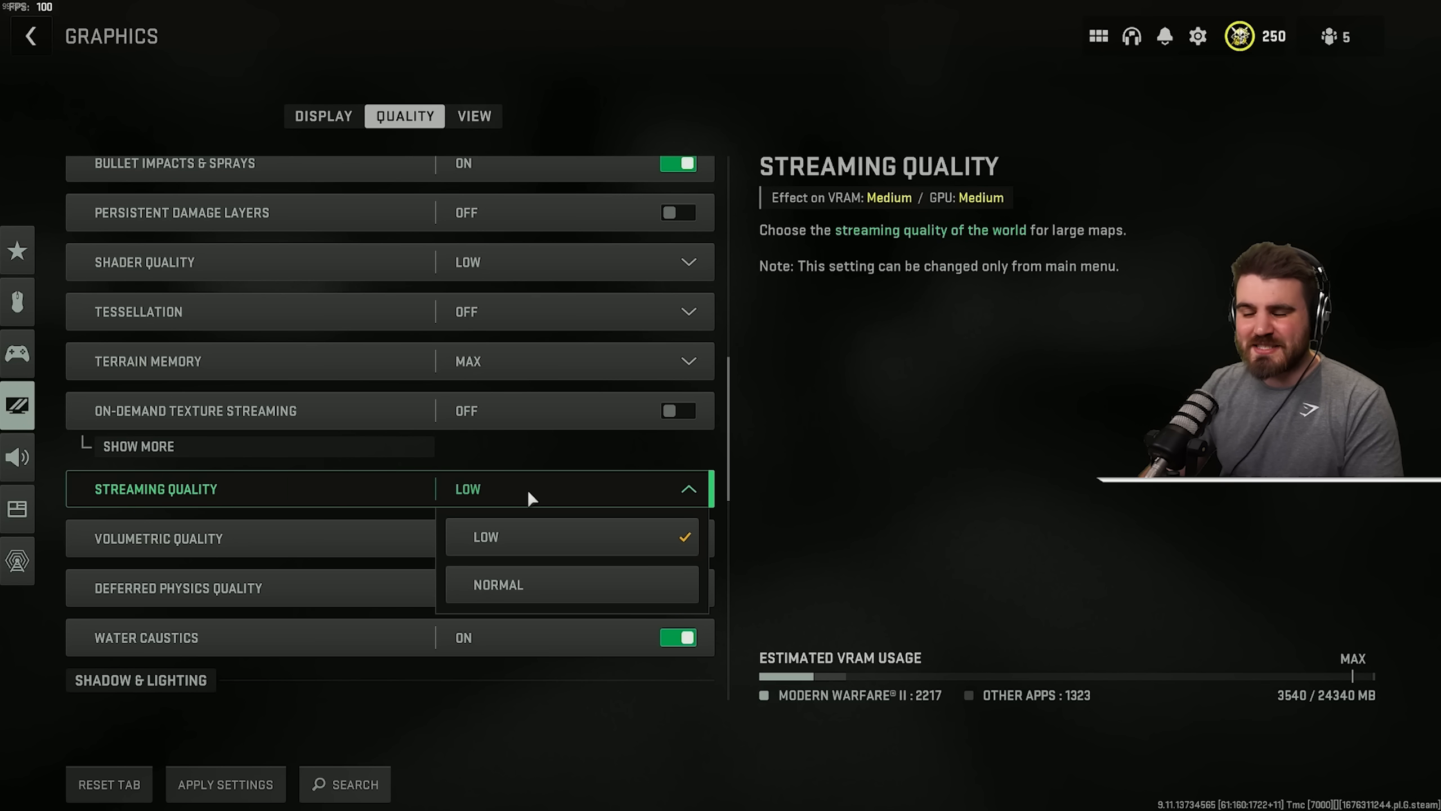
pyautogui.moveTo(527, 492)
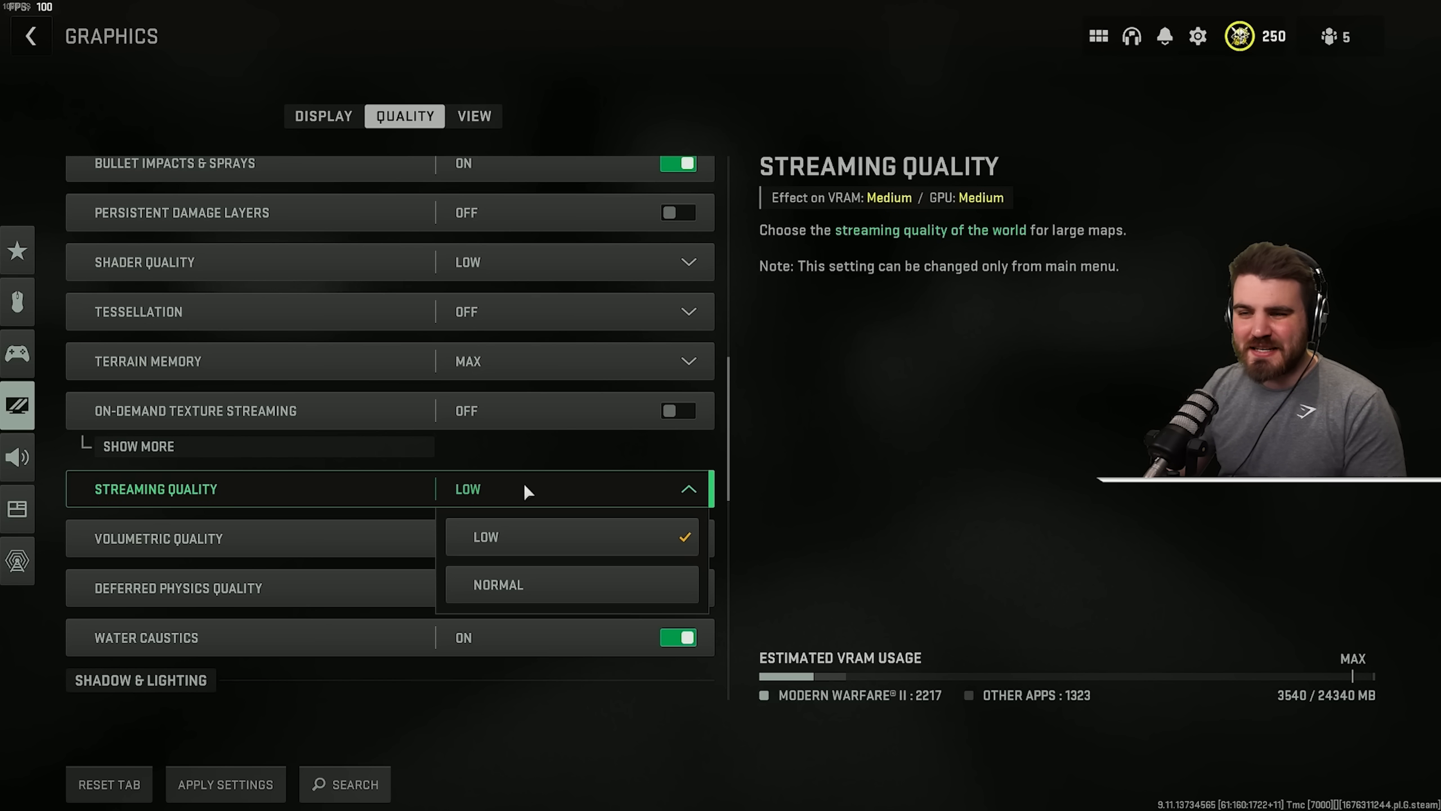
pyautogui.moveTo(569, 536)
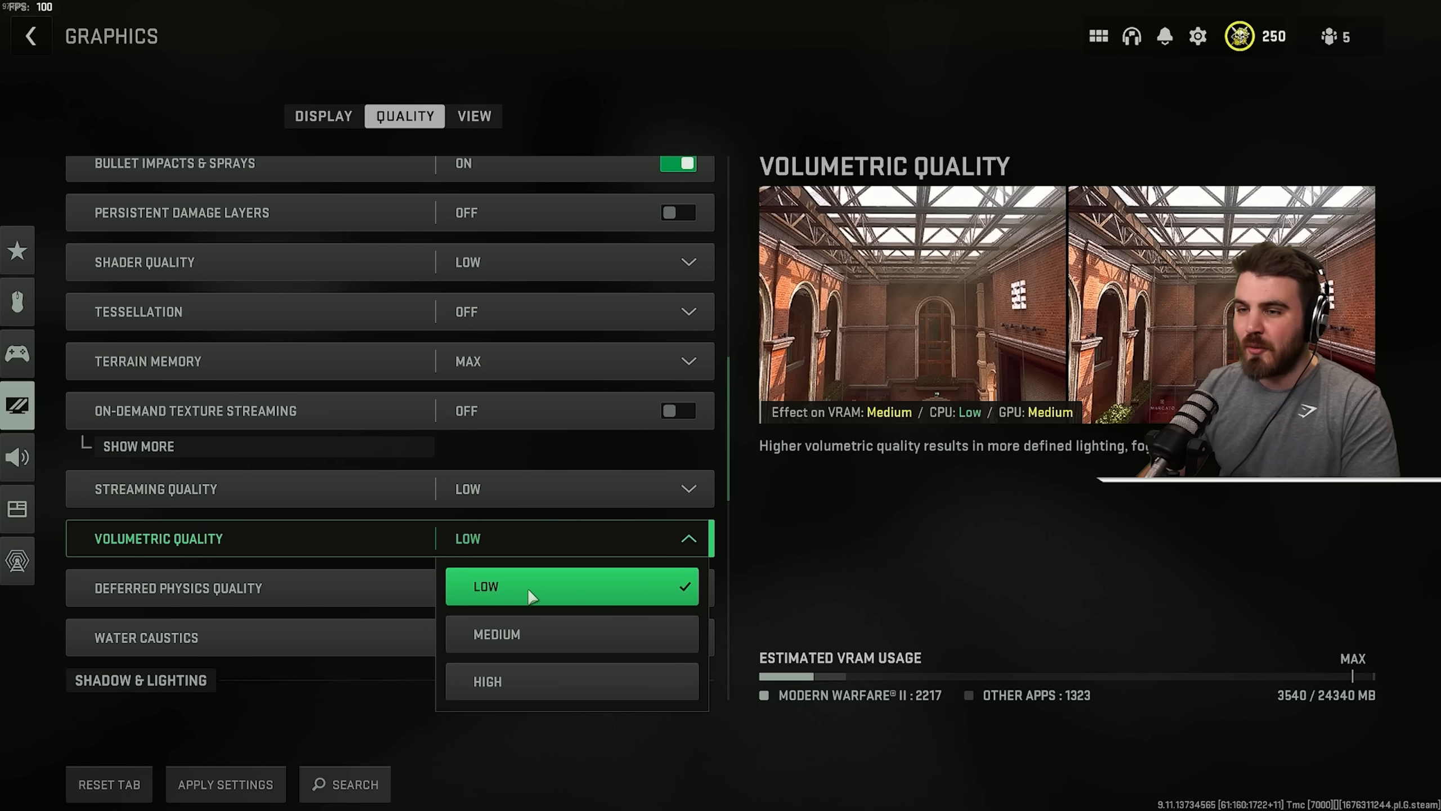
pyautogui.moveTo(544, 552)
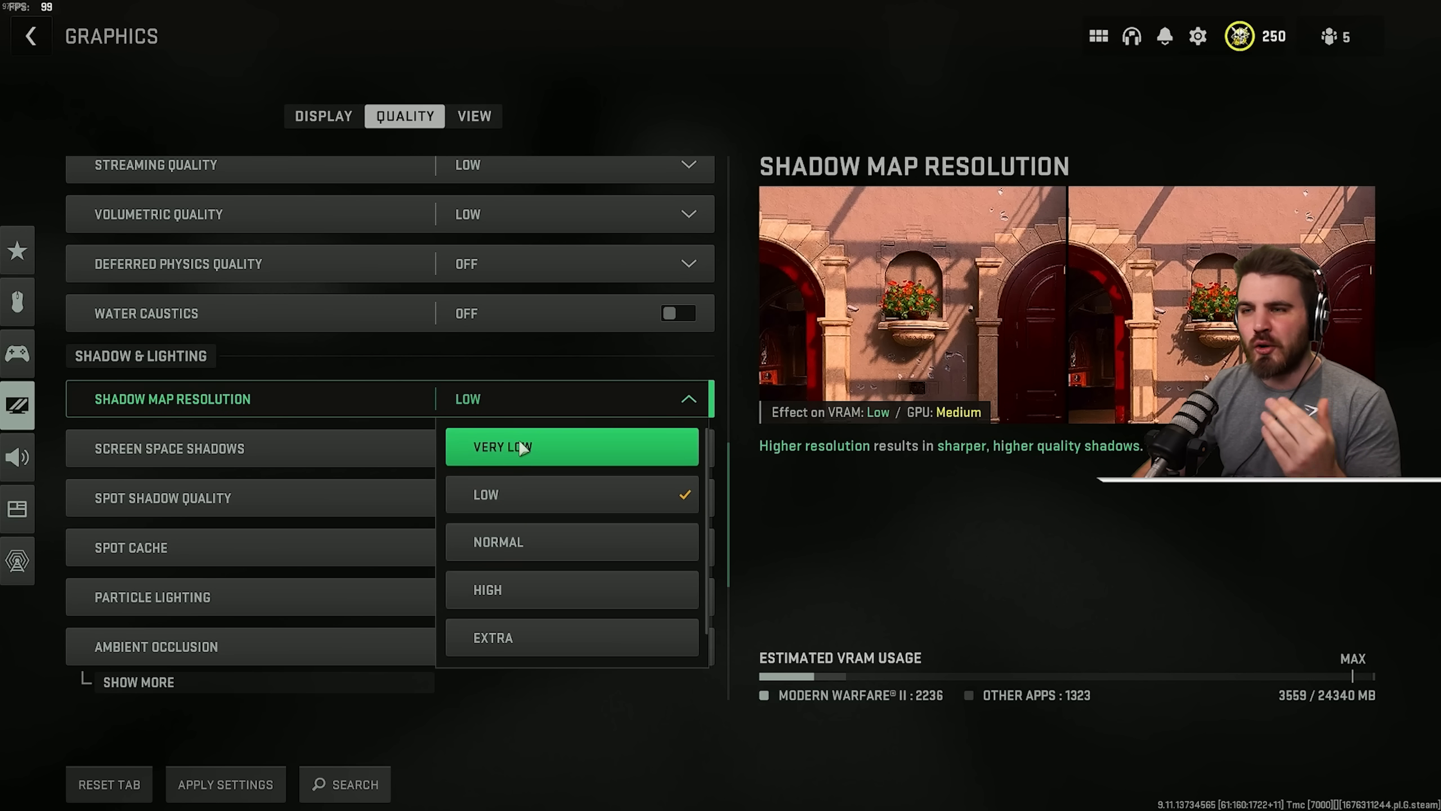
pyautogui.moveTo(553, 494)
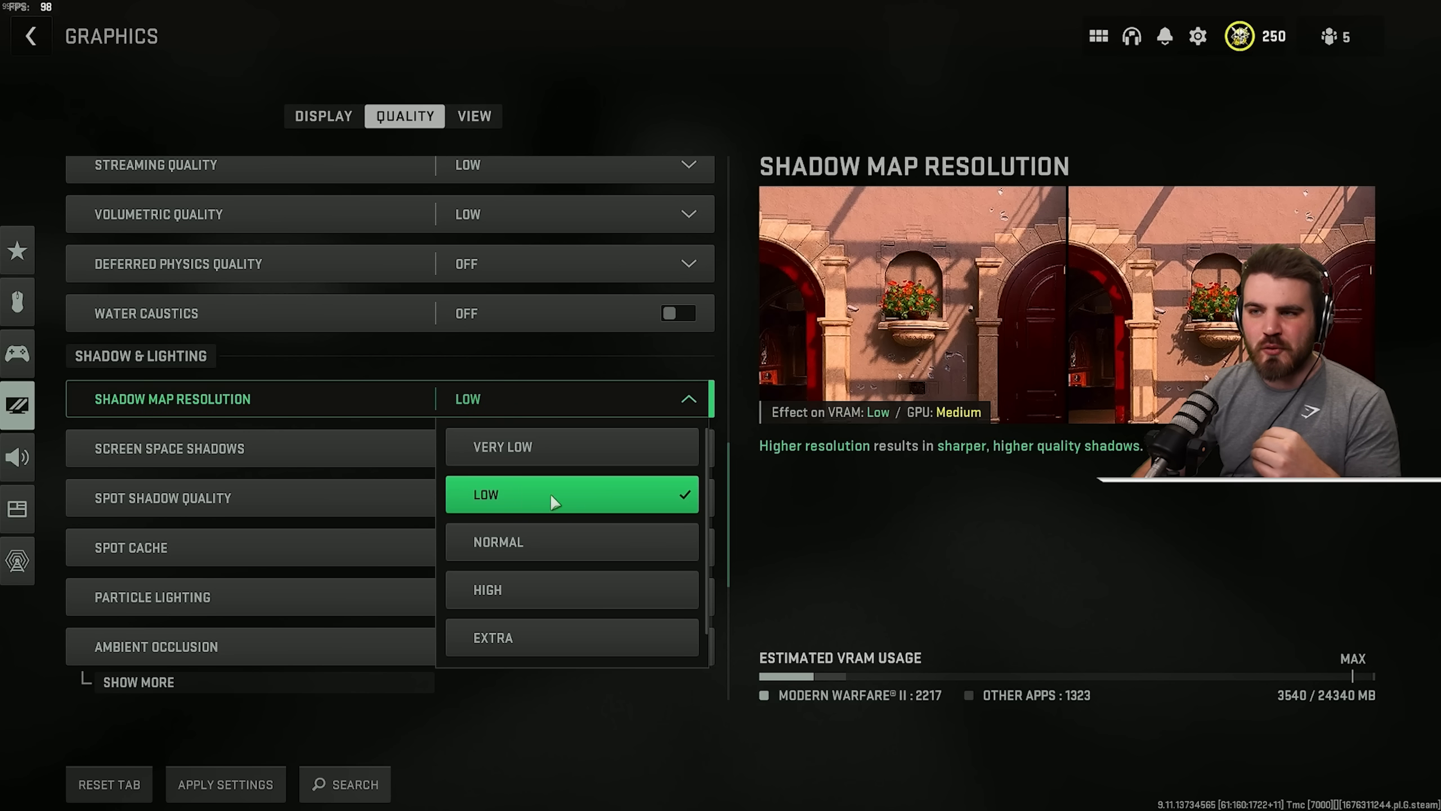
pyautogui.moveTo(551, 500)
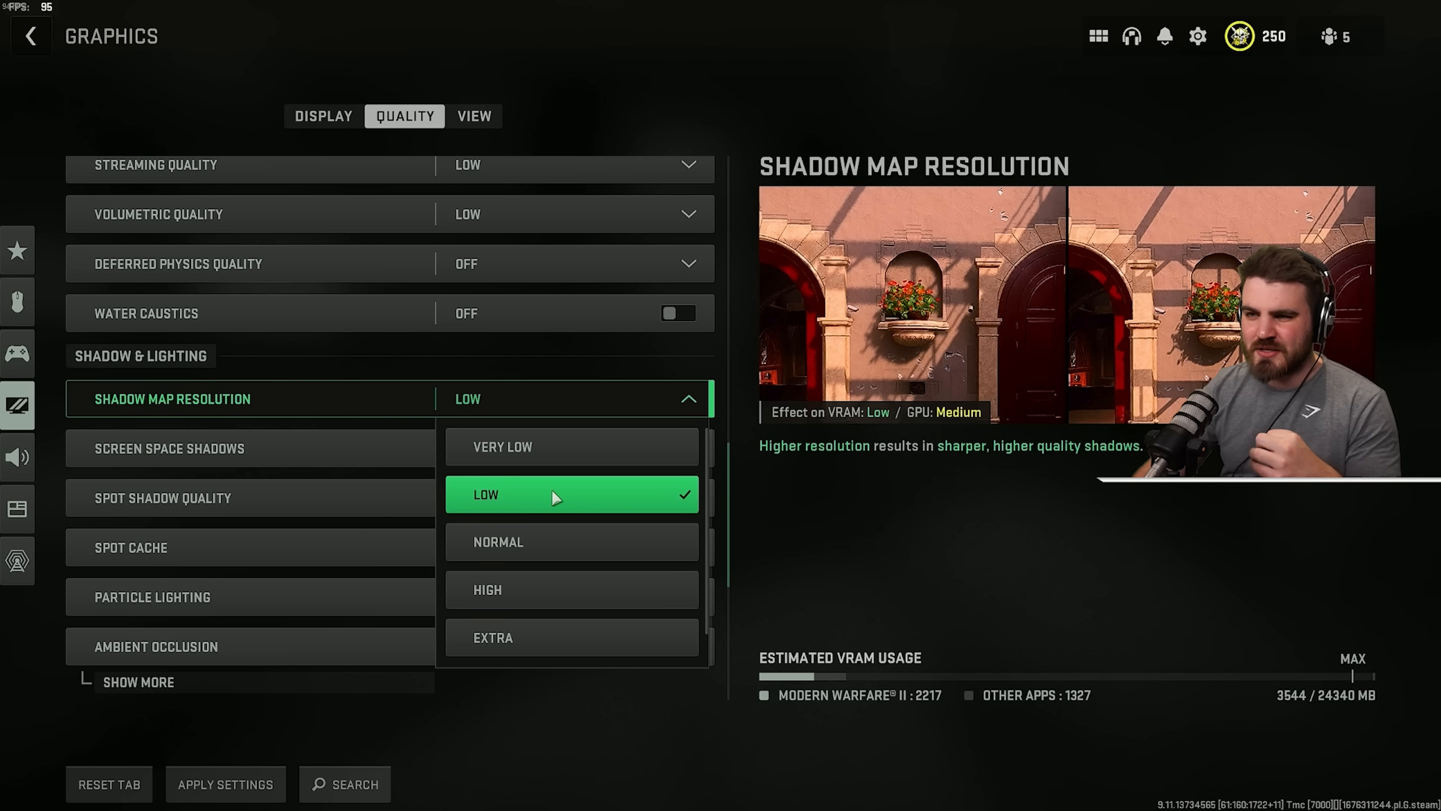
pyautogui.moveTo(569, 446)
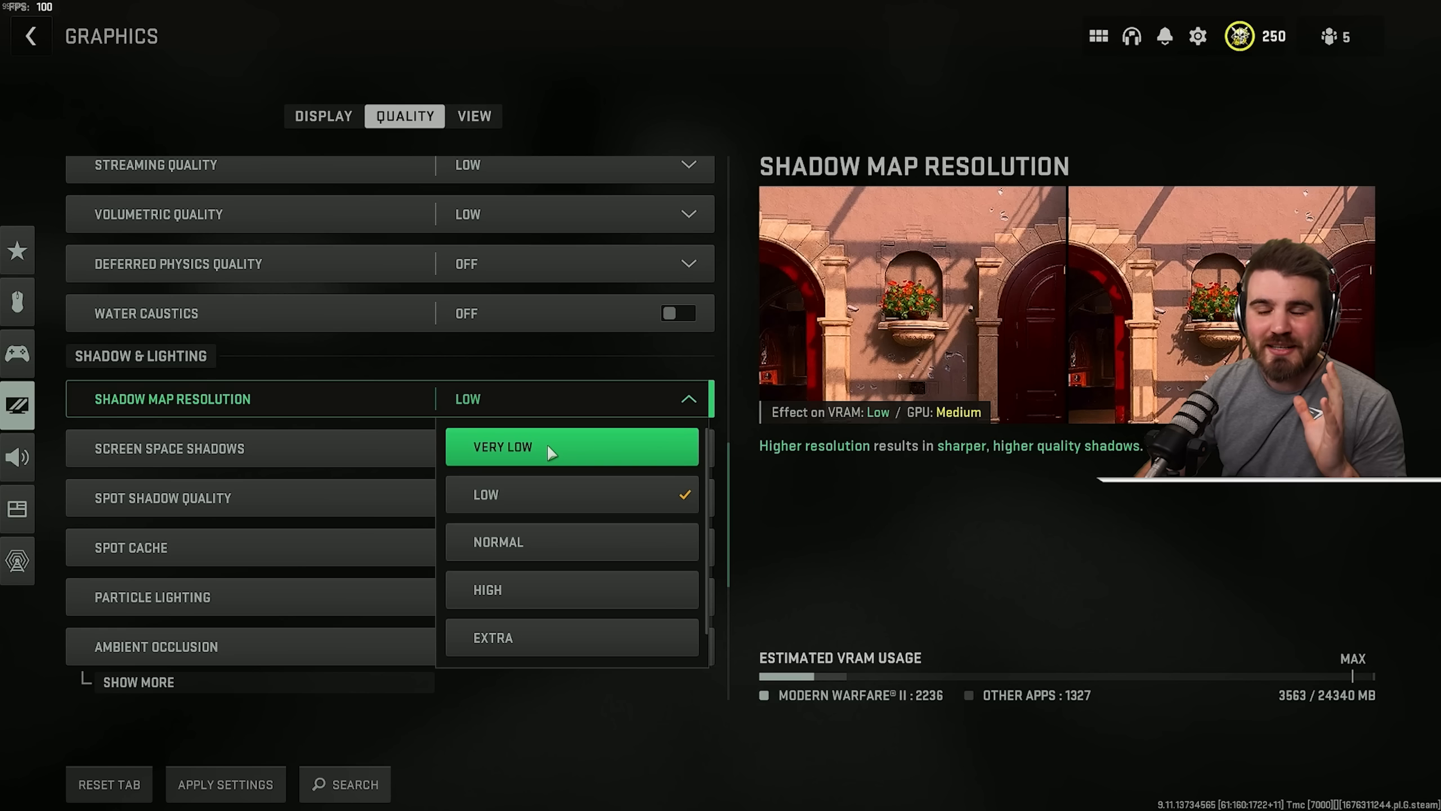
pyautogui.moveTo(511, 499)
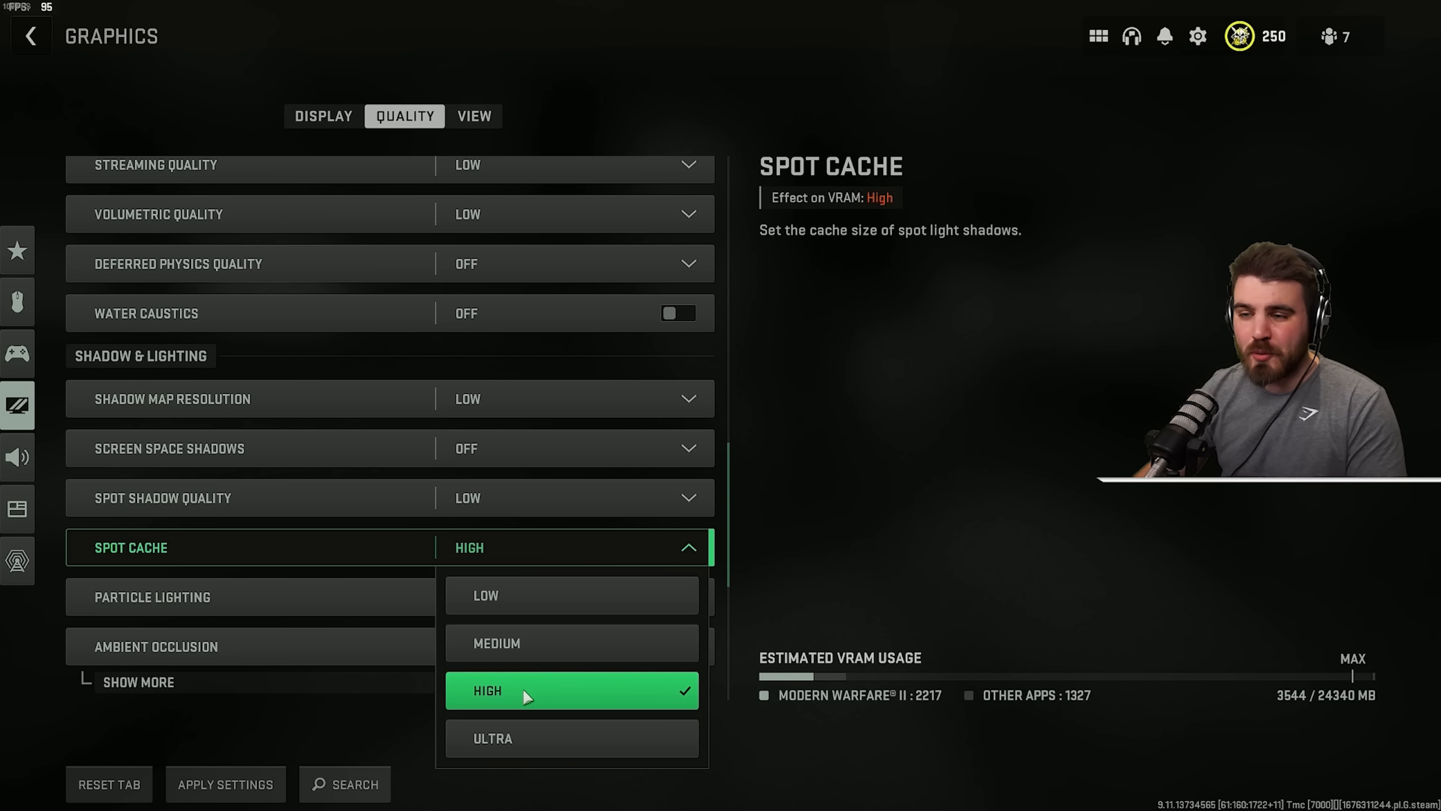
pyautogui.moveTo(864, 344)
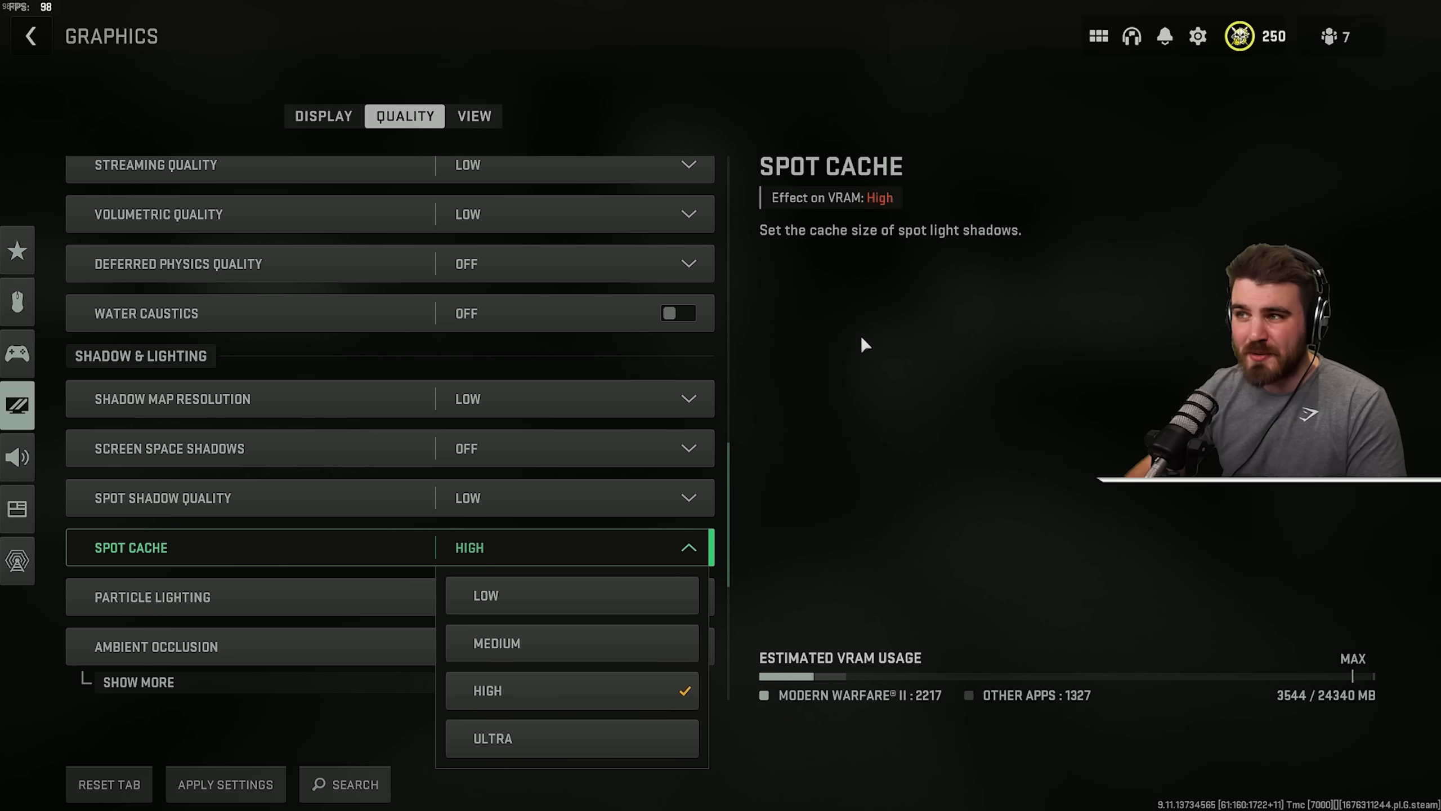
pyautogui.moveTo(845, 289)
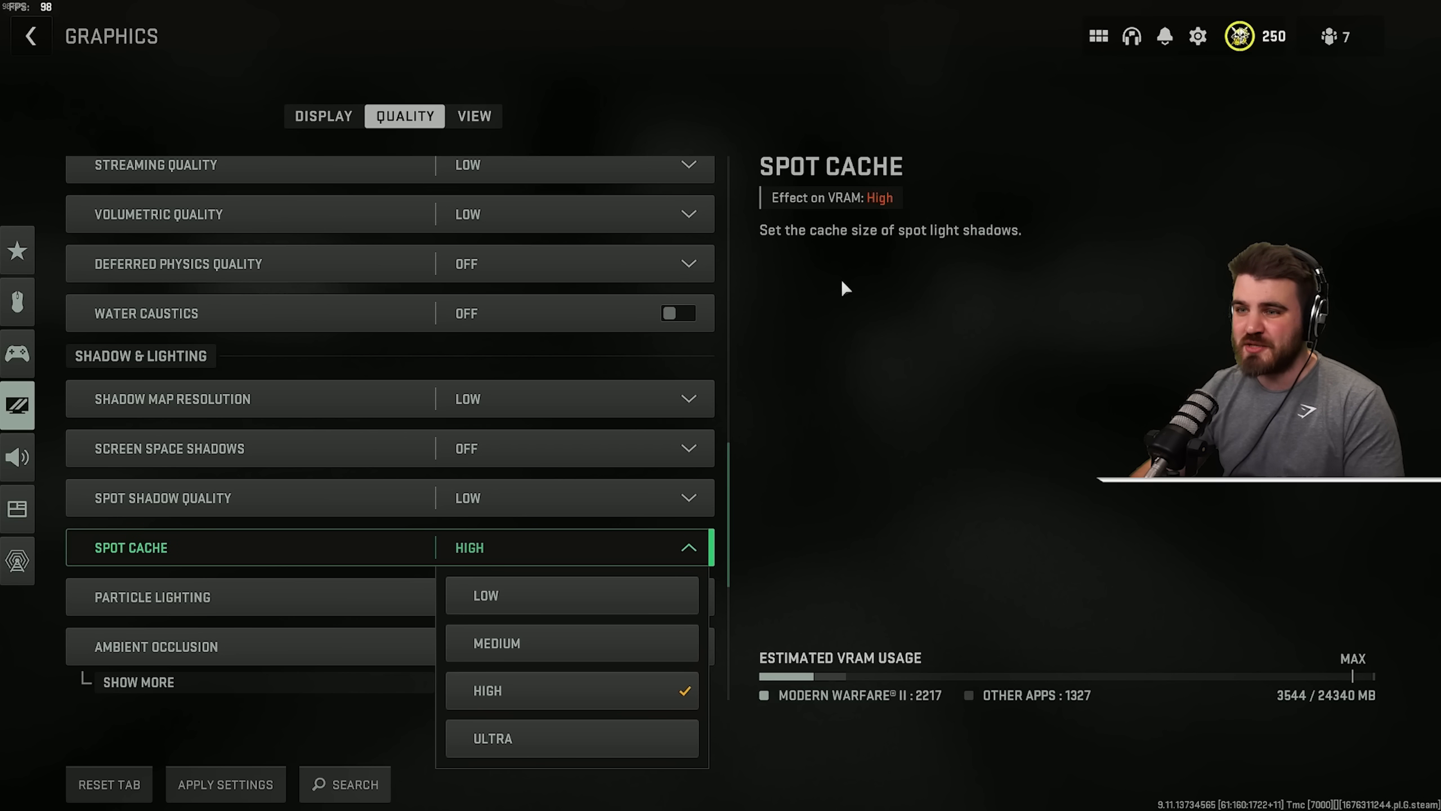
pyautogui.moveTo(537, 697)
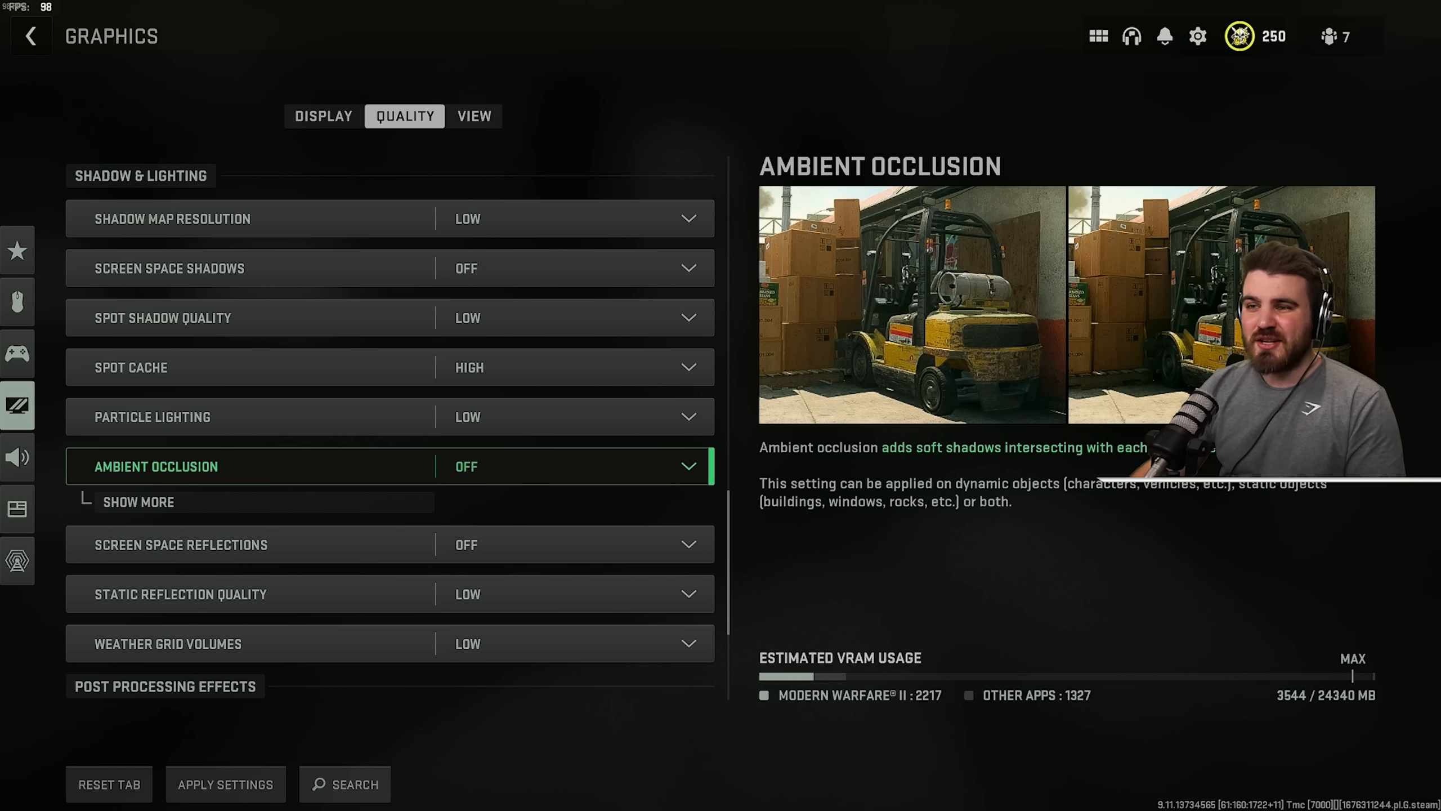
pyautogui.moveTo(1159, 223)
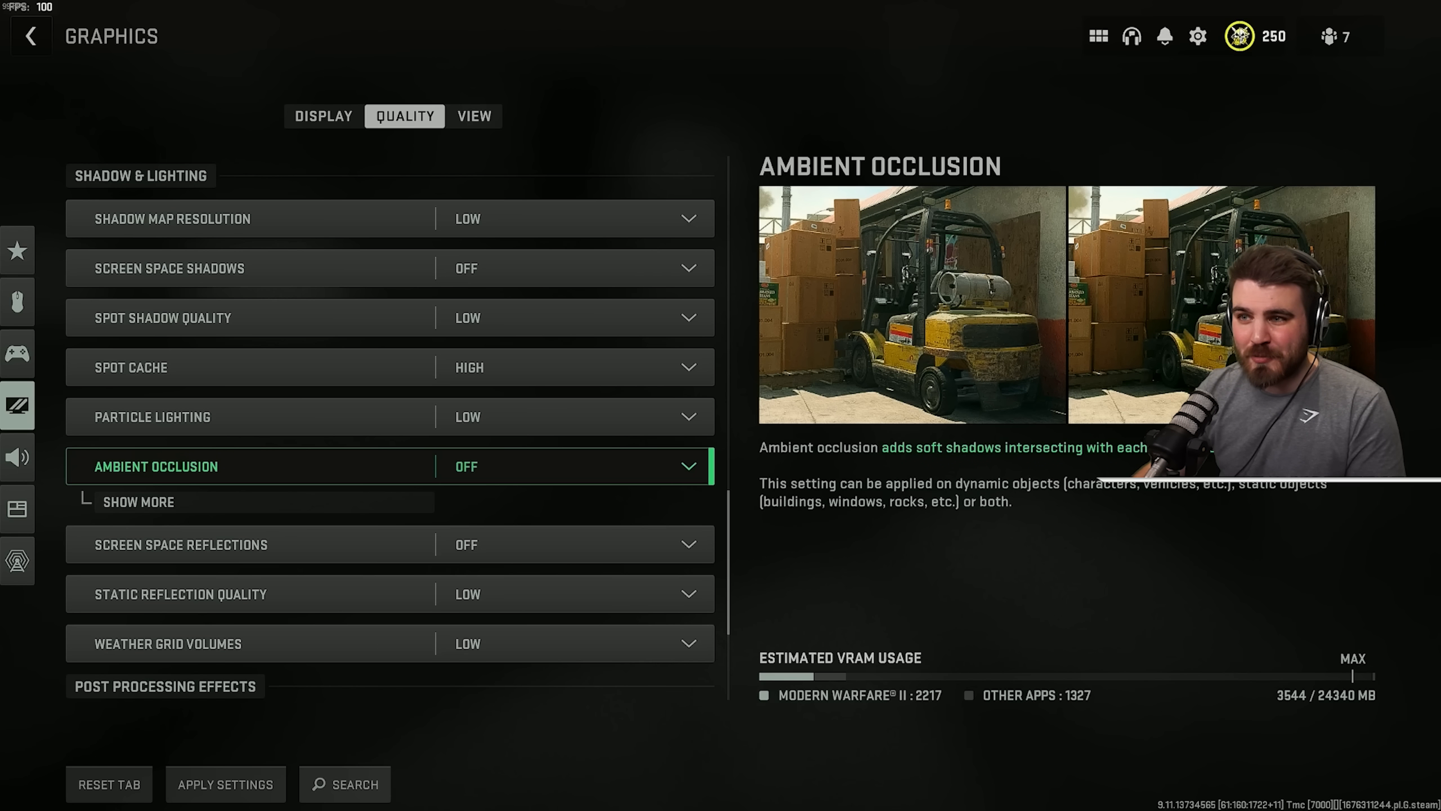
pyautogui.moveTo(542, 466)
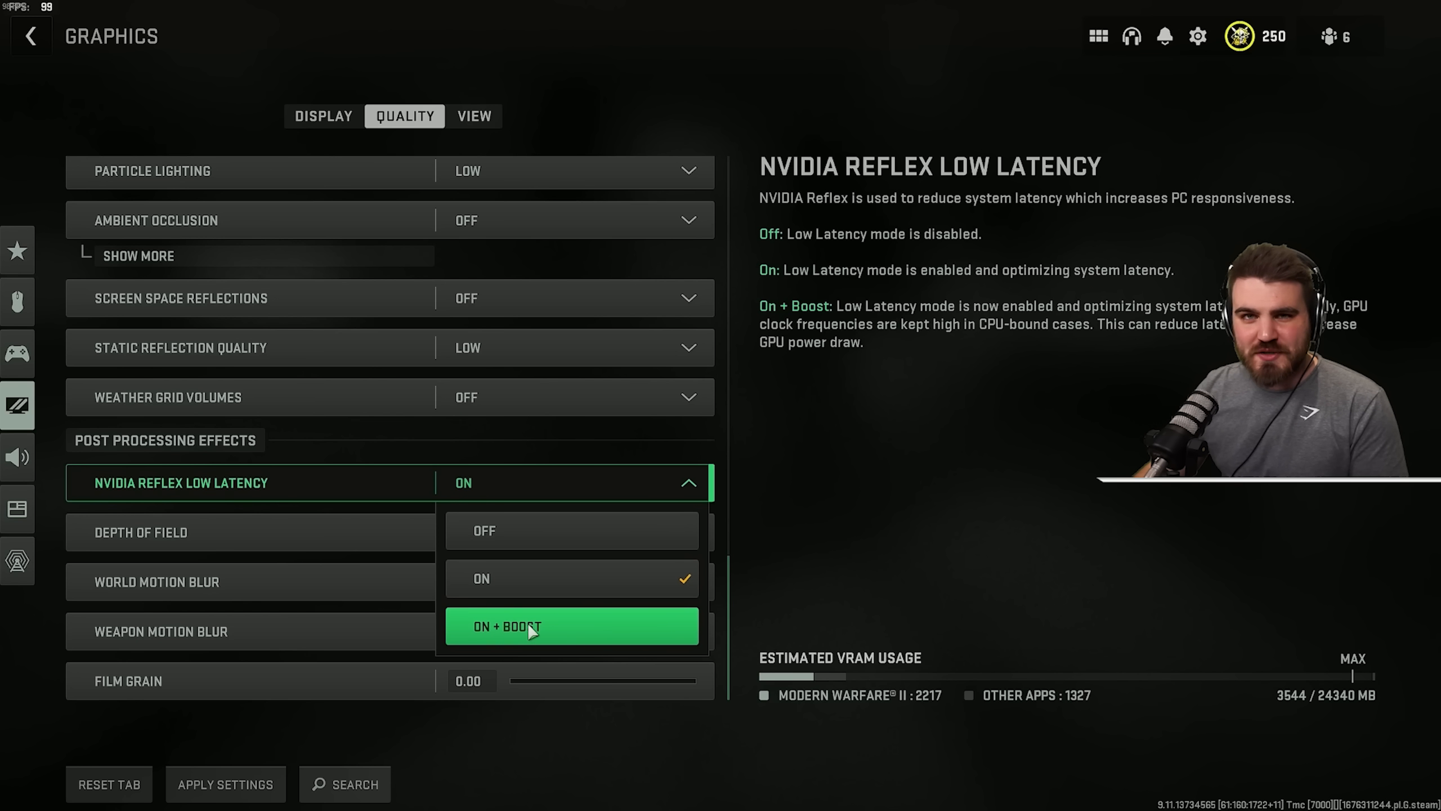
pyautogui.moveTo(1052, 344)
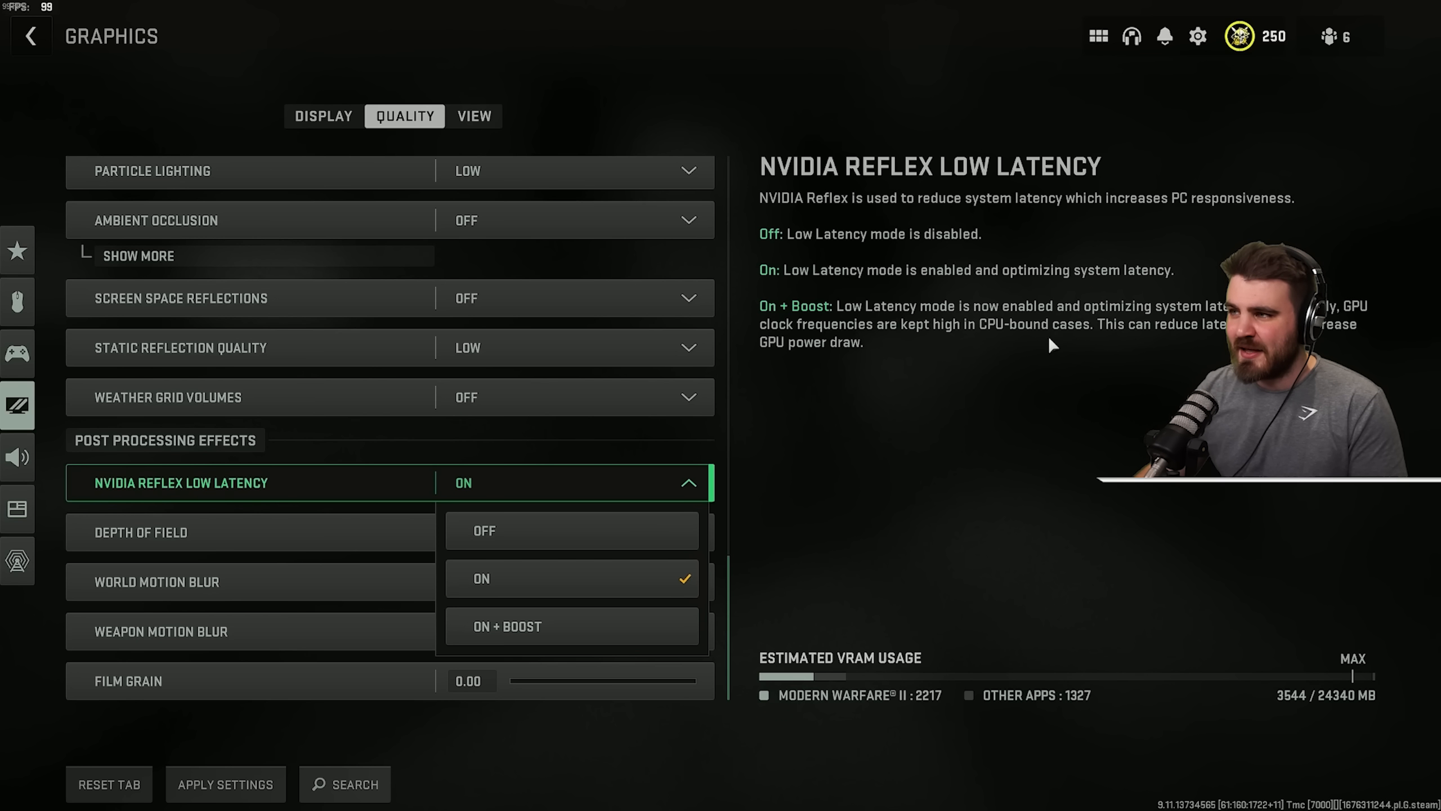
pyautogui.moveTo(1095, 312)
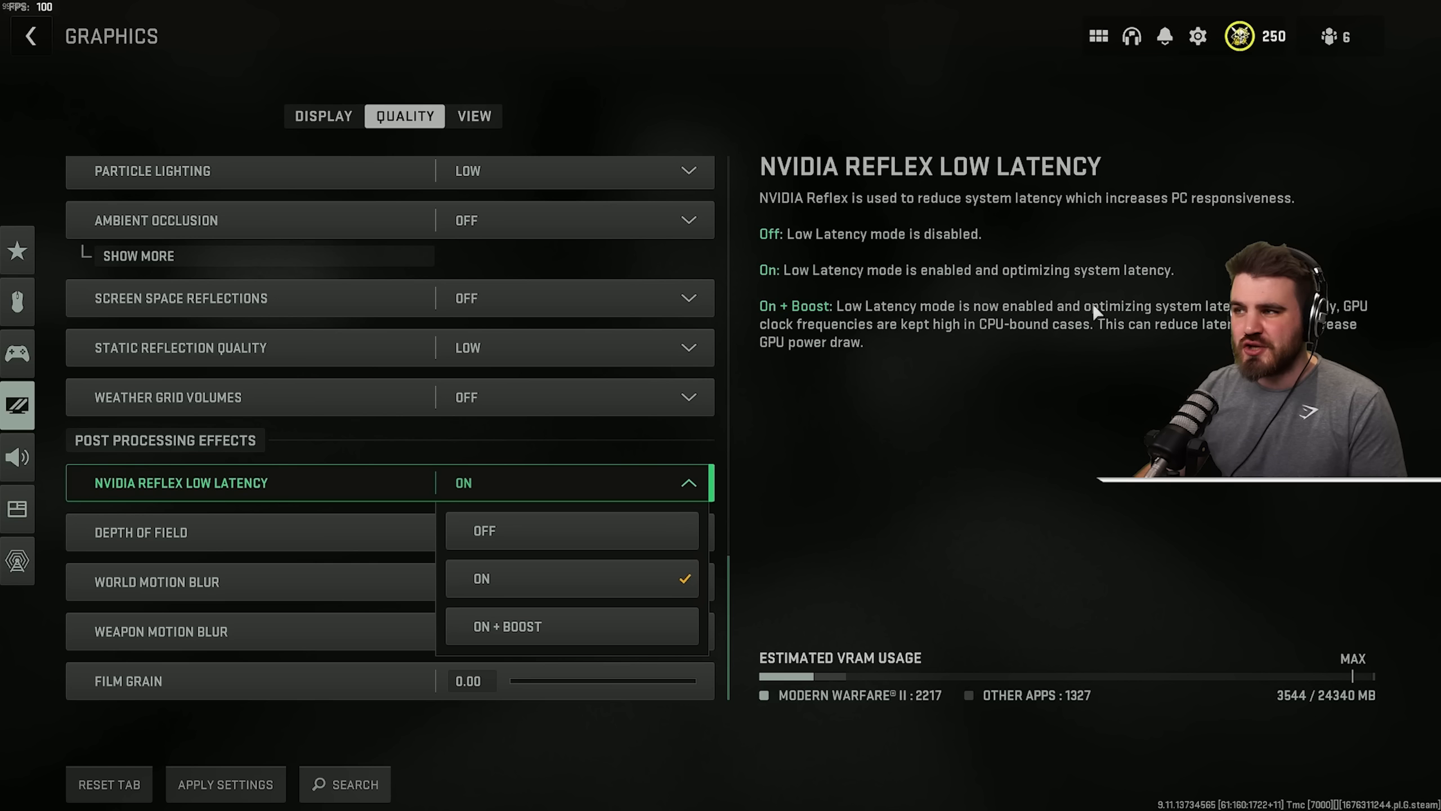
pyautogui.moveTo(972, 328)
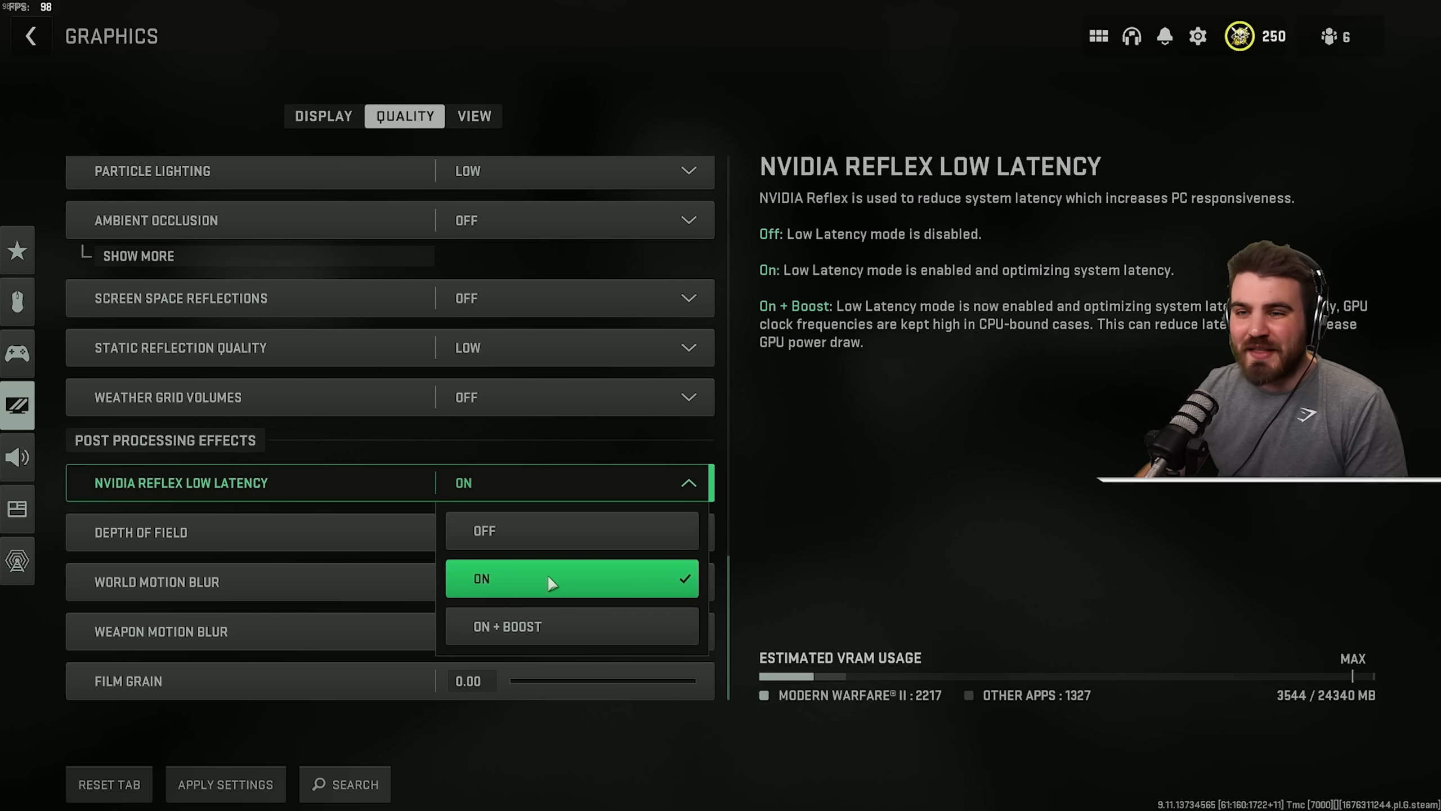
pyautogui.moveTo(522, 579)
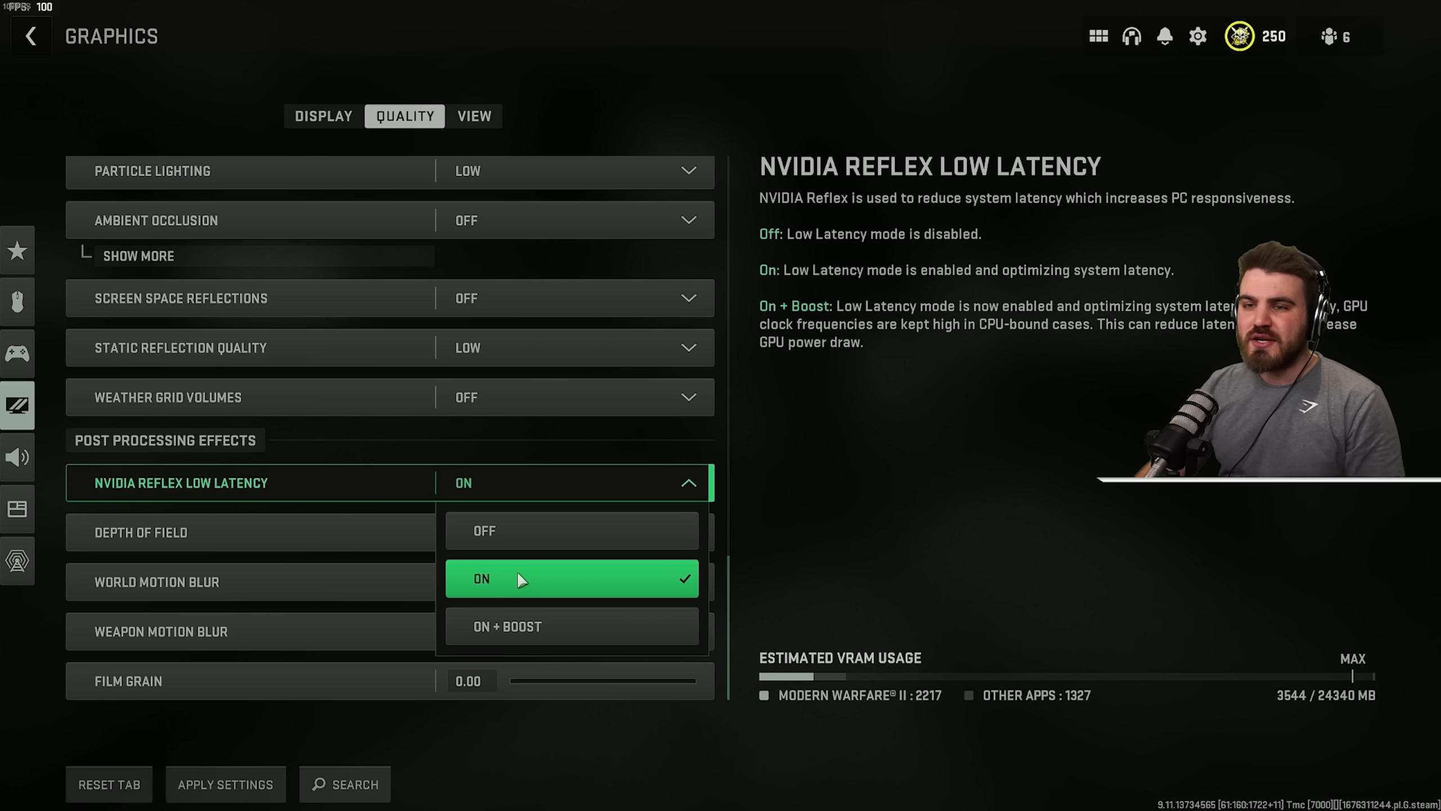
# - Set NVIDIA Reflex Low Latency to On instead of On + Boost
pyautogui.click(571, 578)
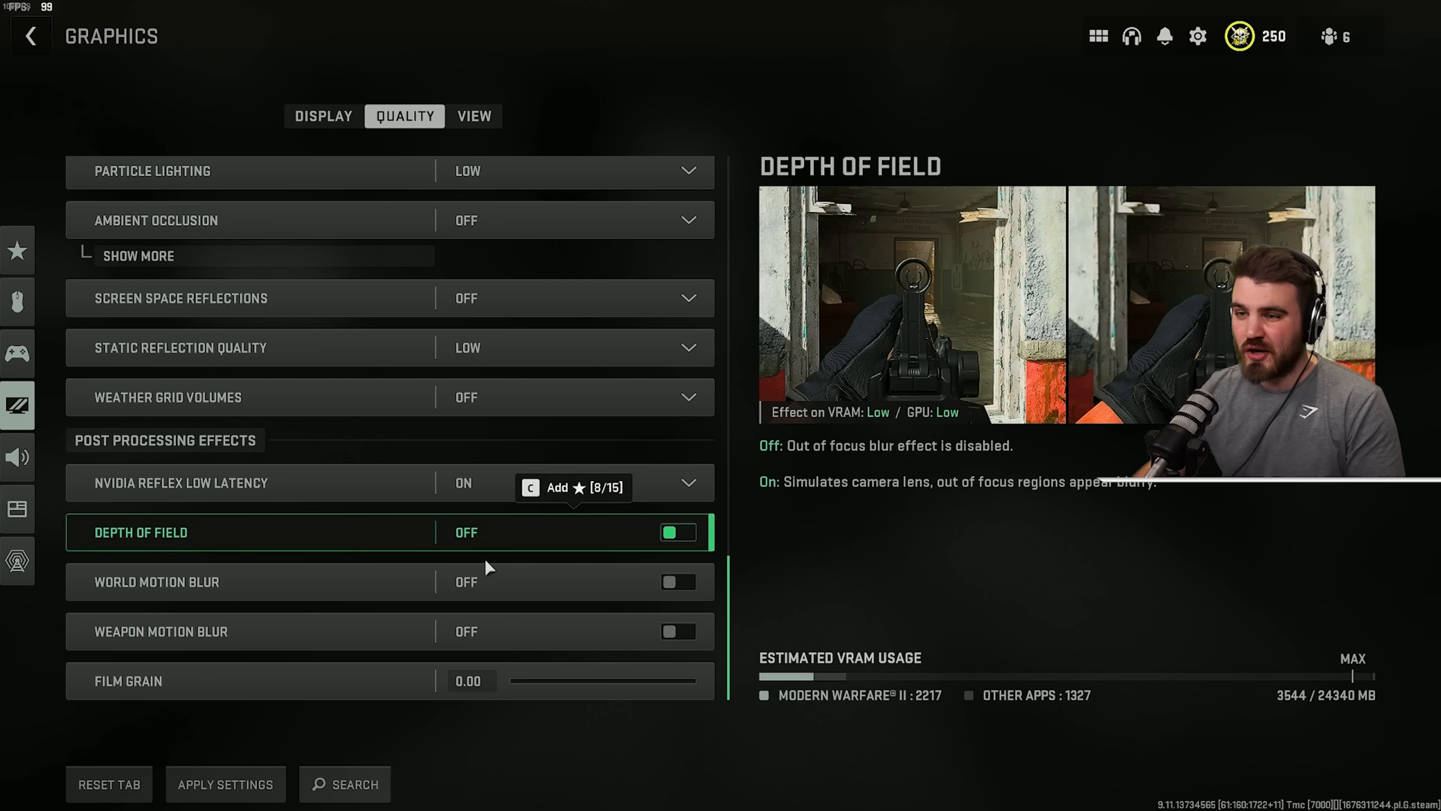
pyautogui.click(473, 116)
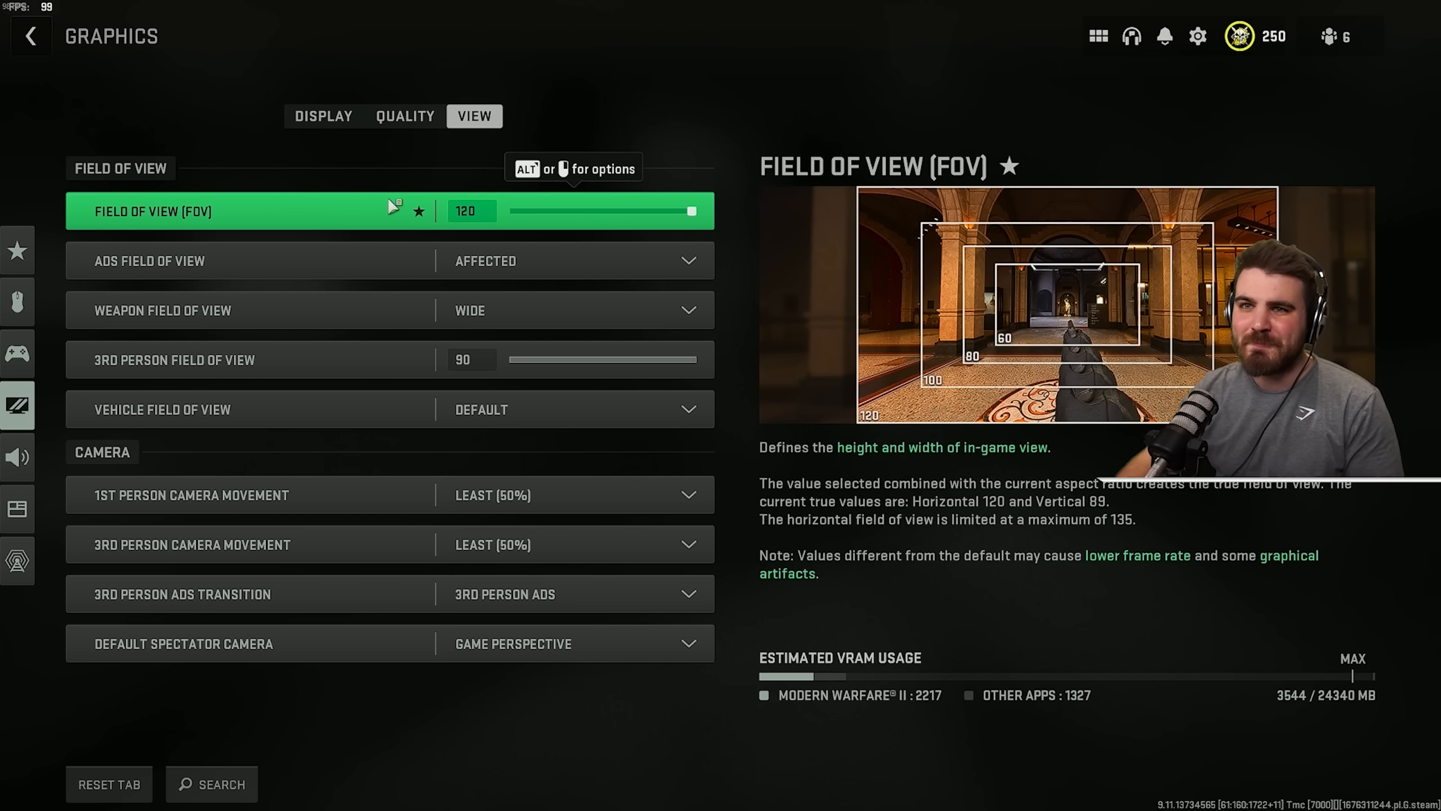
# - Confirm Field of View 120 and keep ADS Field of View on Affected
pyautogui.click(570, 260)
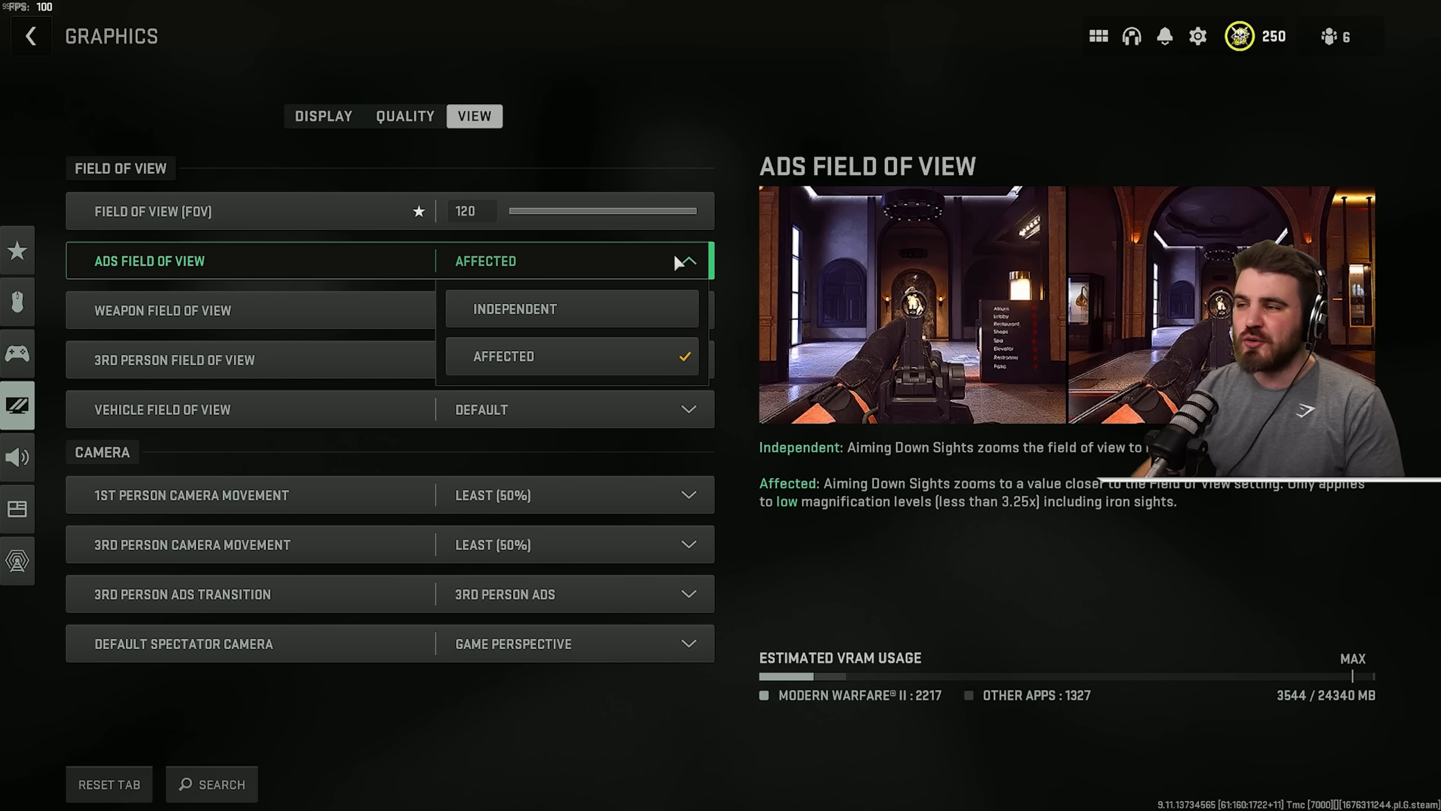
pyautogui.click(503, 356)
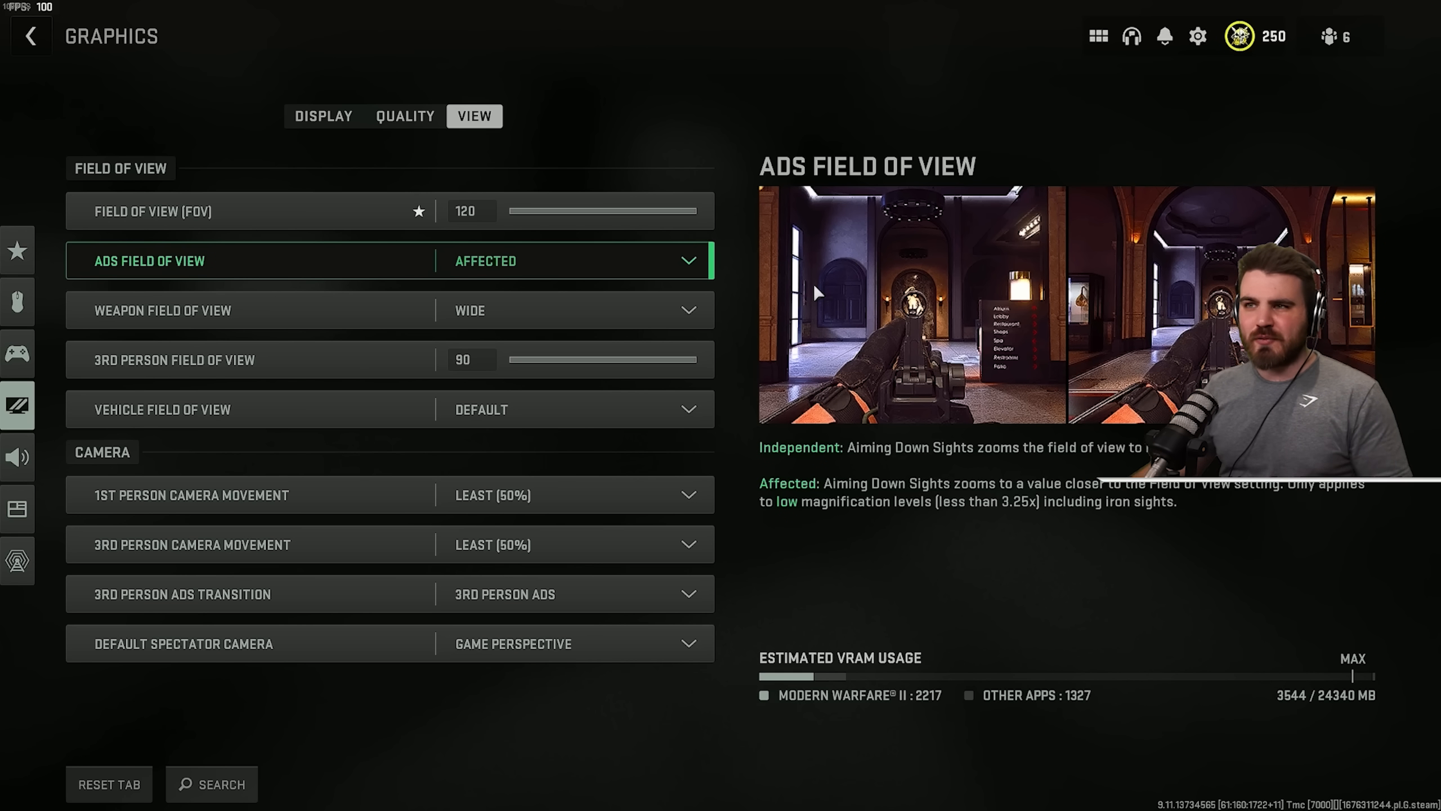
pyautogui.moveTo(552, 268)
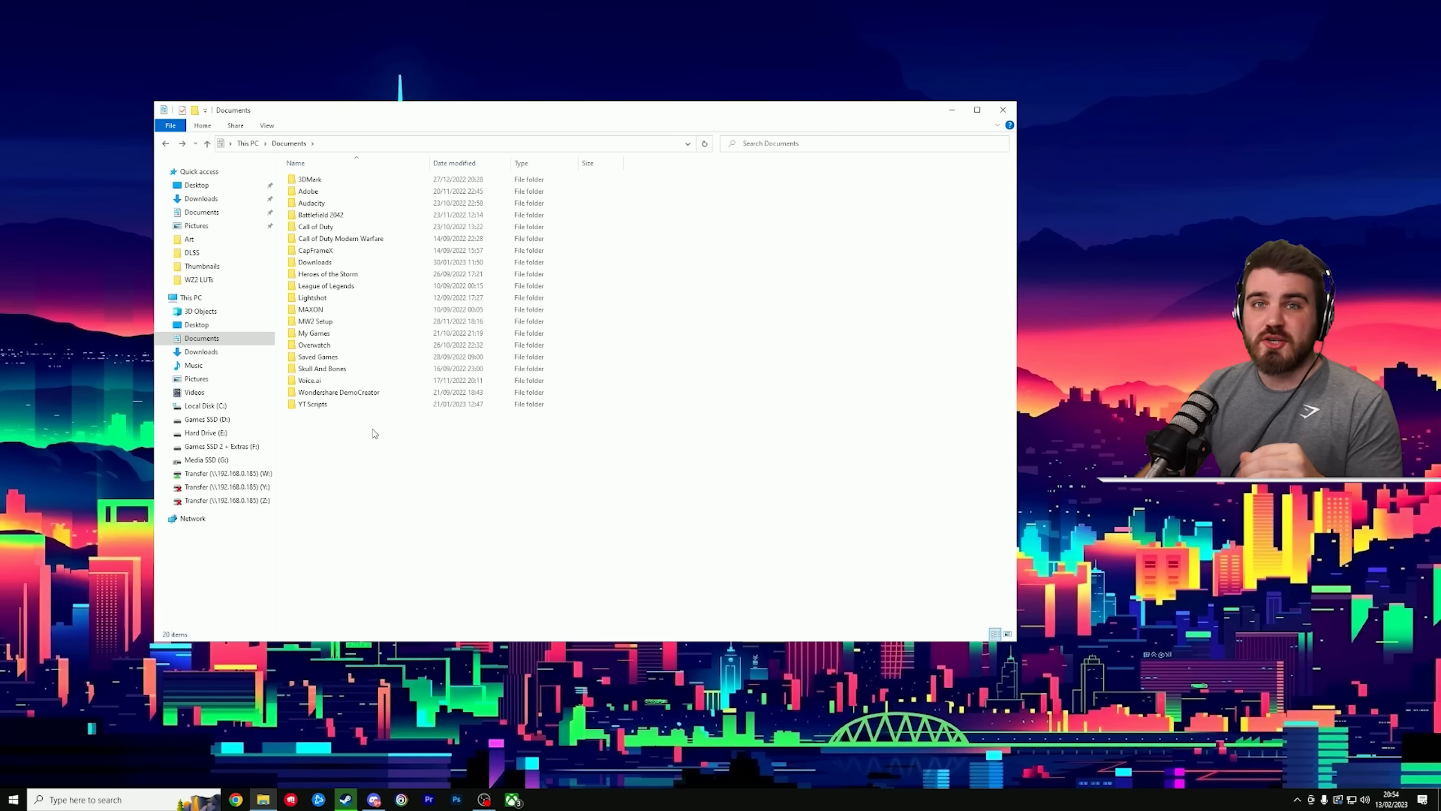
# - Open options.3.cod22.cst from Documents > Call of Duty > players in Notepad
pyautogui.click(340, 238)
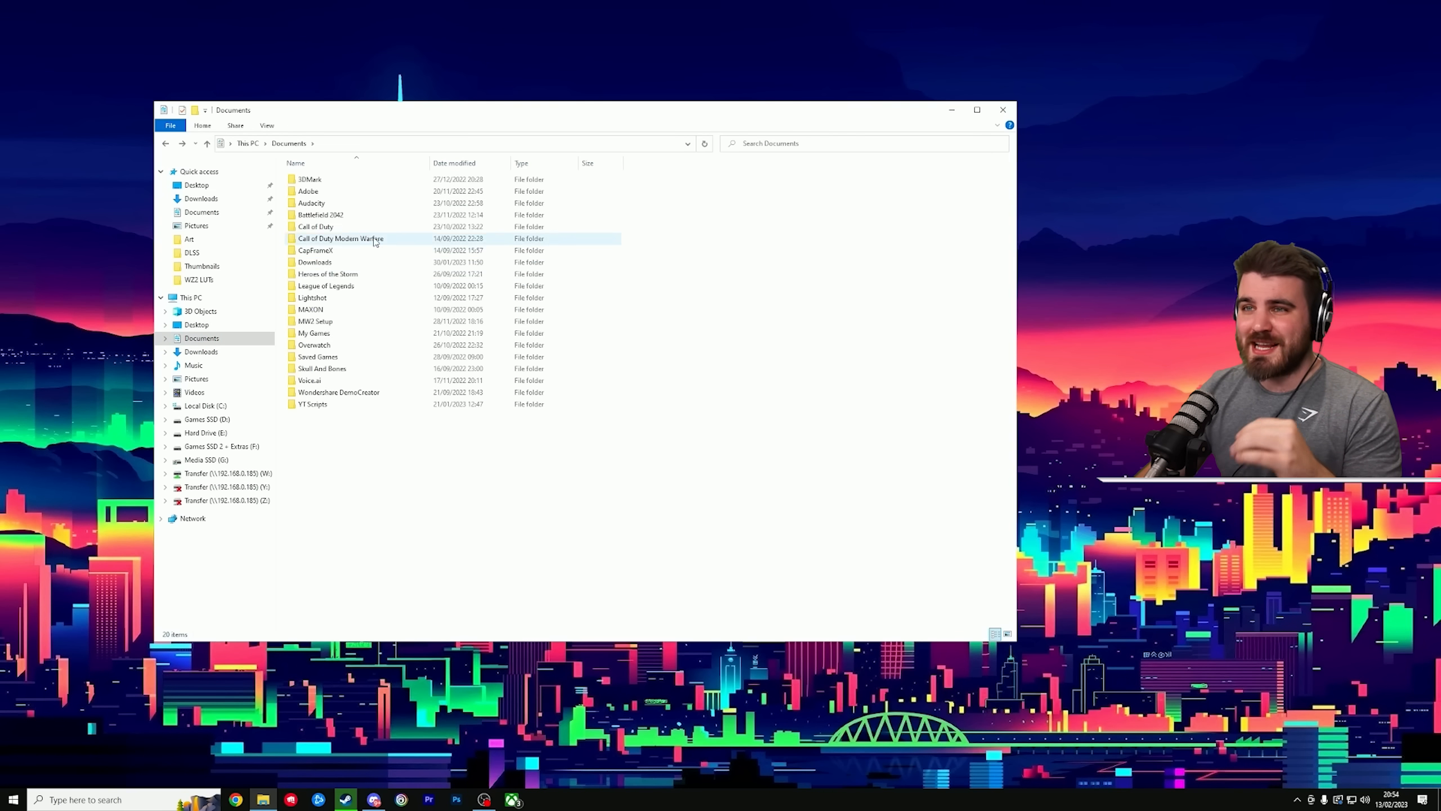
pyautogui.doubleClick(314, 226)
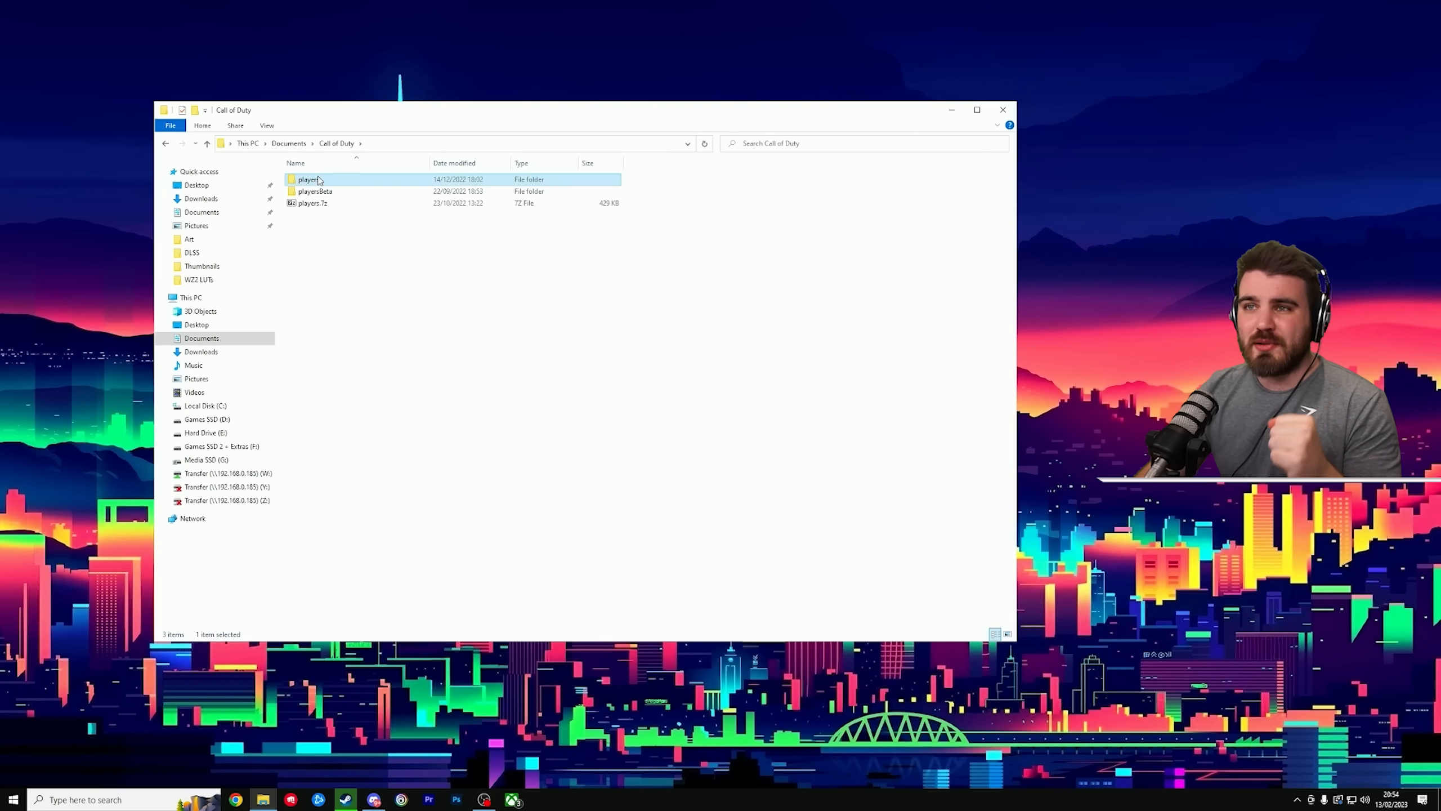
pyautogui.doubleClick(308, 179)
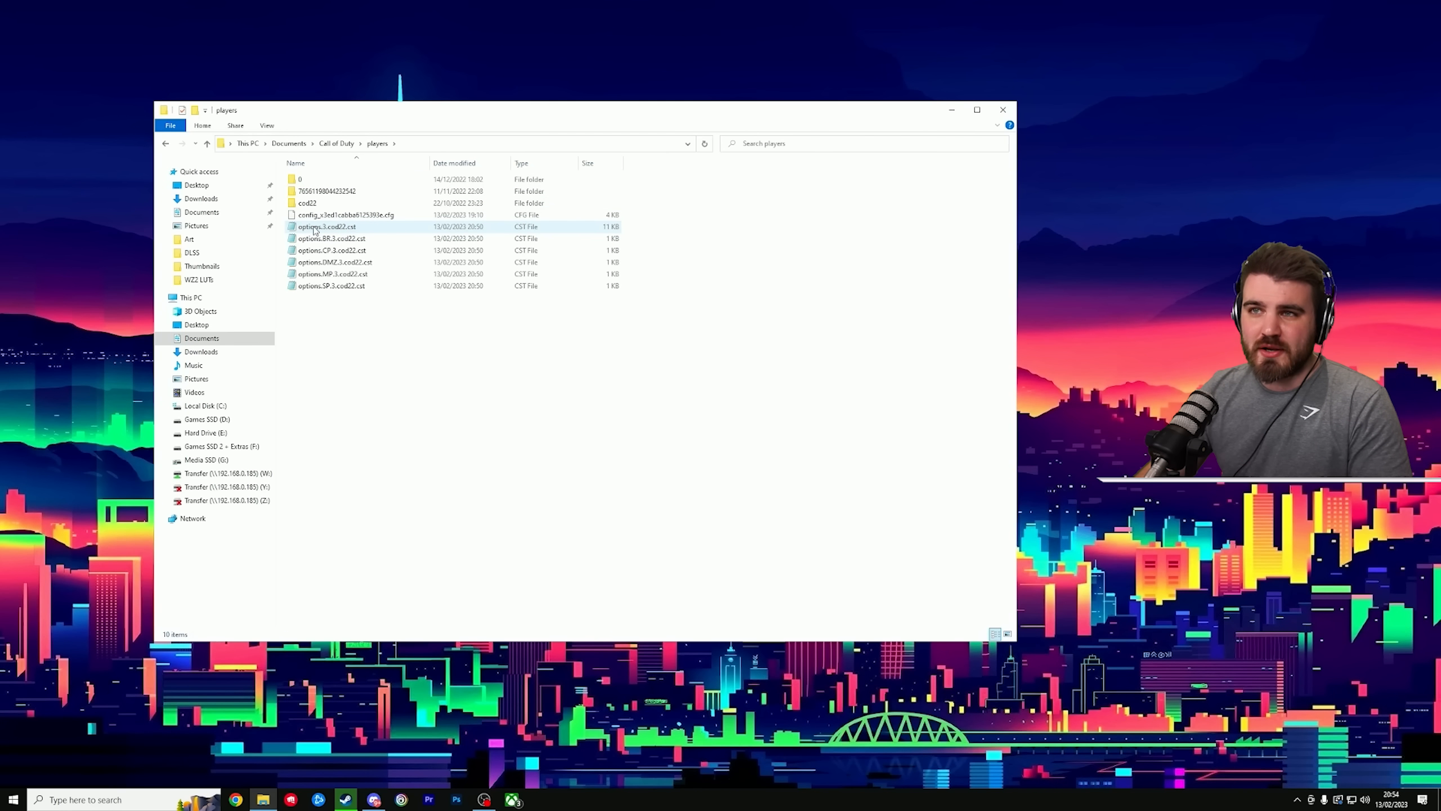
pyautogui.moveTo(326, 227)
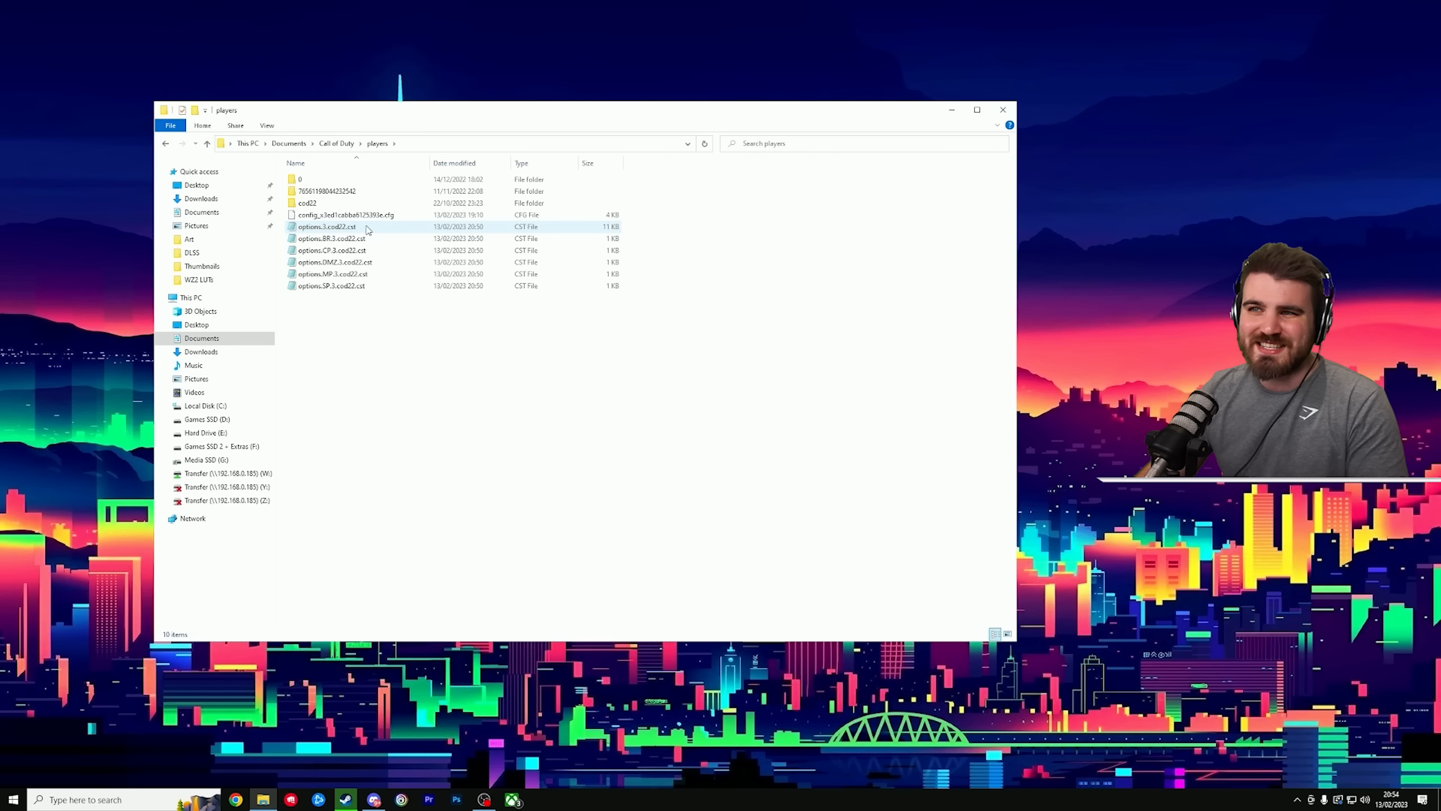
pyautogui.click(331, 238)
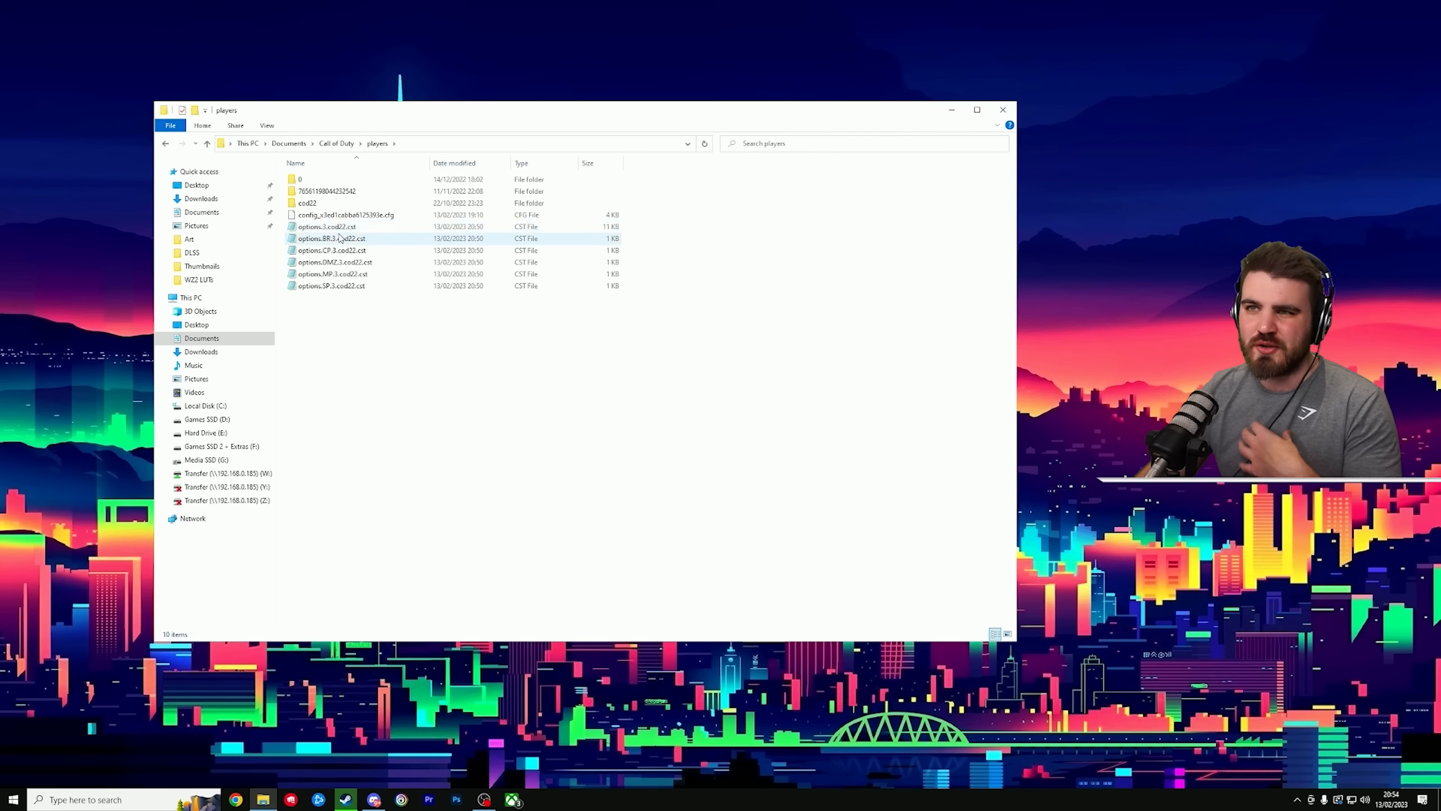
pyautogui.moveTo(326, 227)
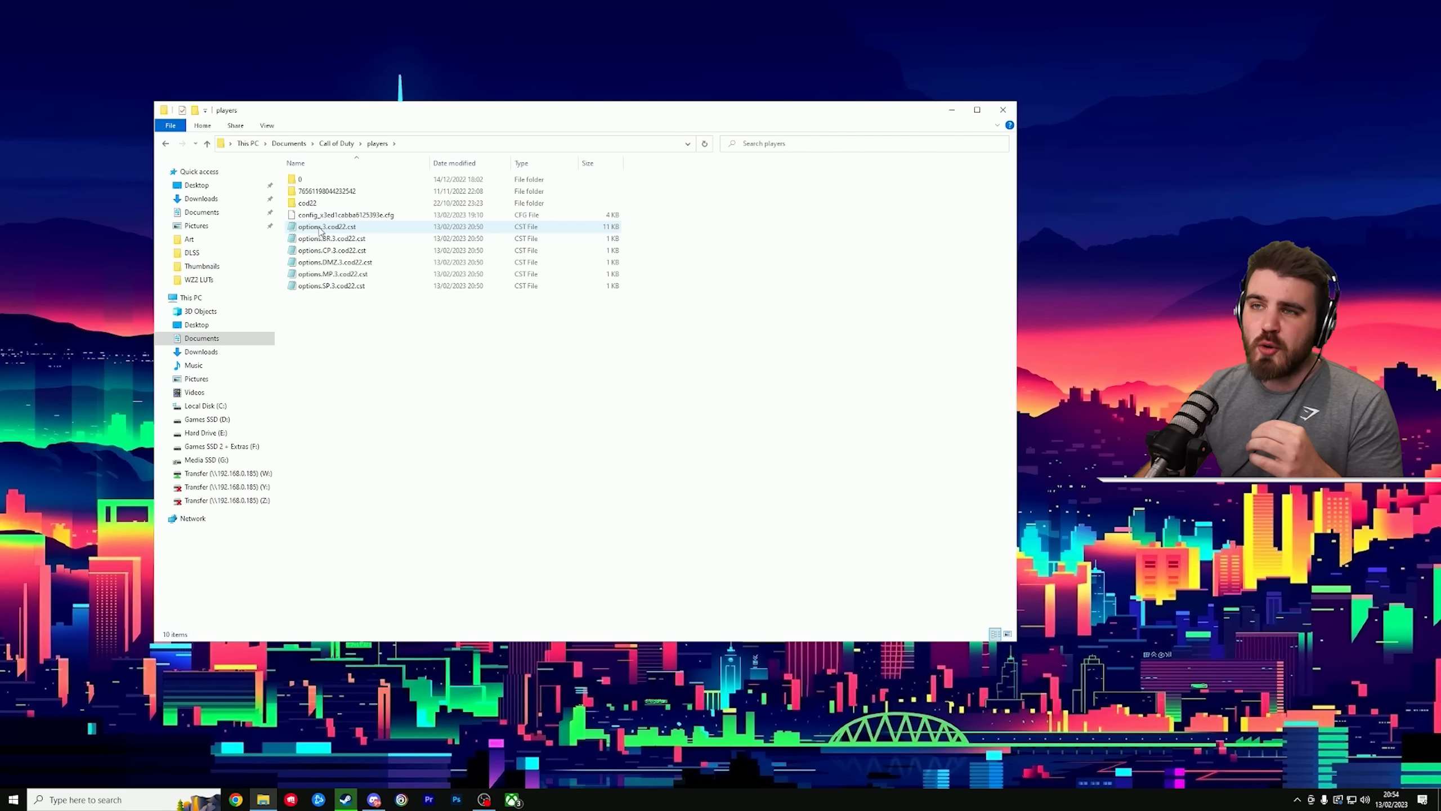
pyautogui.rightClick(327, 227)
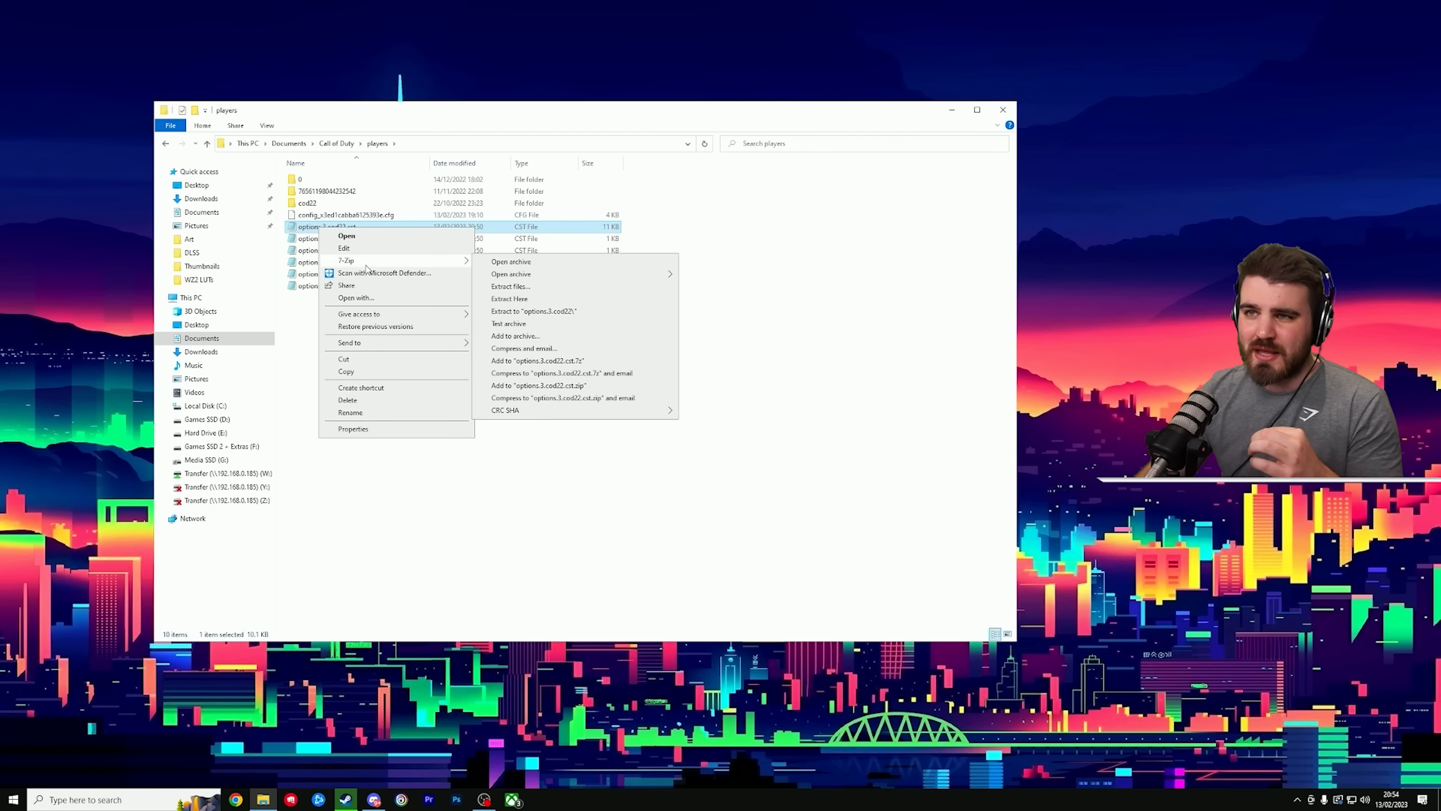
pyautogui.moveTo(355, 297)
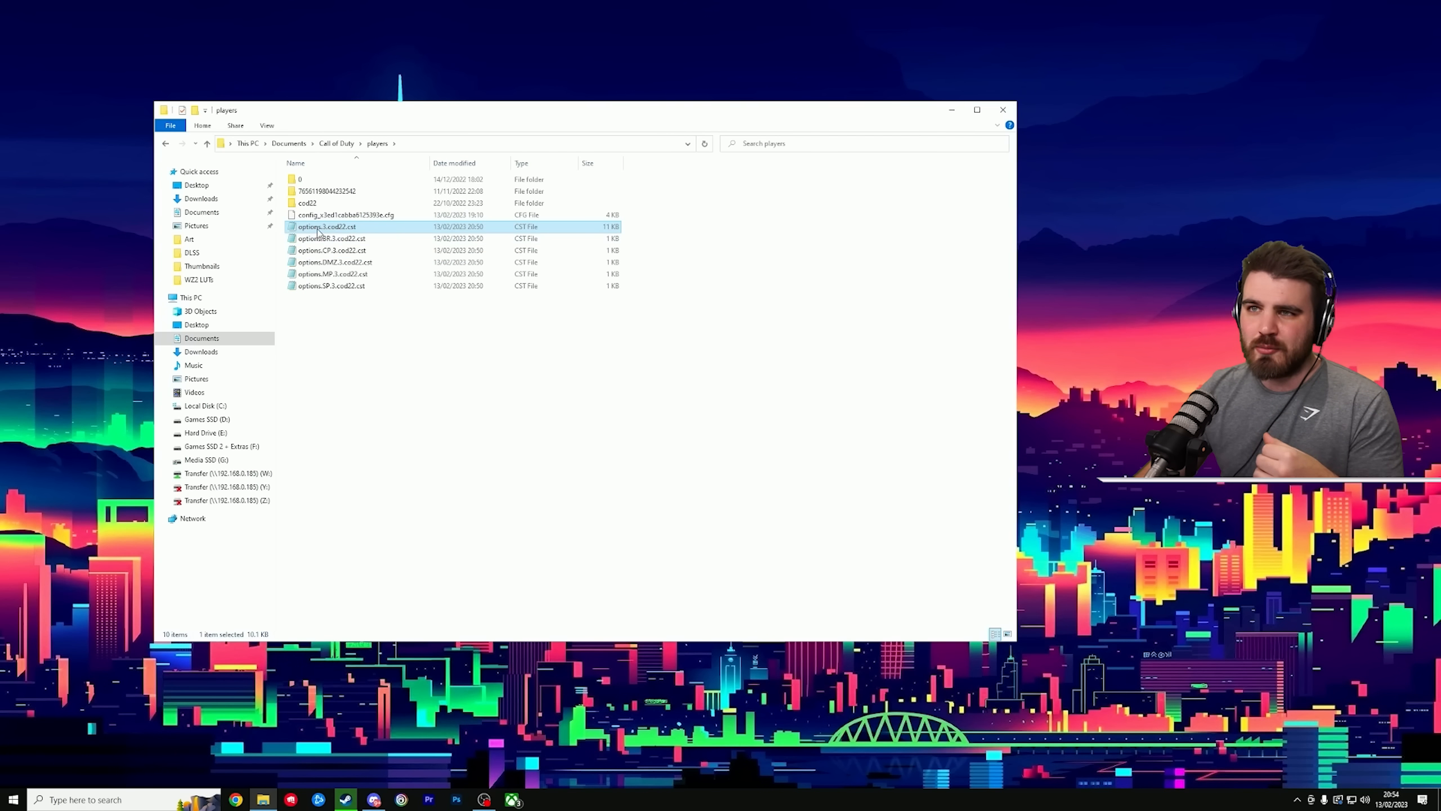
pyautogui.doubleClick(326, 226)
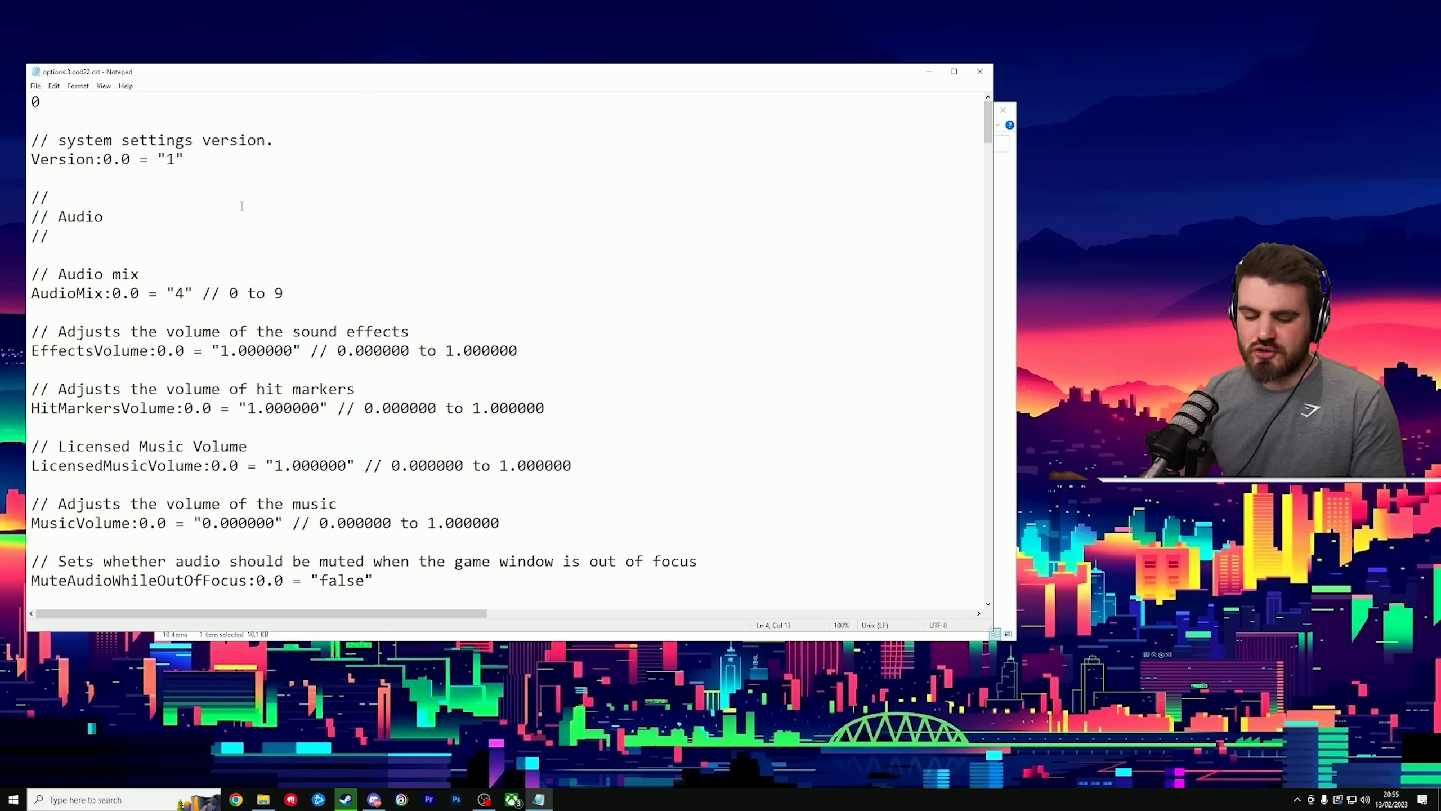
# - Search the options file for 'async' and place the cursor on the AsyncCompute value
pyautogui.press('ctrl+f')
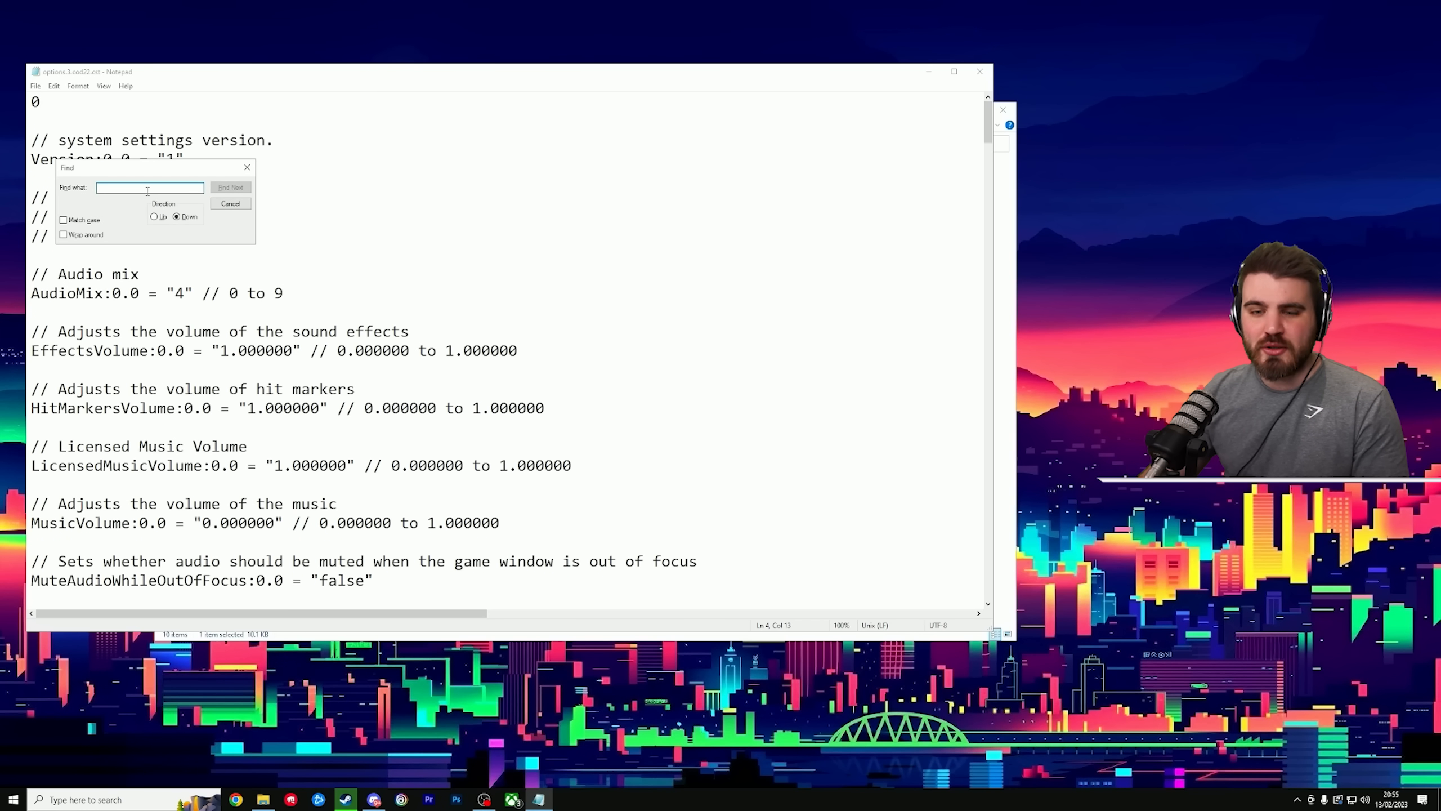
pyautogui.write('async')
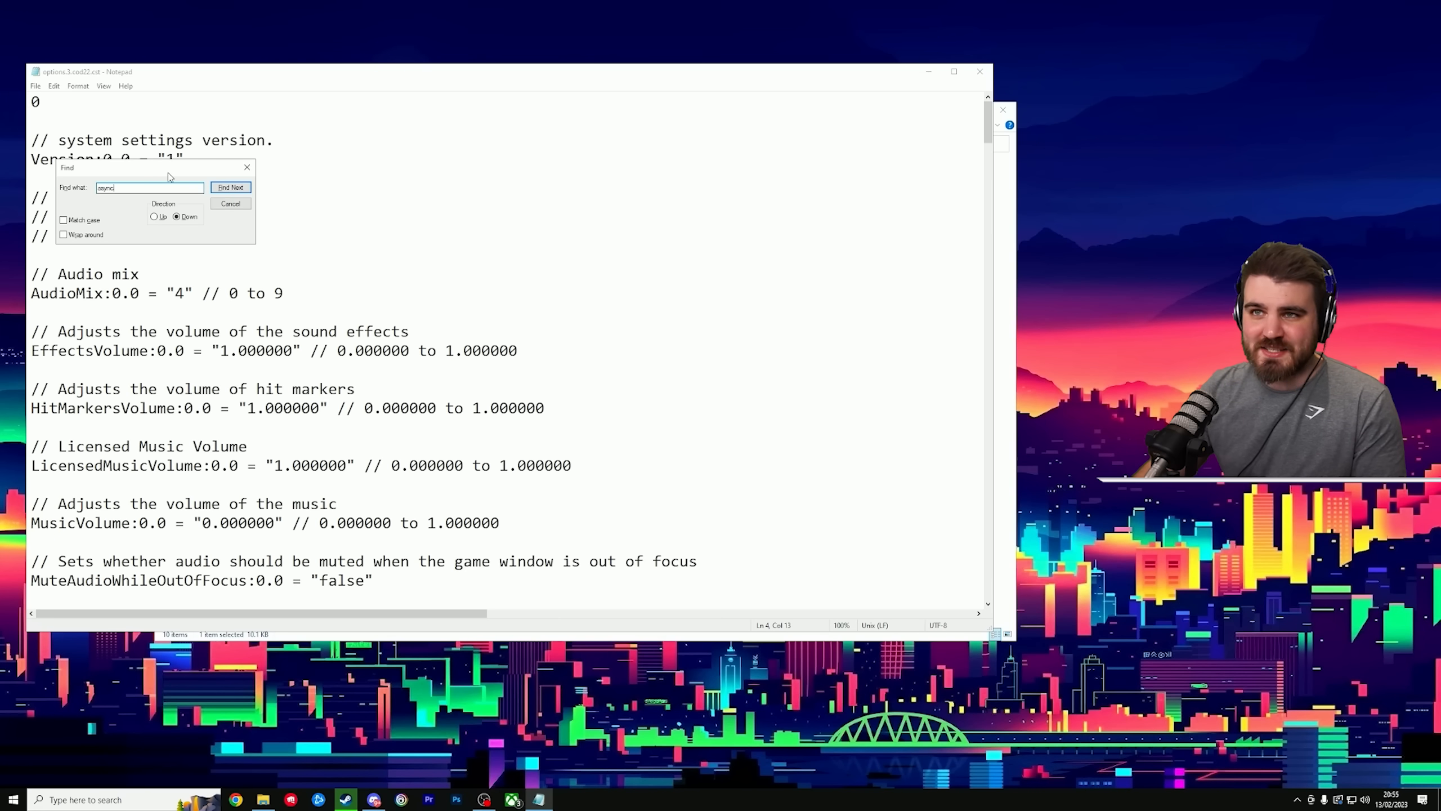
pyautogui.click(230, 188)
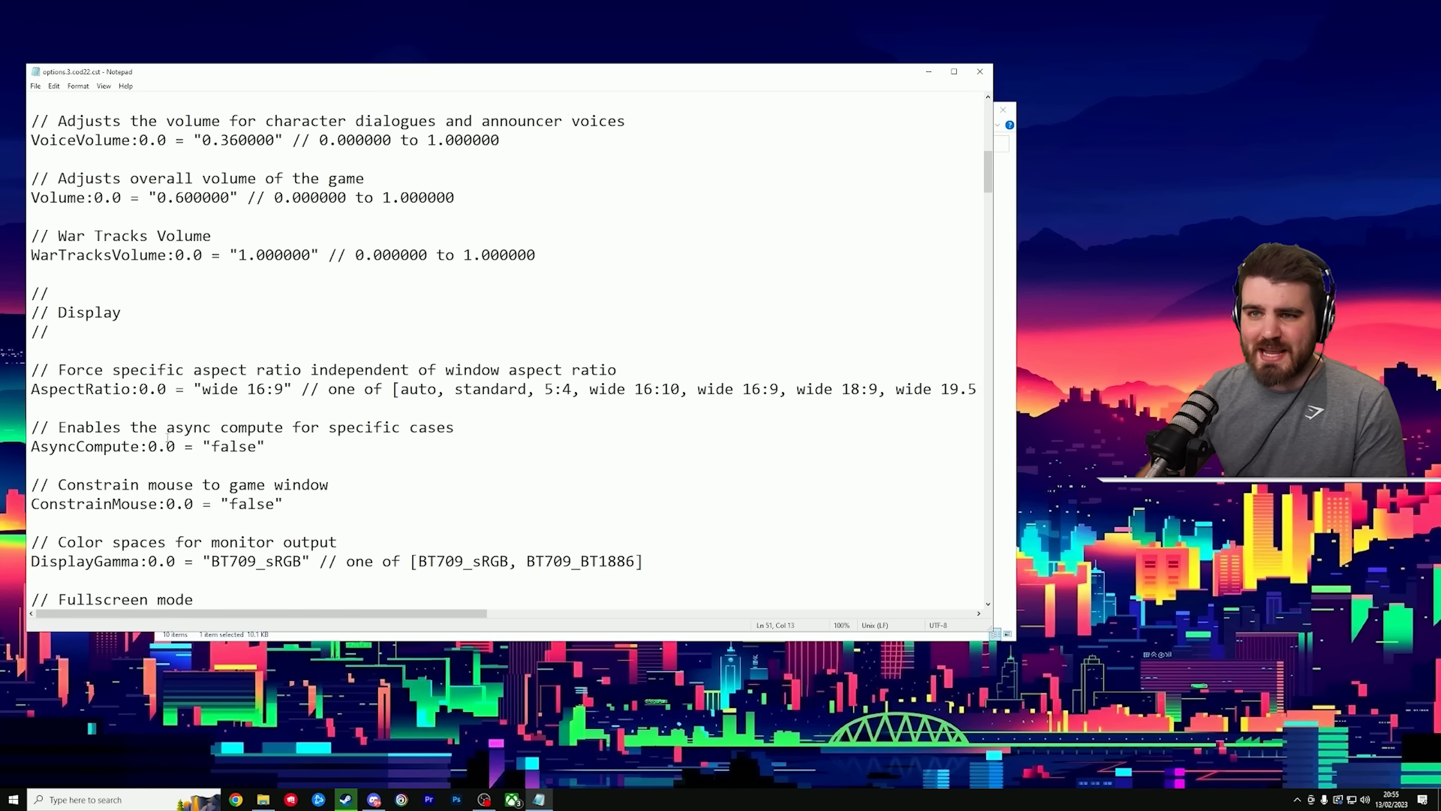
pyautogui.doubleClick(233, 446)
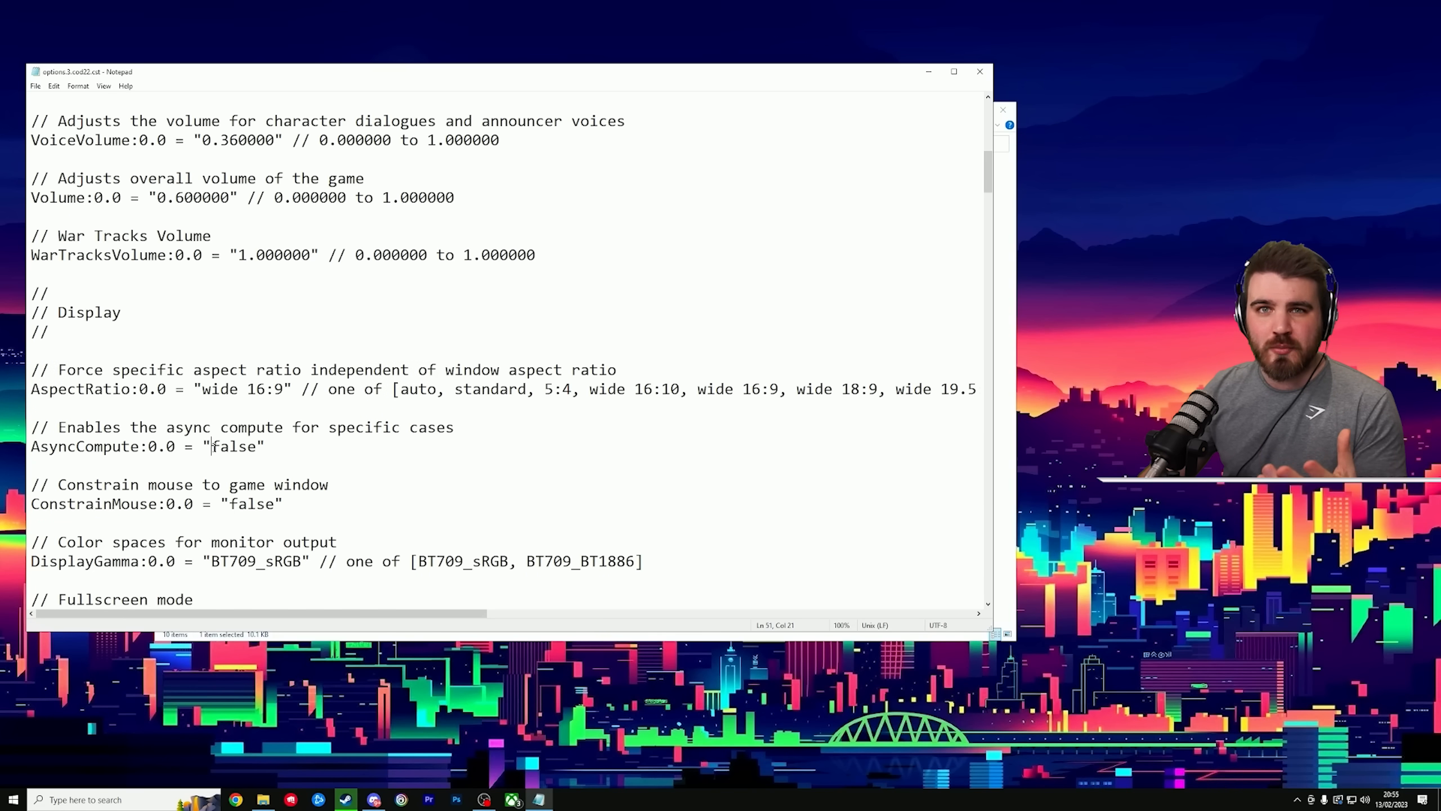
pyautogui.press('ctrl+f')
pyautogui.write('clutter')
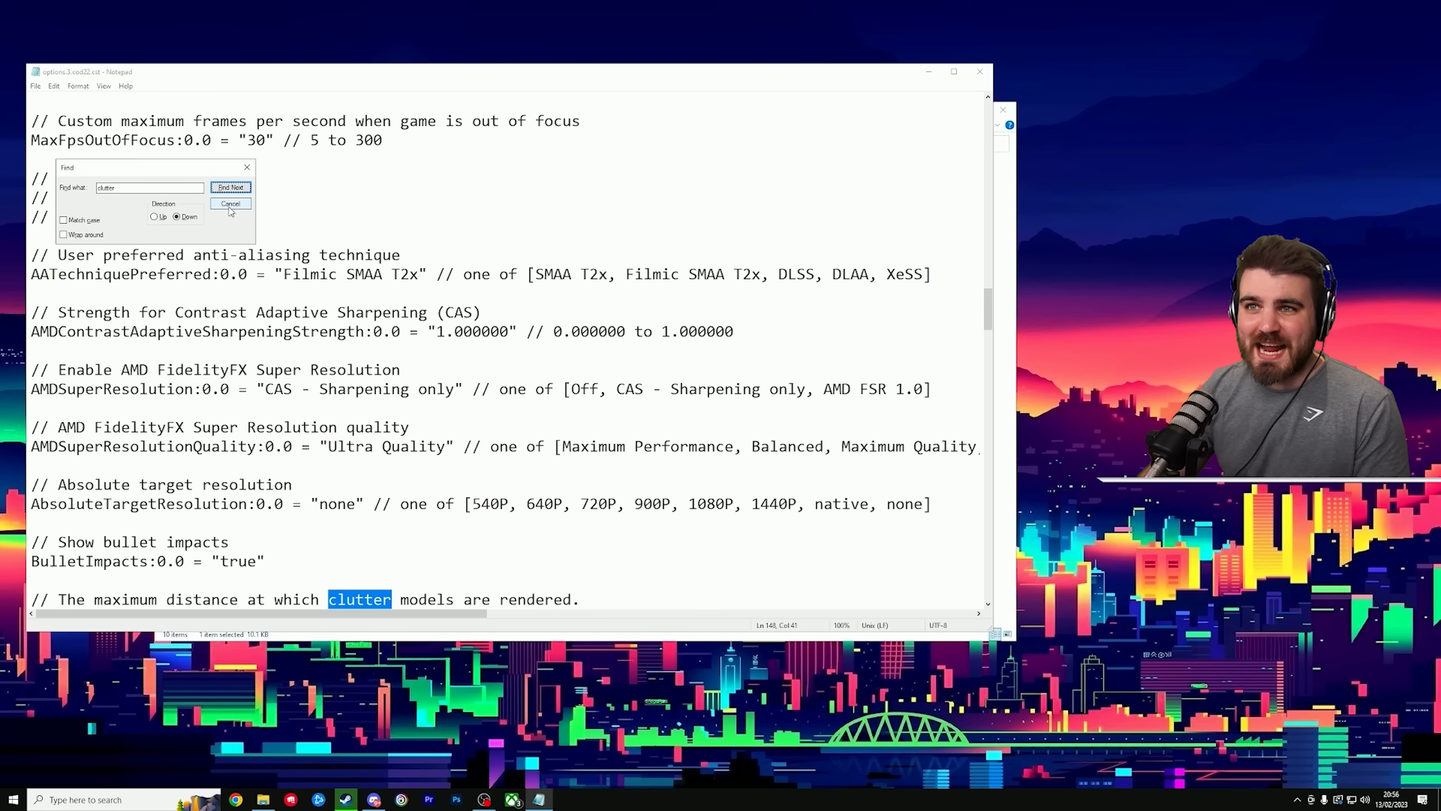
# - Try 2500 for ClutterMaxDist, then set it back to 100.000000
pyautogui.click(231, 203)
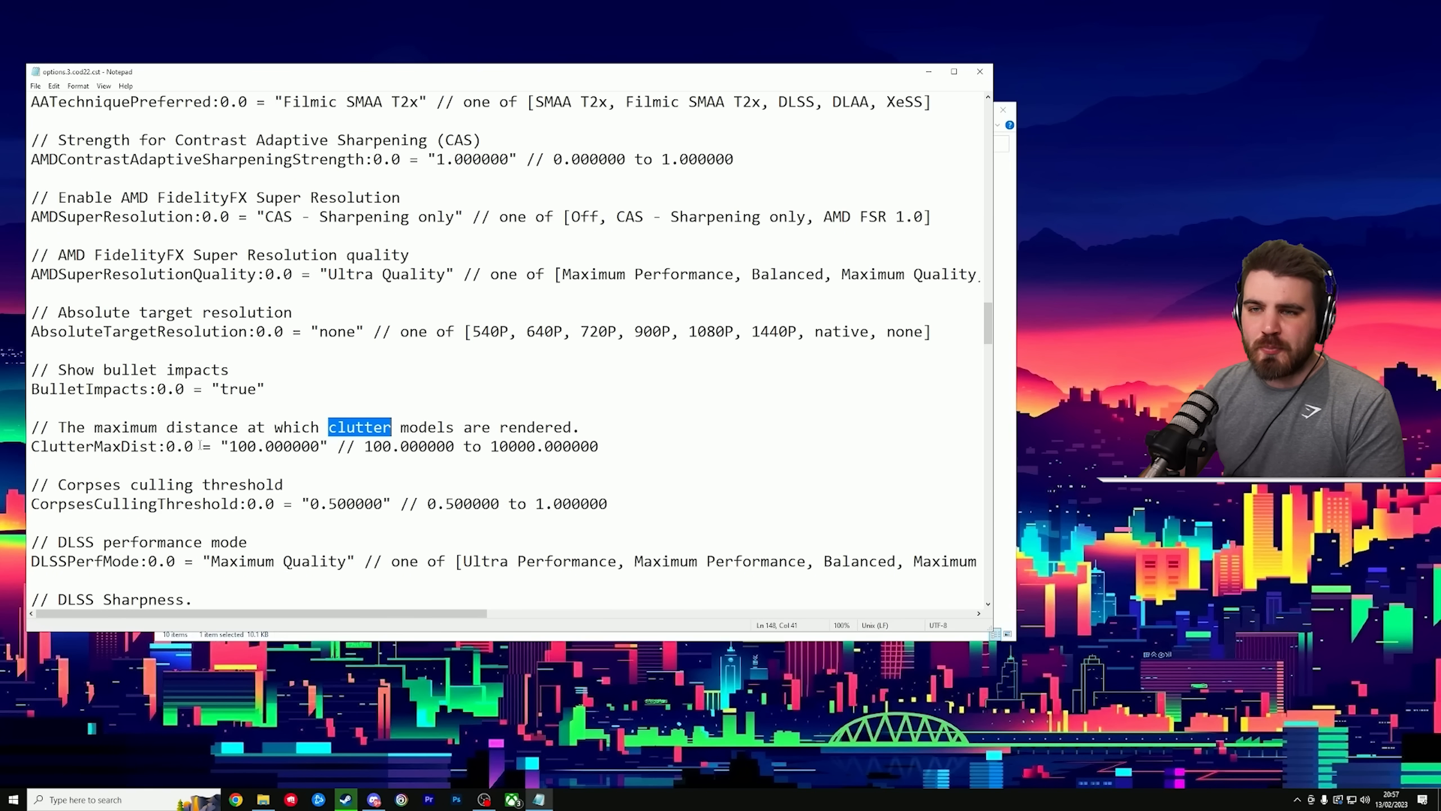
pyautogui.write('2')
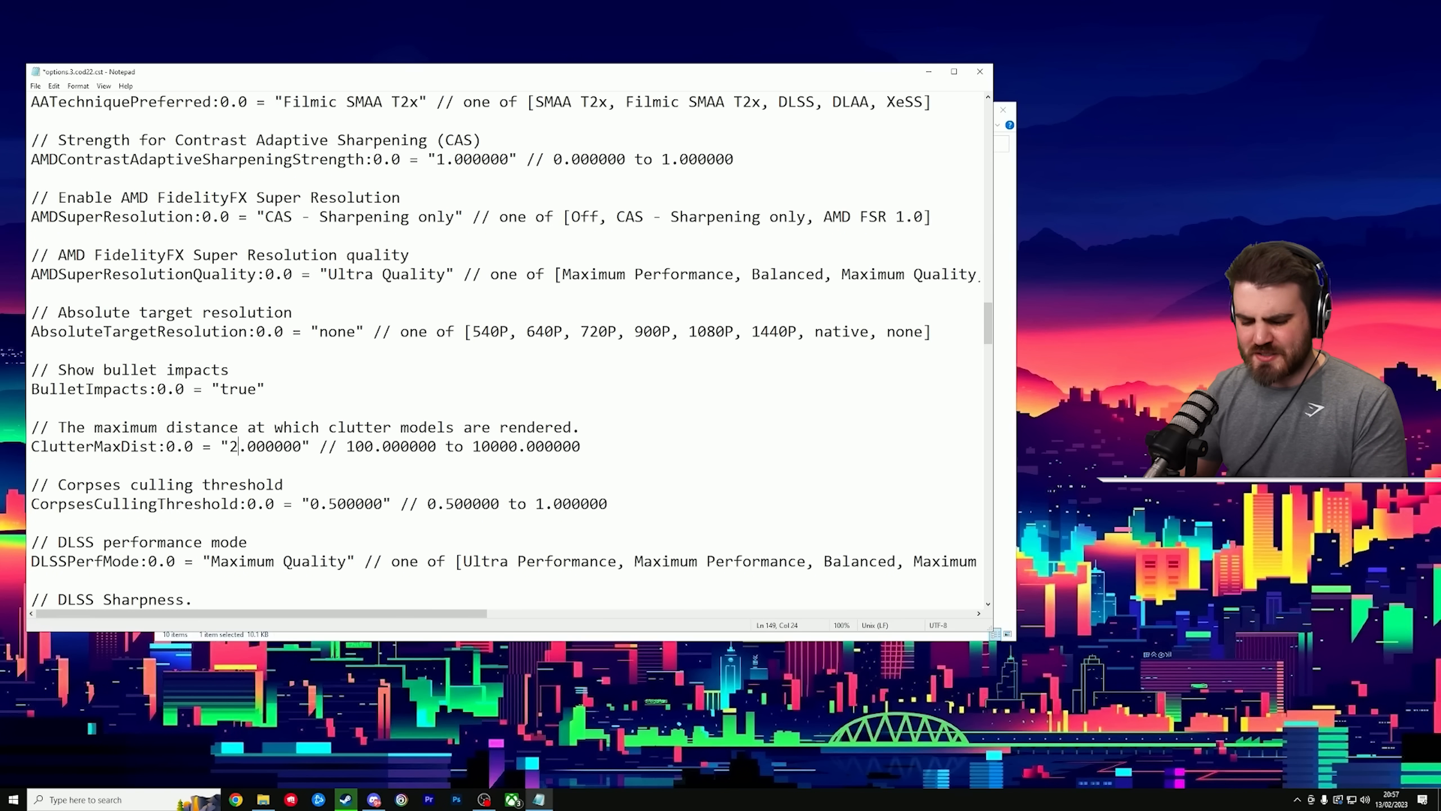
pyautogui.write('500')
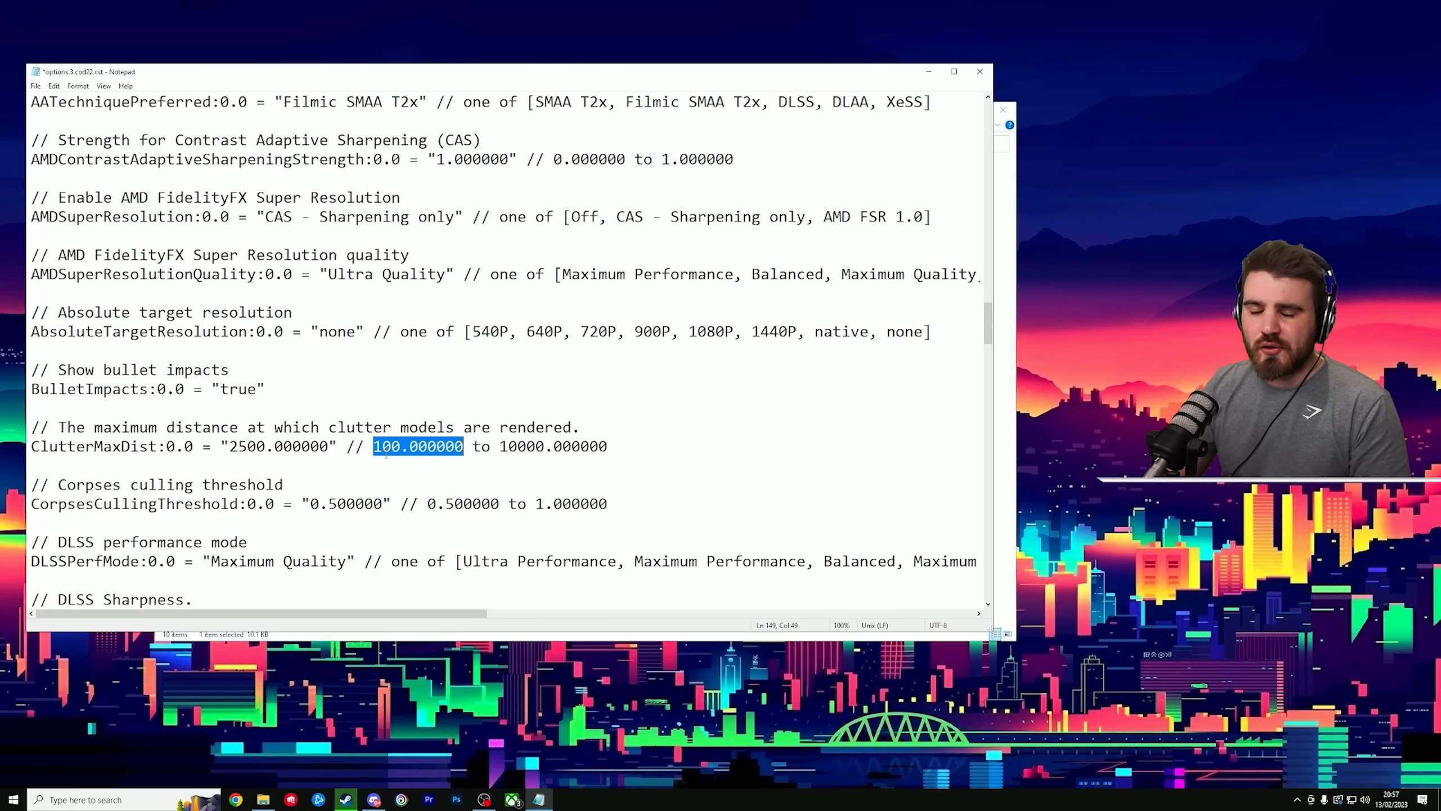
pyautogui.click(419, 446)
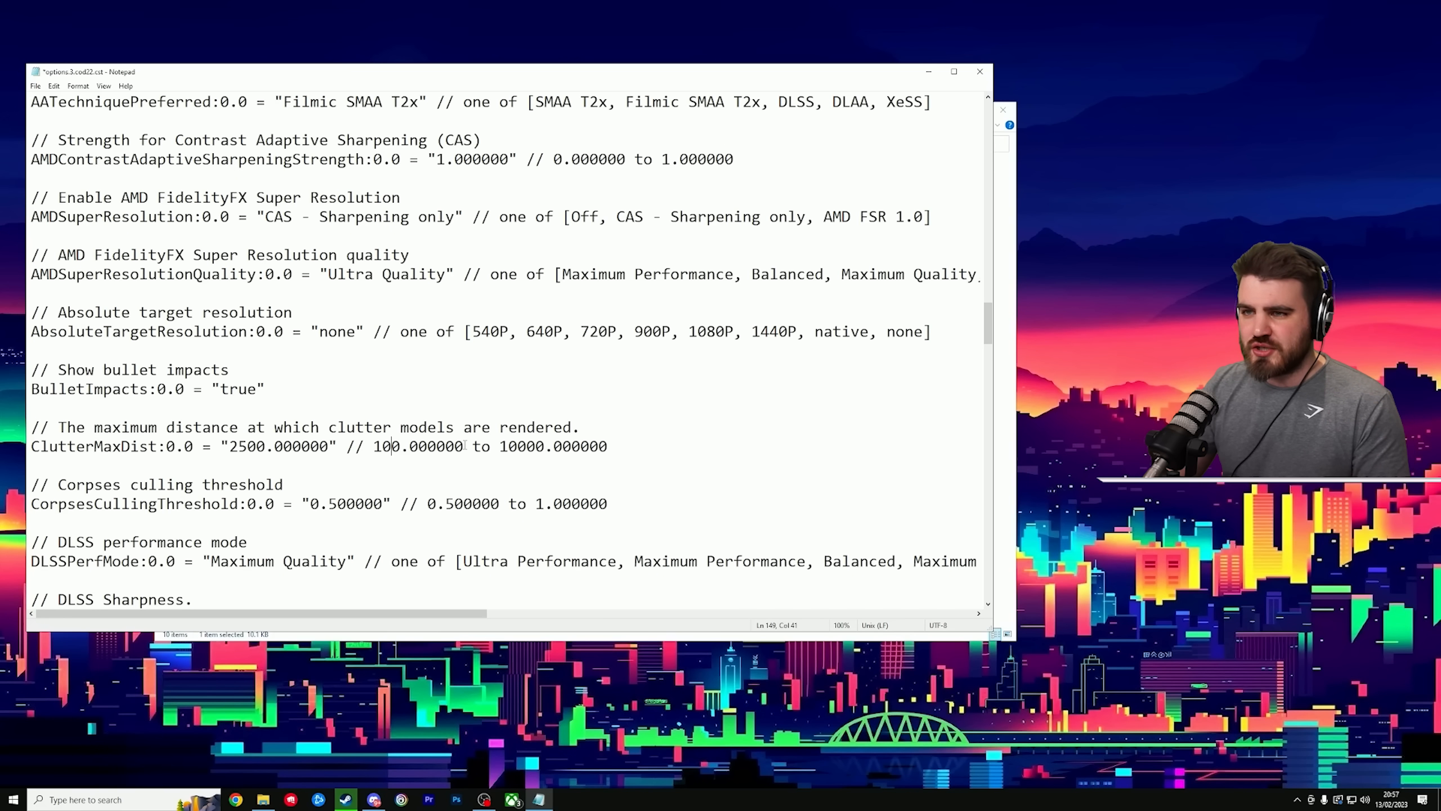
pyautogui.doubleClick(416, 446)
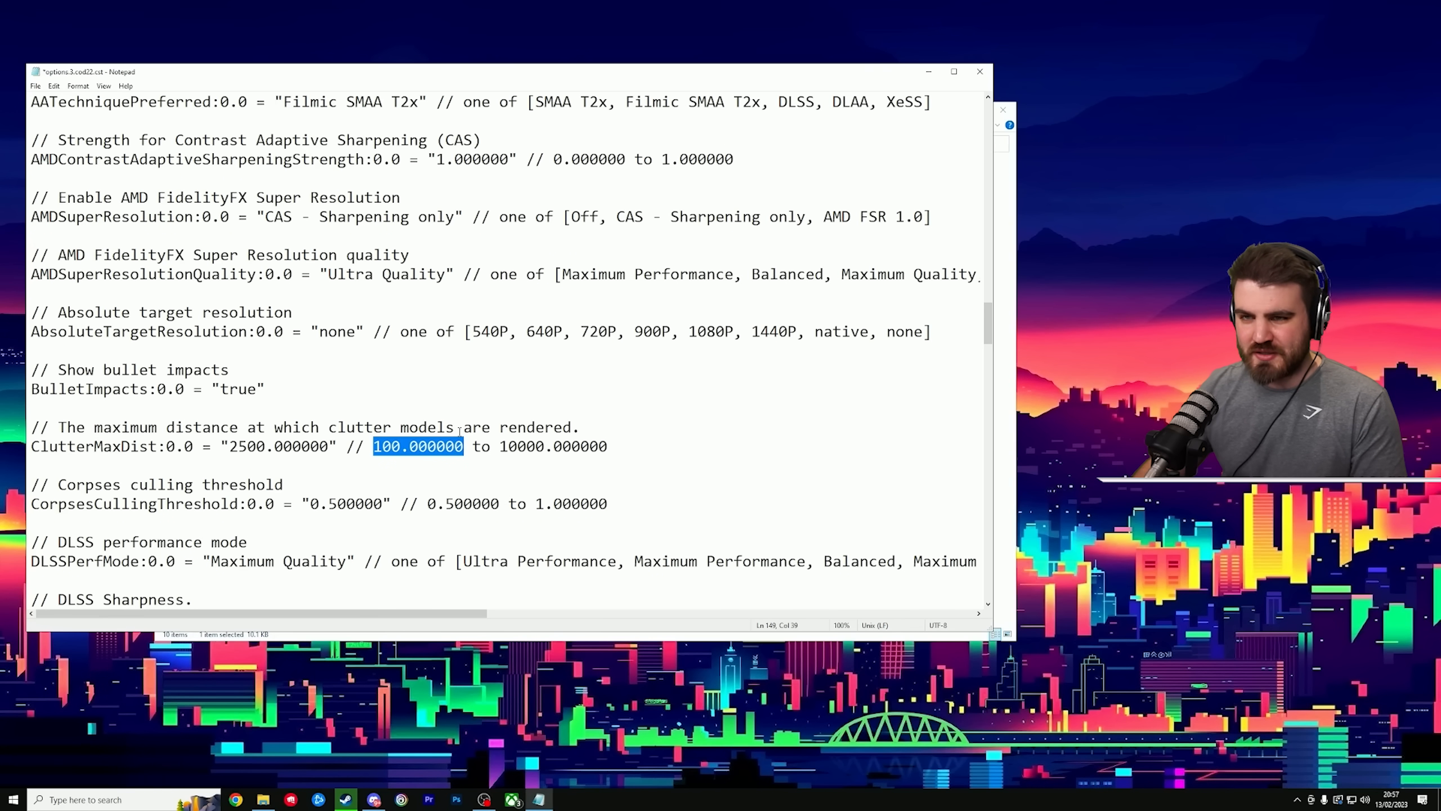
pyautogui.doubleClick(277, 446)
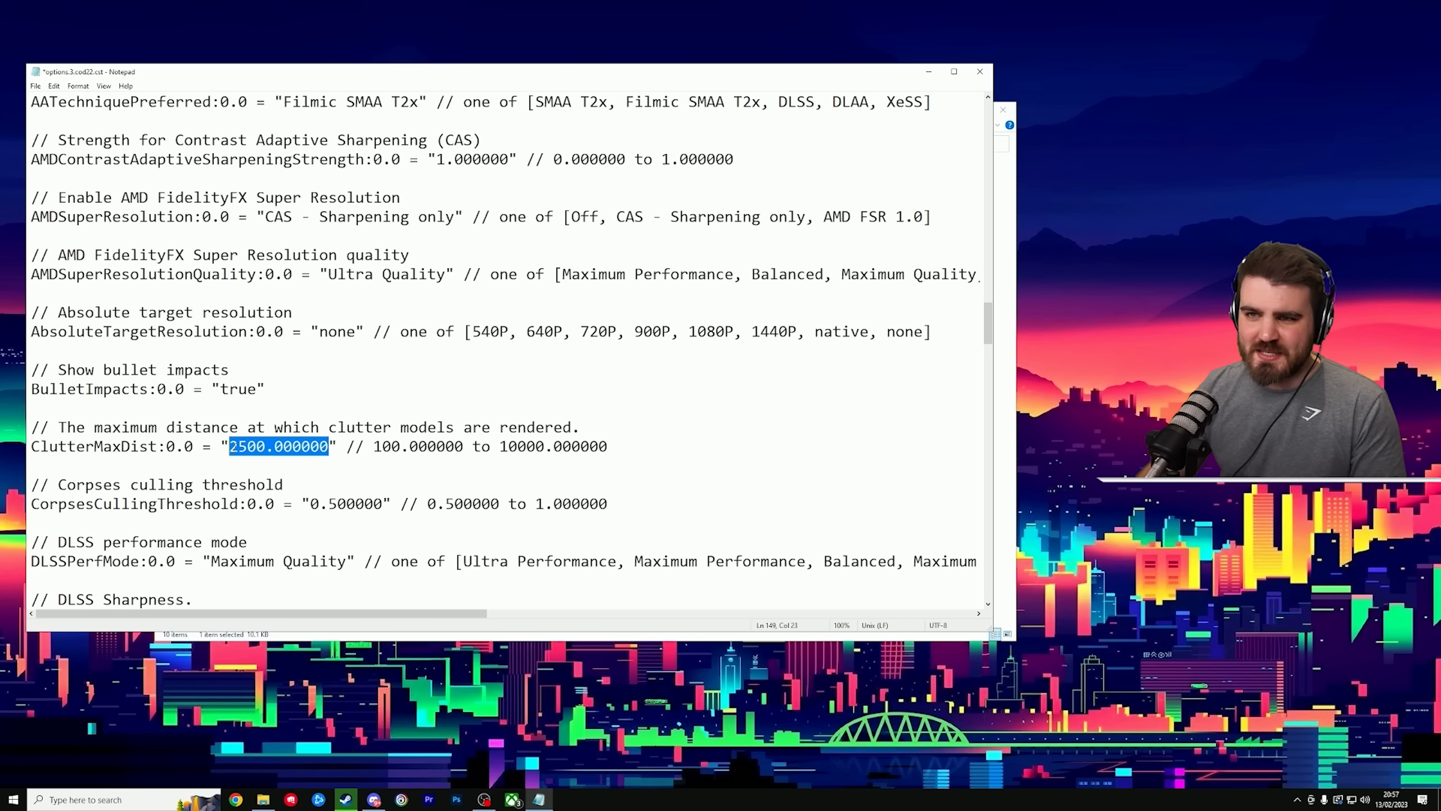
pyautogui.write('100.000000')
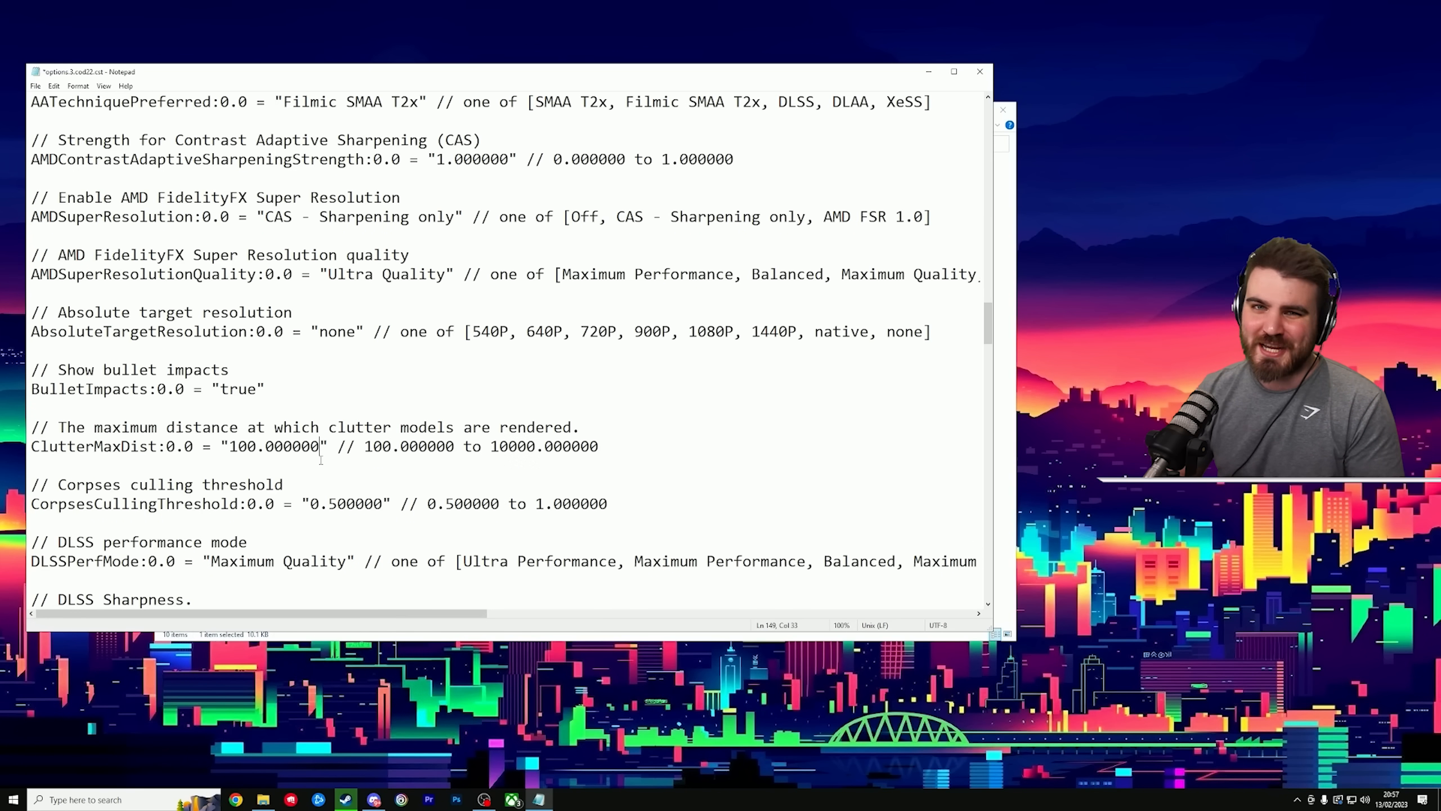
# - Scroll to the System section and select RendererWorkerCount, which reads 8
pyautogui.scroll(-3)
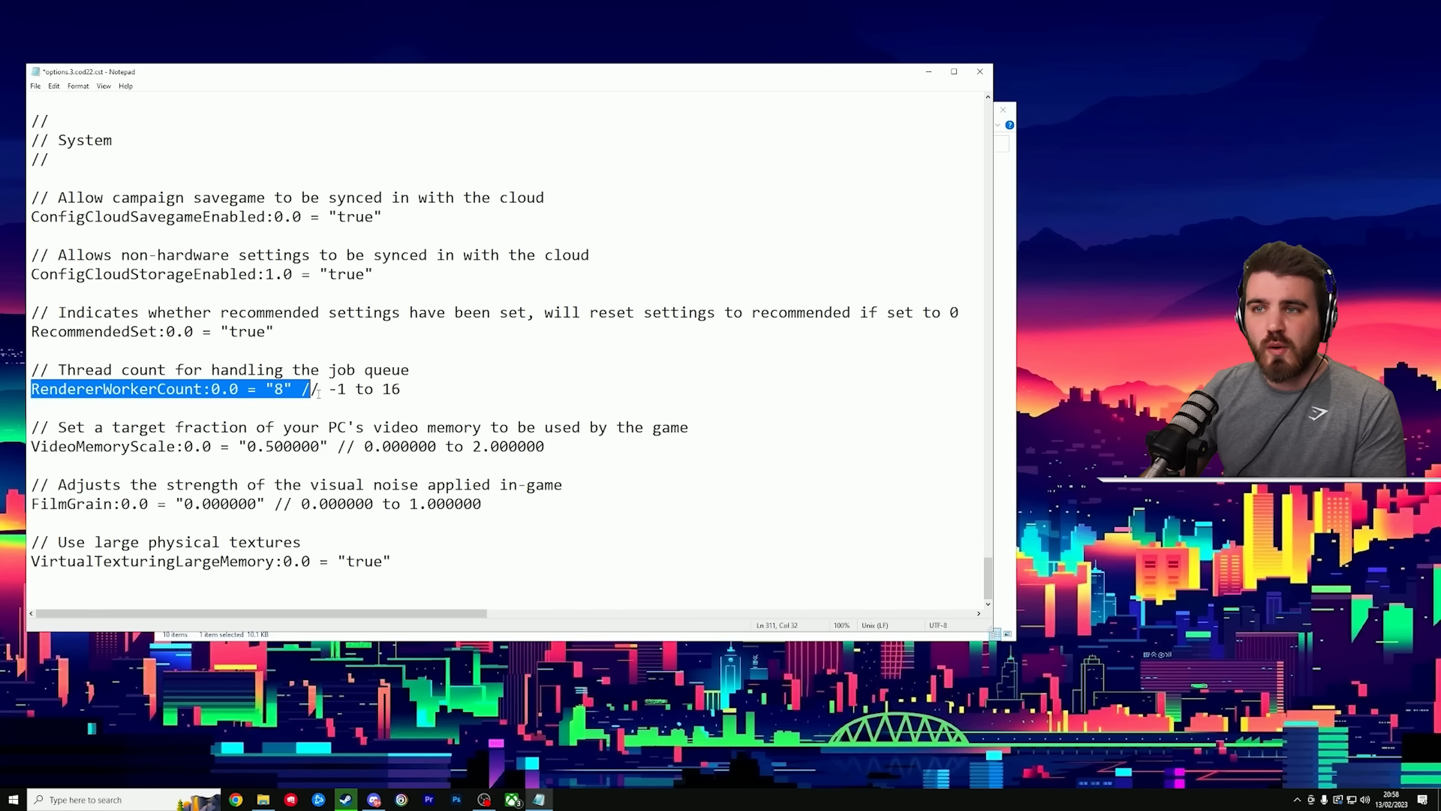
pyautogui.doubleClick(278, 388)
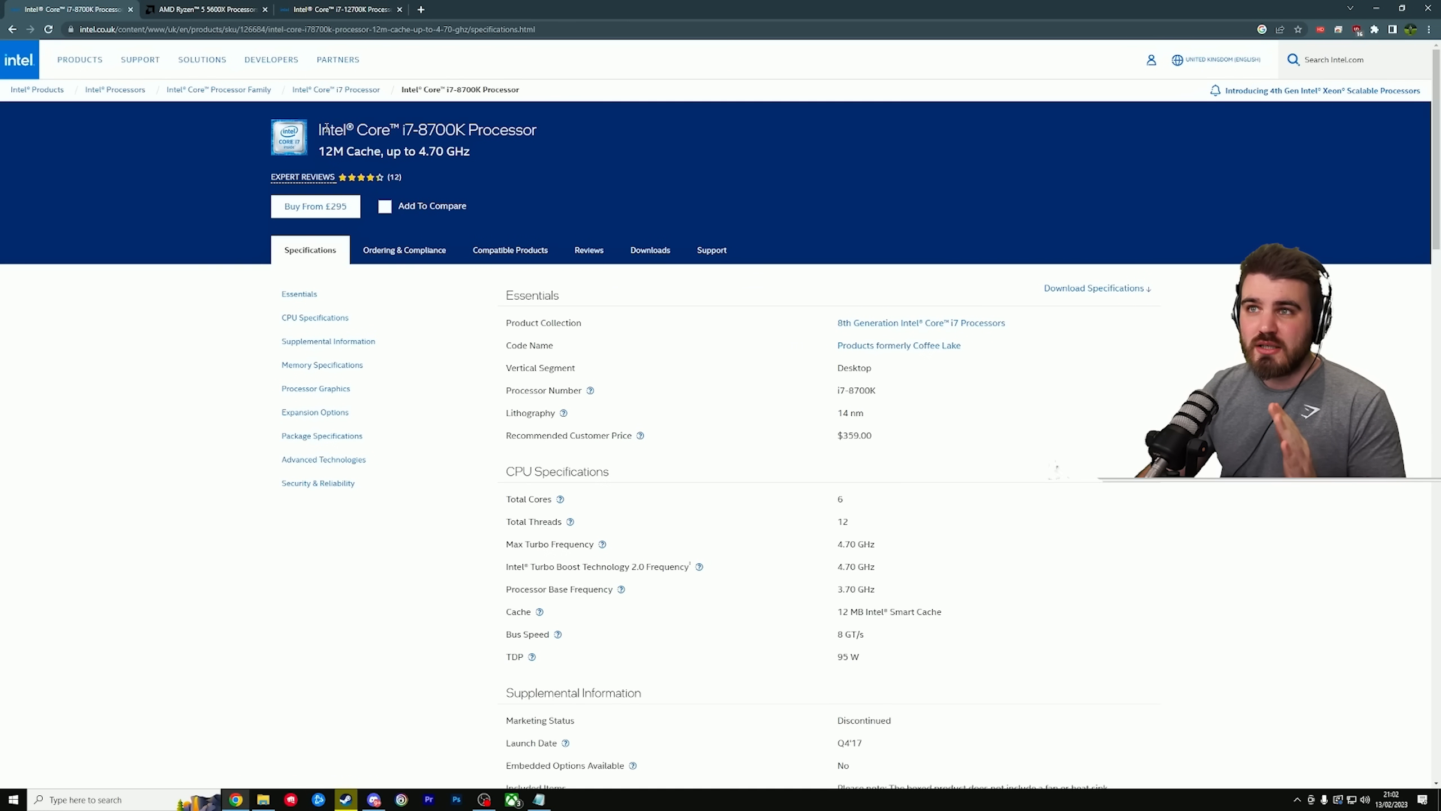
pyautogui.moveTo(497, 502)
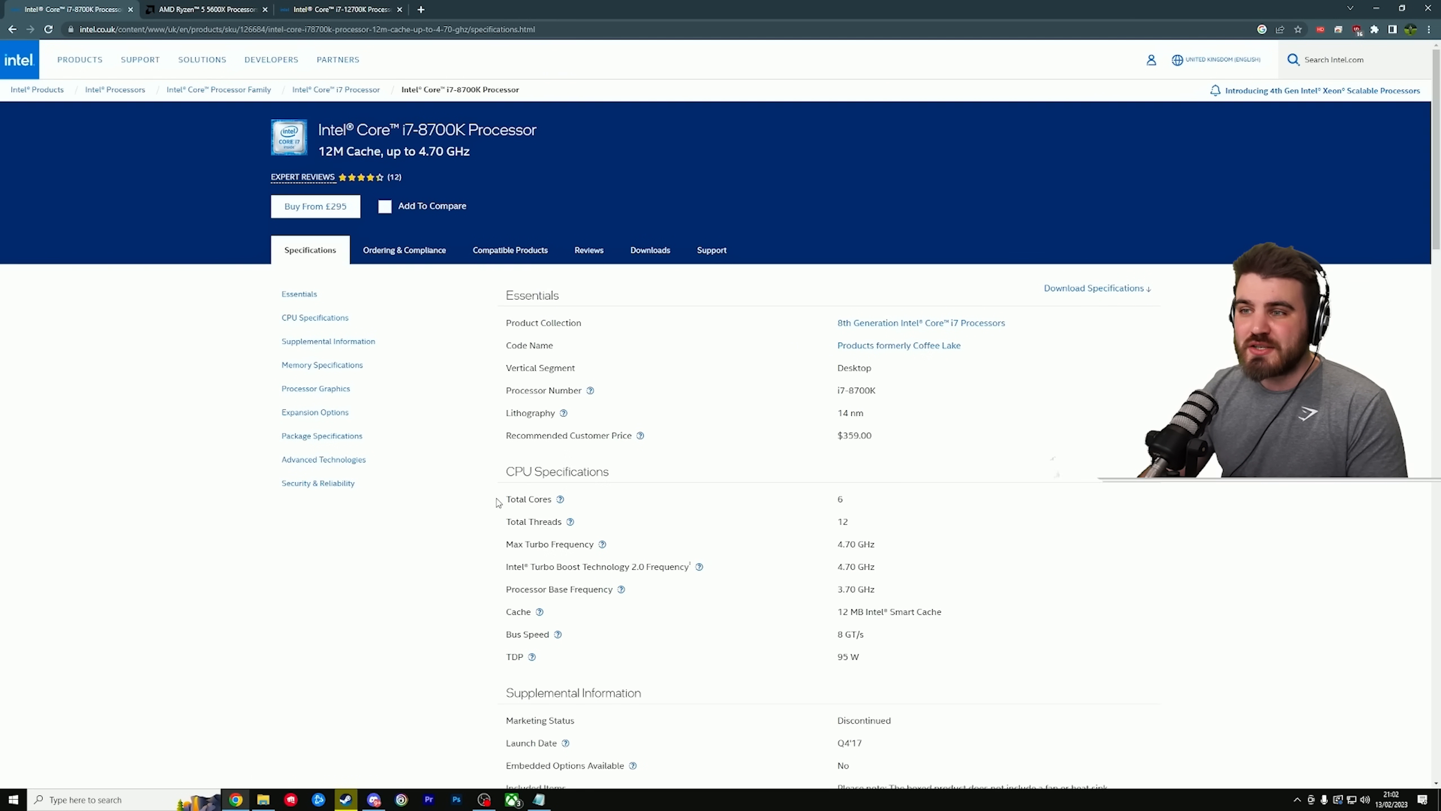
# - Compare core counts of the i7-8700K, Ryzen 5 5600X, and i7-12700K (8 performance cores)
pyautogui.doubleClick(528, 498)
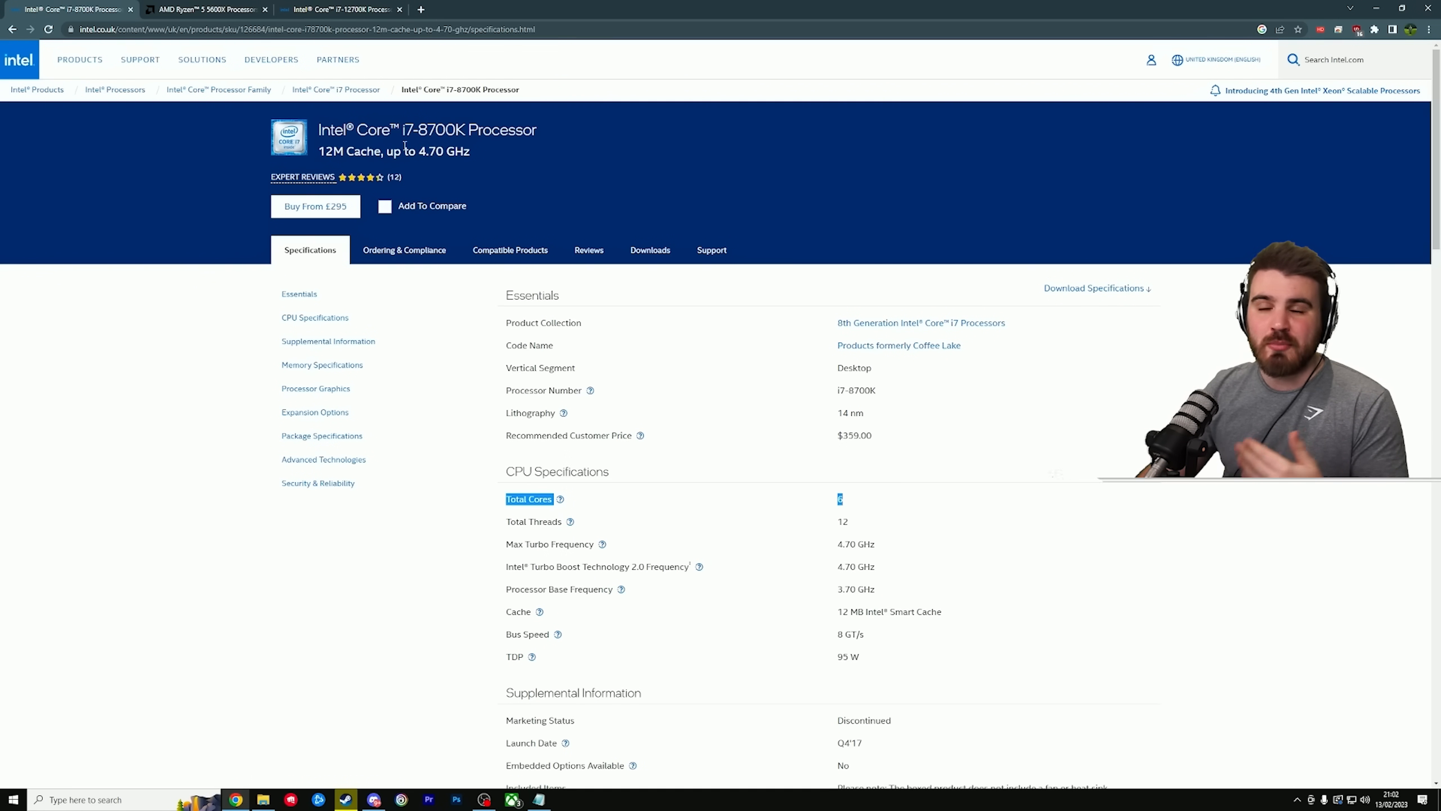
pyautogui.moveTo(545, 509)
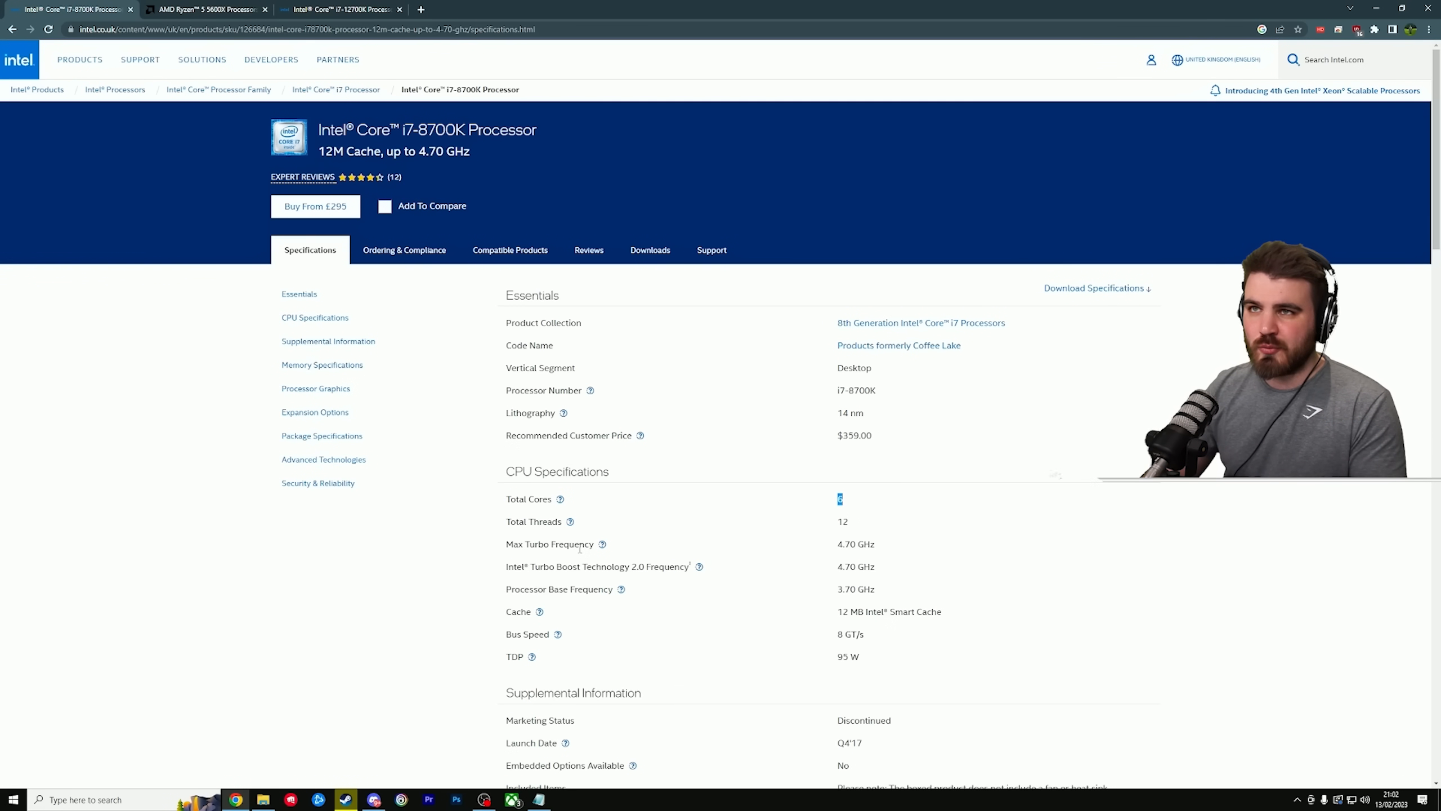
pyautogui.click(195, 9)
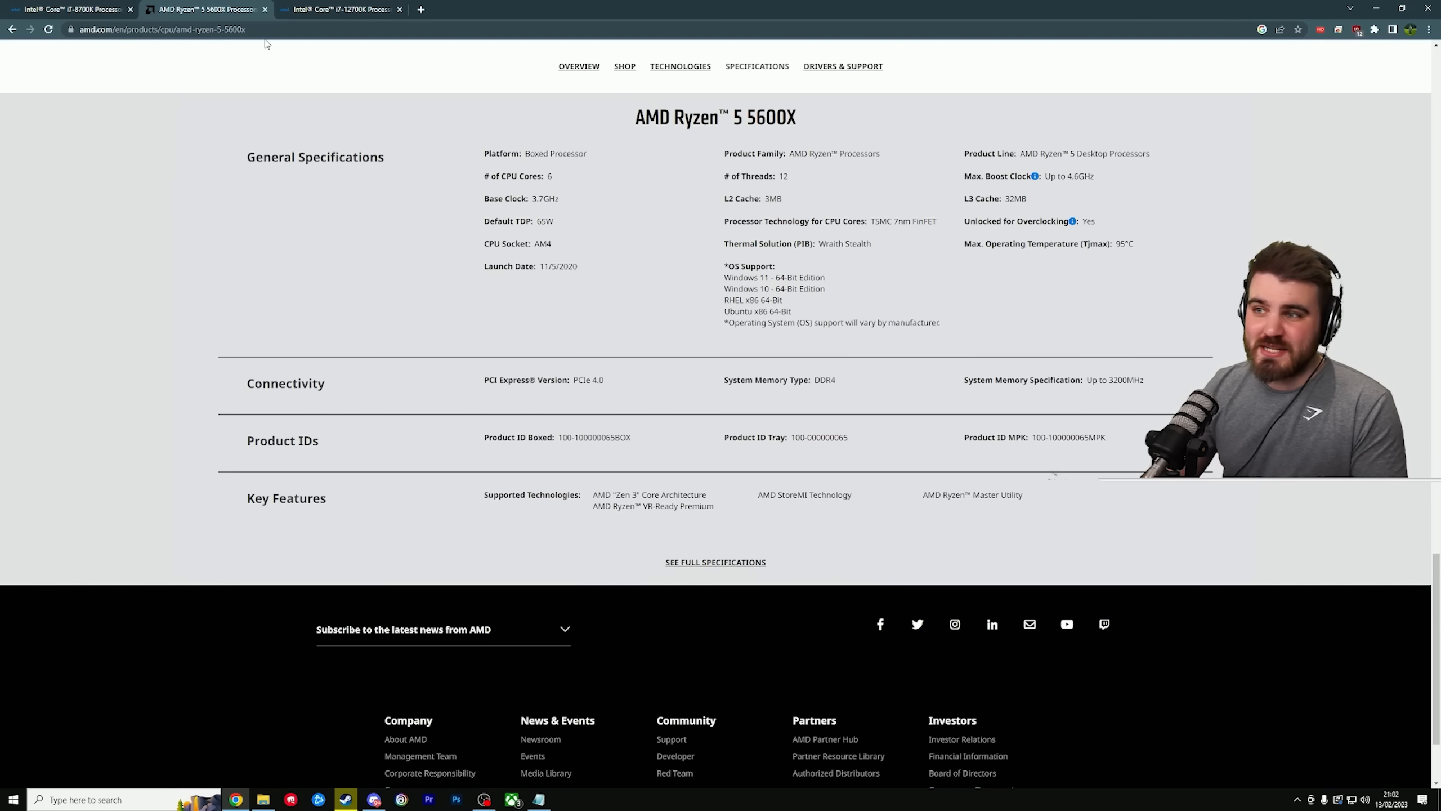
pyautogui.scroll(3)
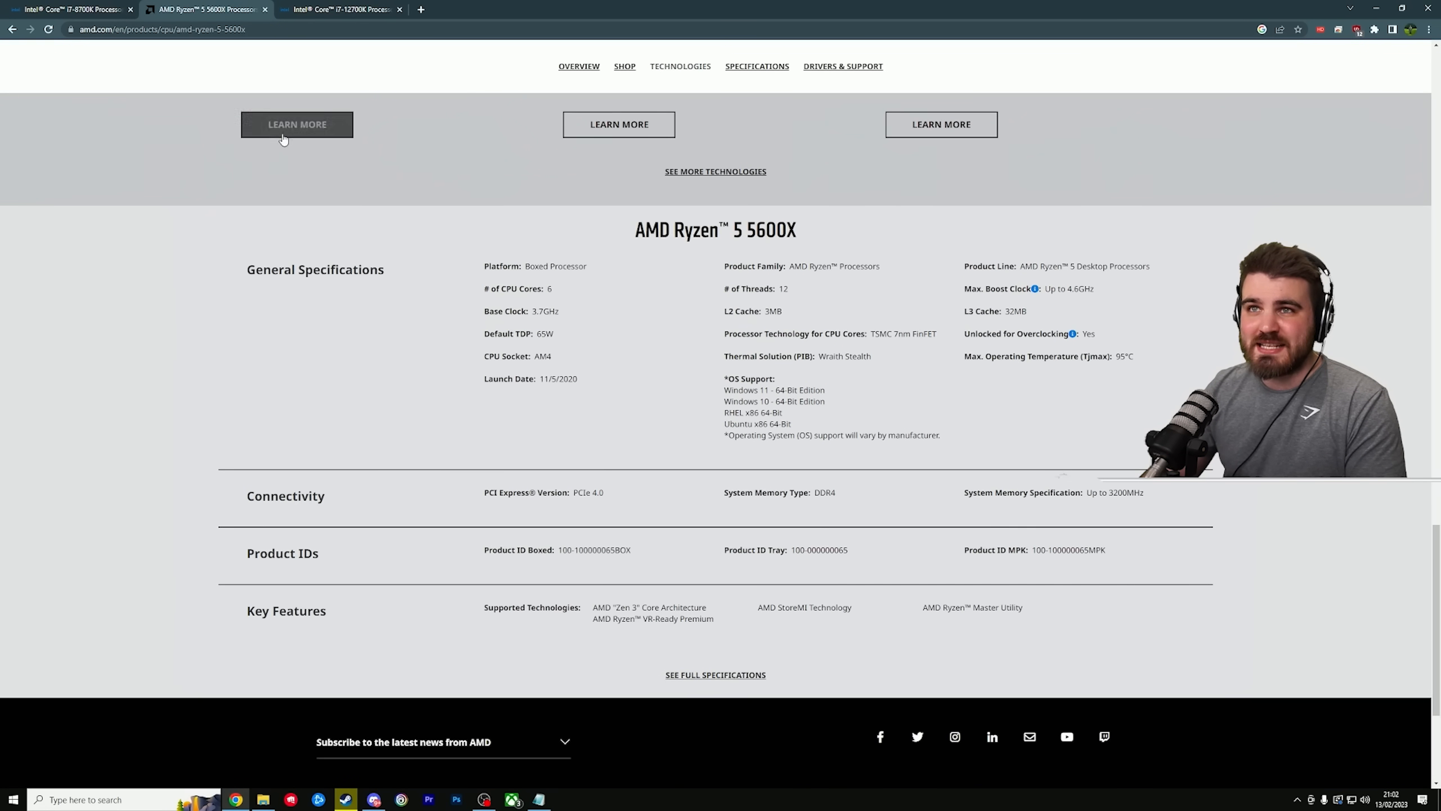
pyautogui.scroll(3)
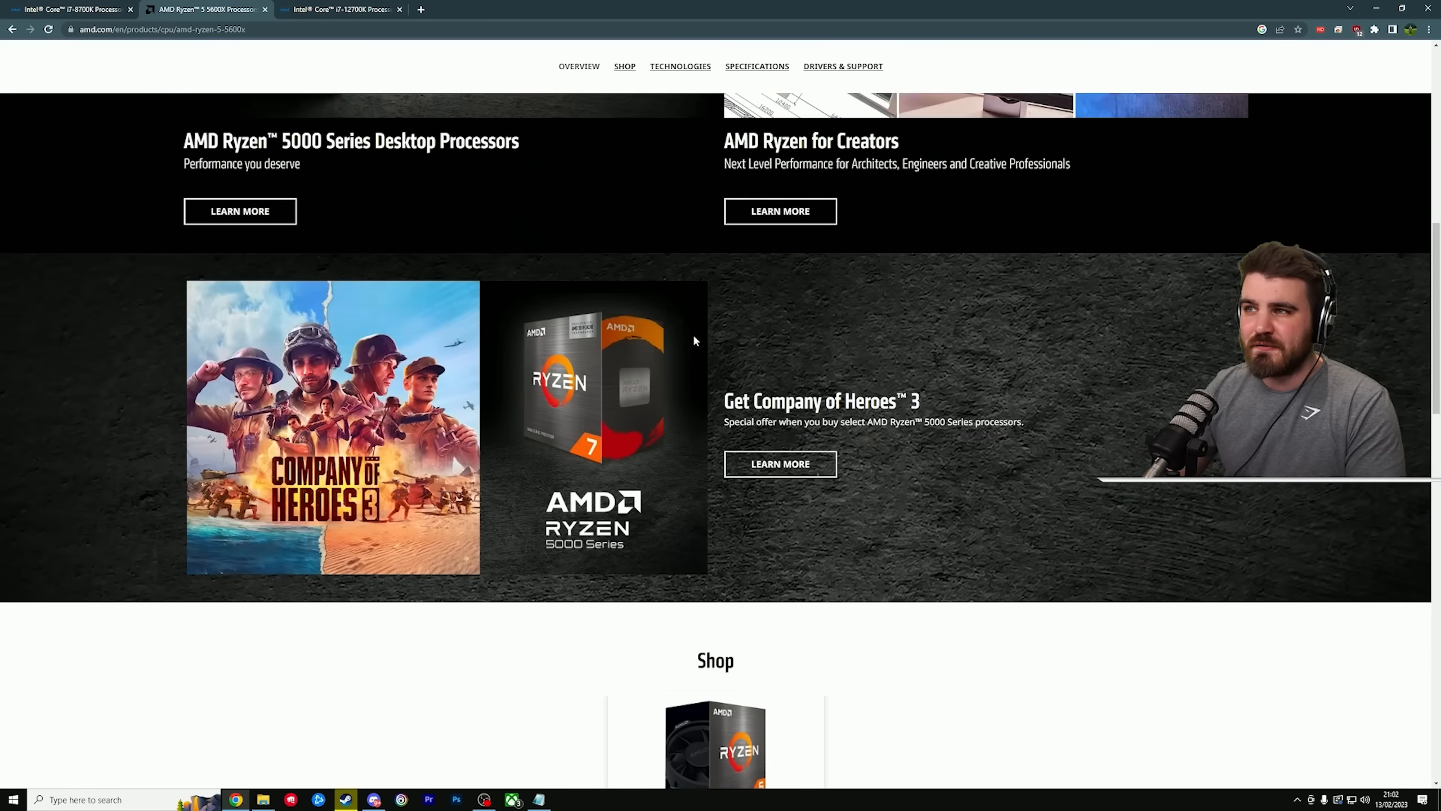
pyautogui.scroll(-3)
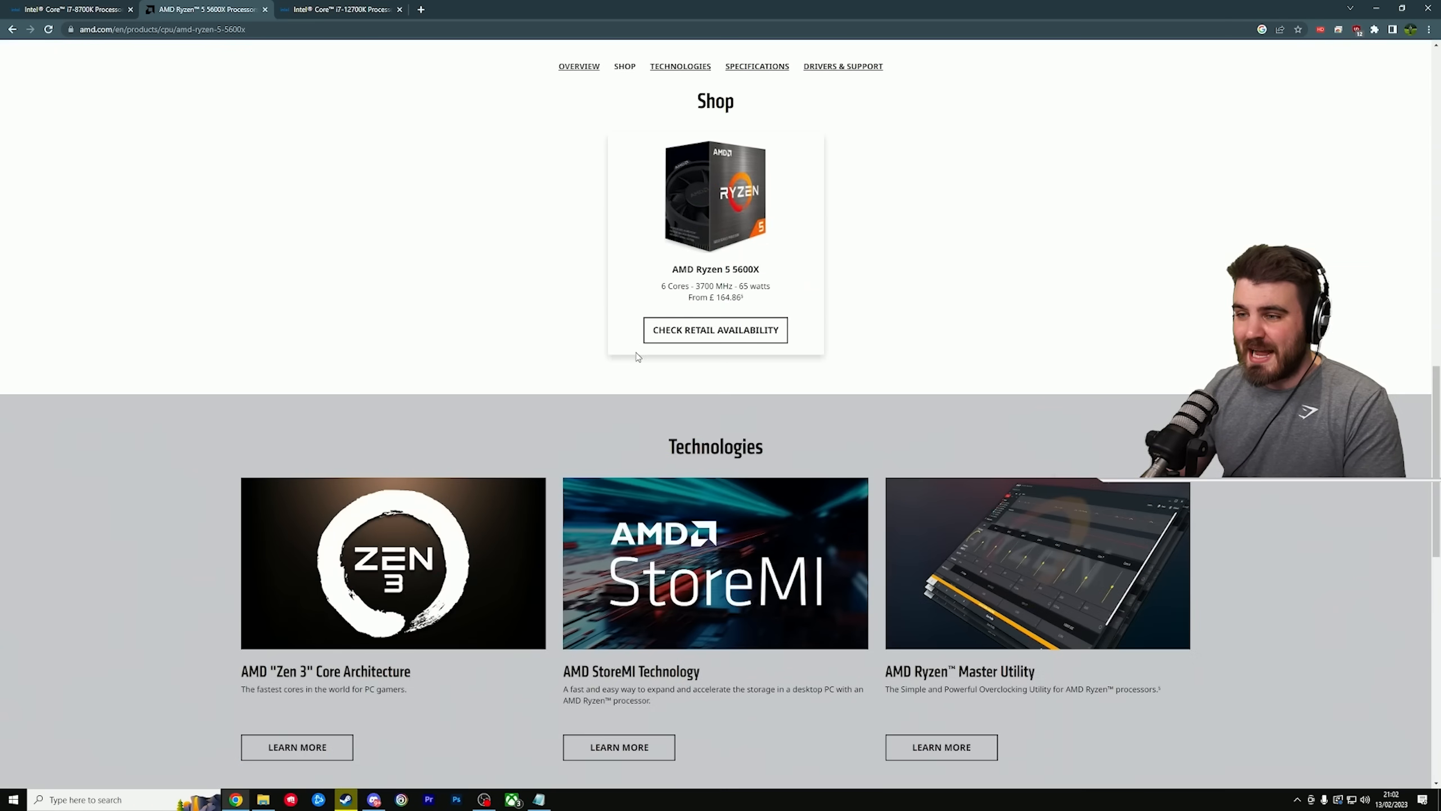
pyautogui.scroll(-3)
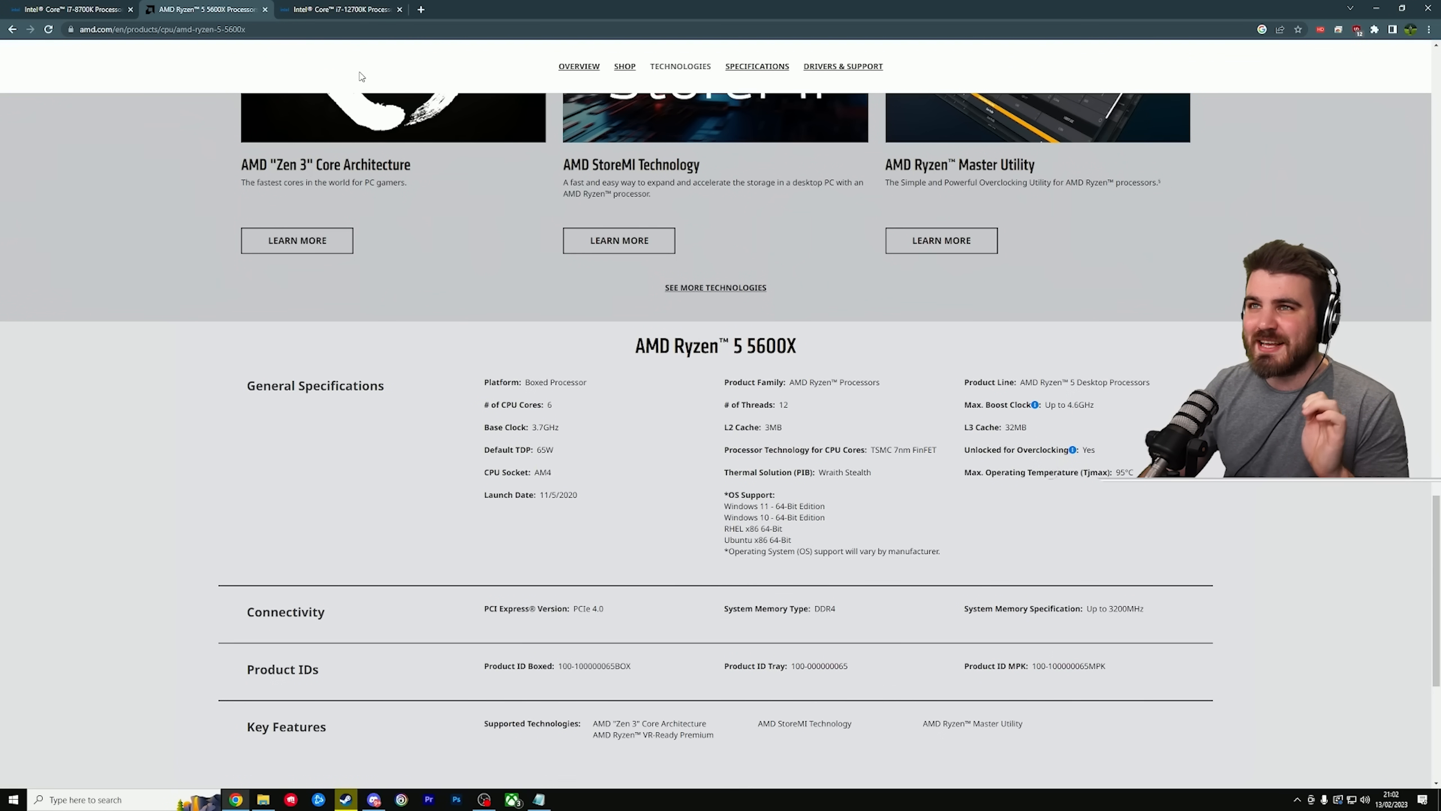
pyautogui.click(340, 9)
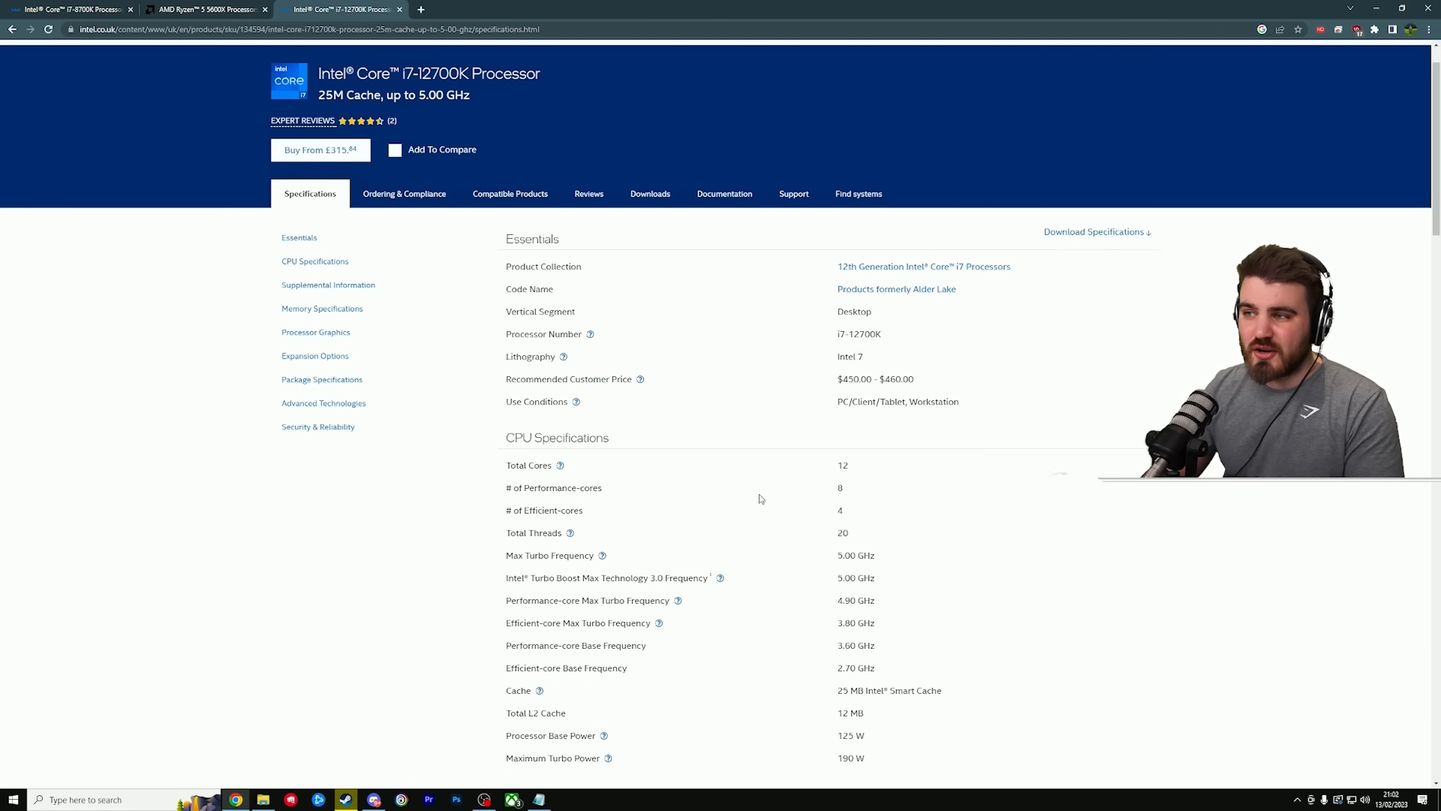
pyautogui.doubleClick(527, 465)
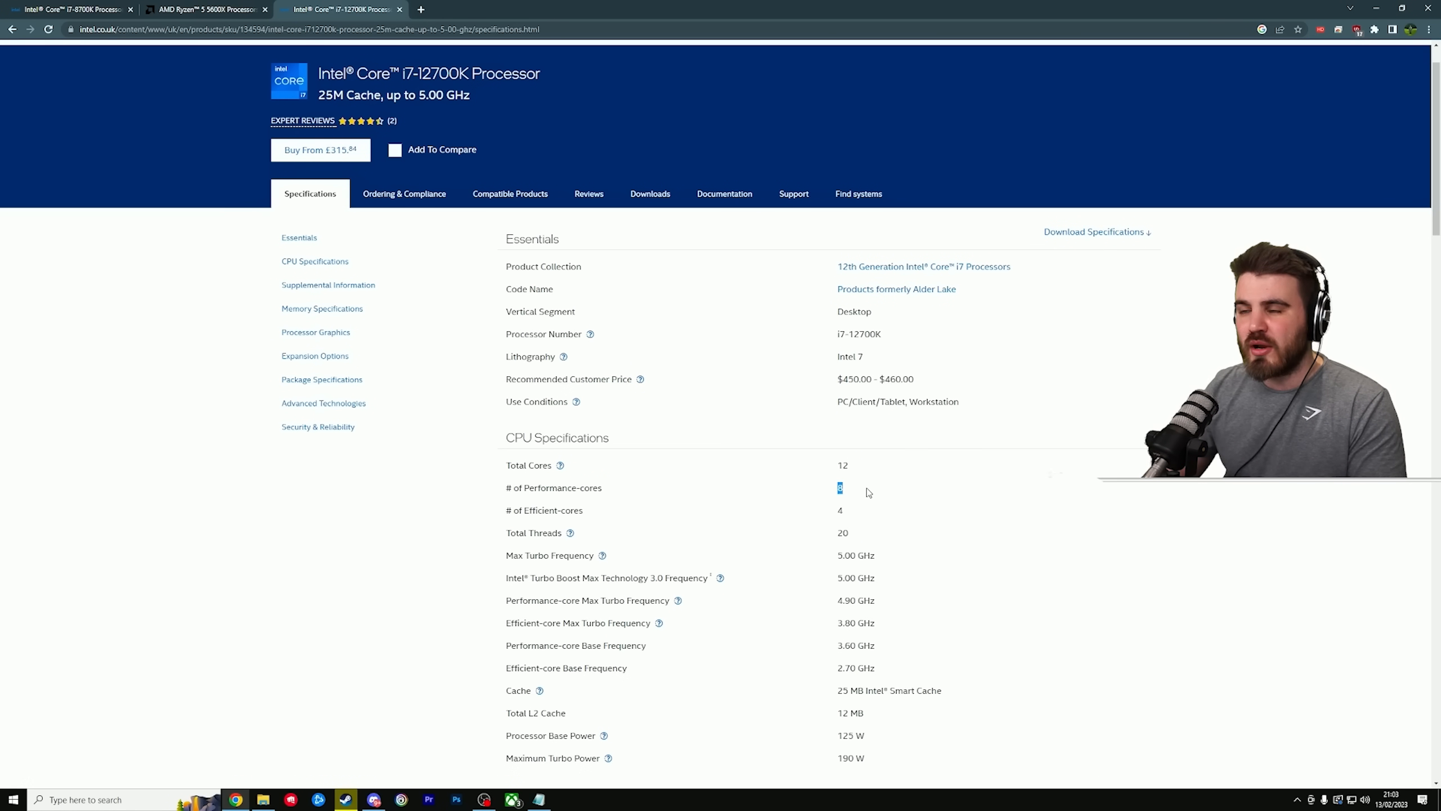
pyautogui.moveTo(854, 504)
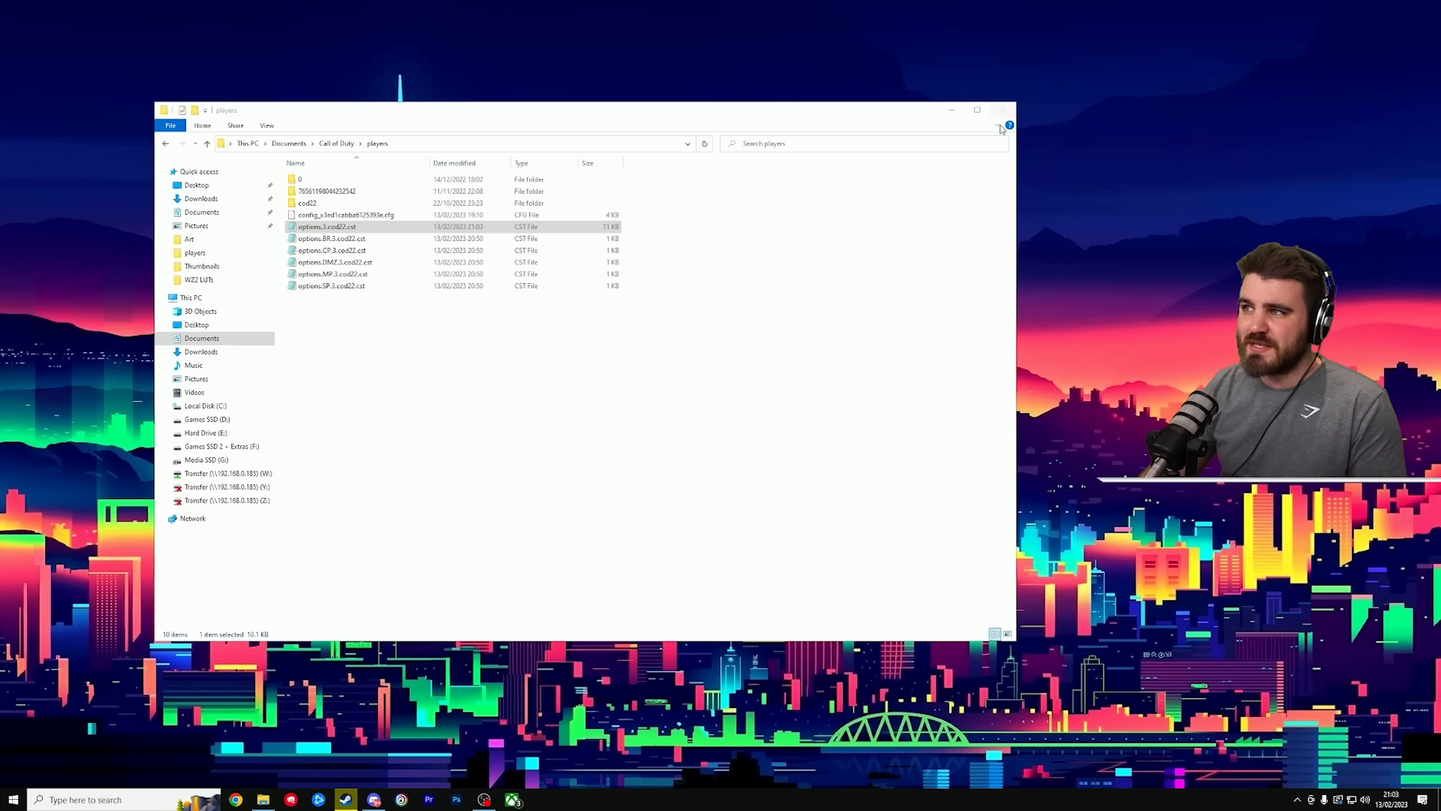
# - Find Windows 'graphics settings' and turn hardware-accelerated GPU scheduling off
pyautogui.click(1002, 109)
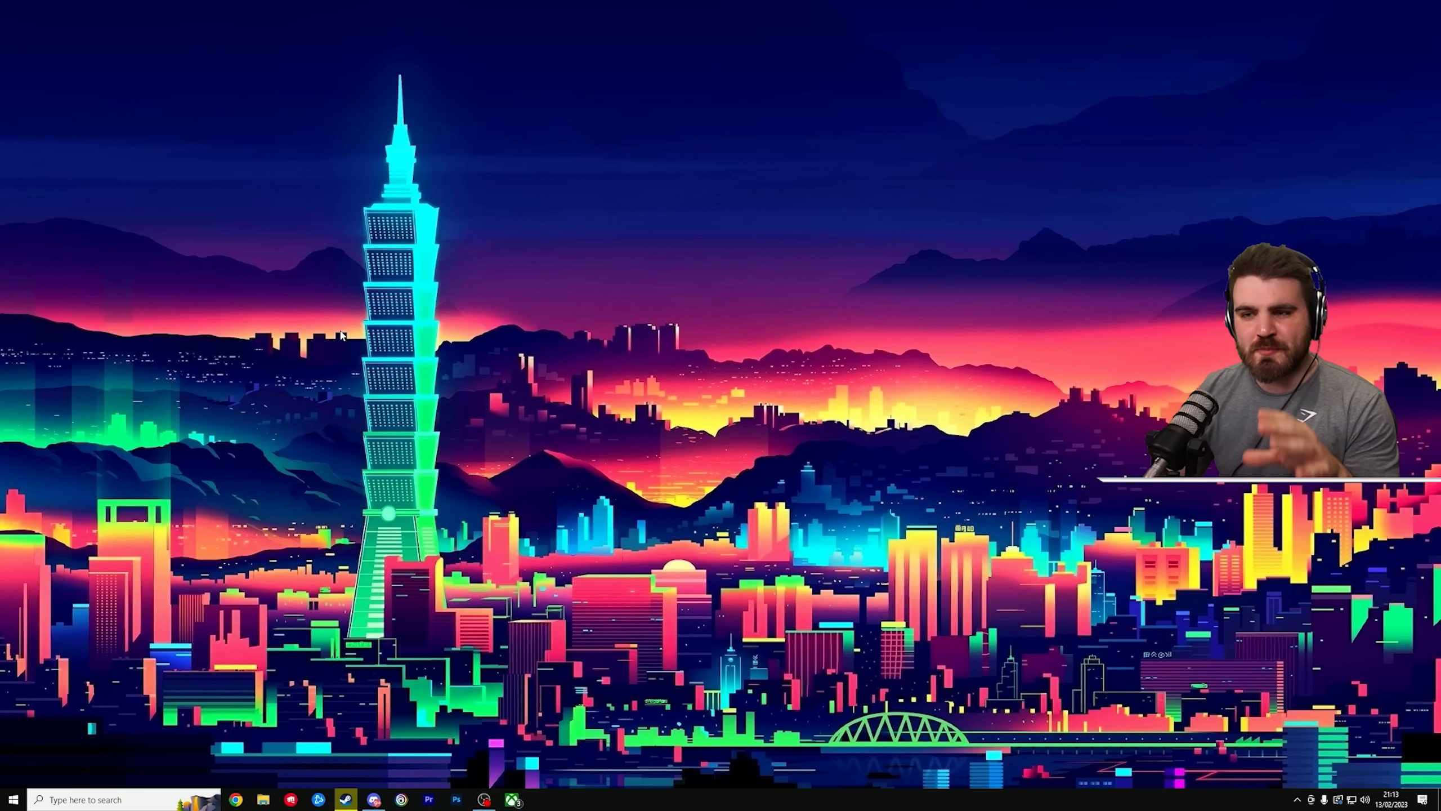
pyautogui.click(91, 799)
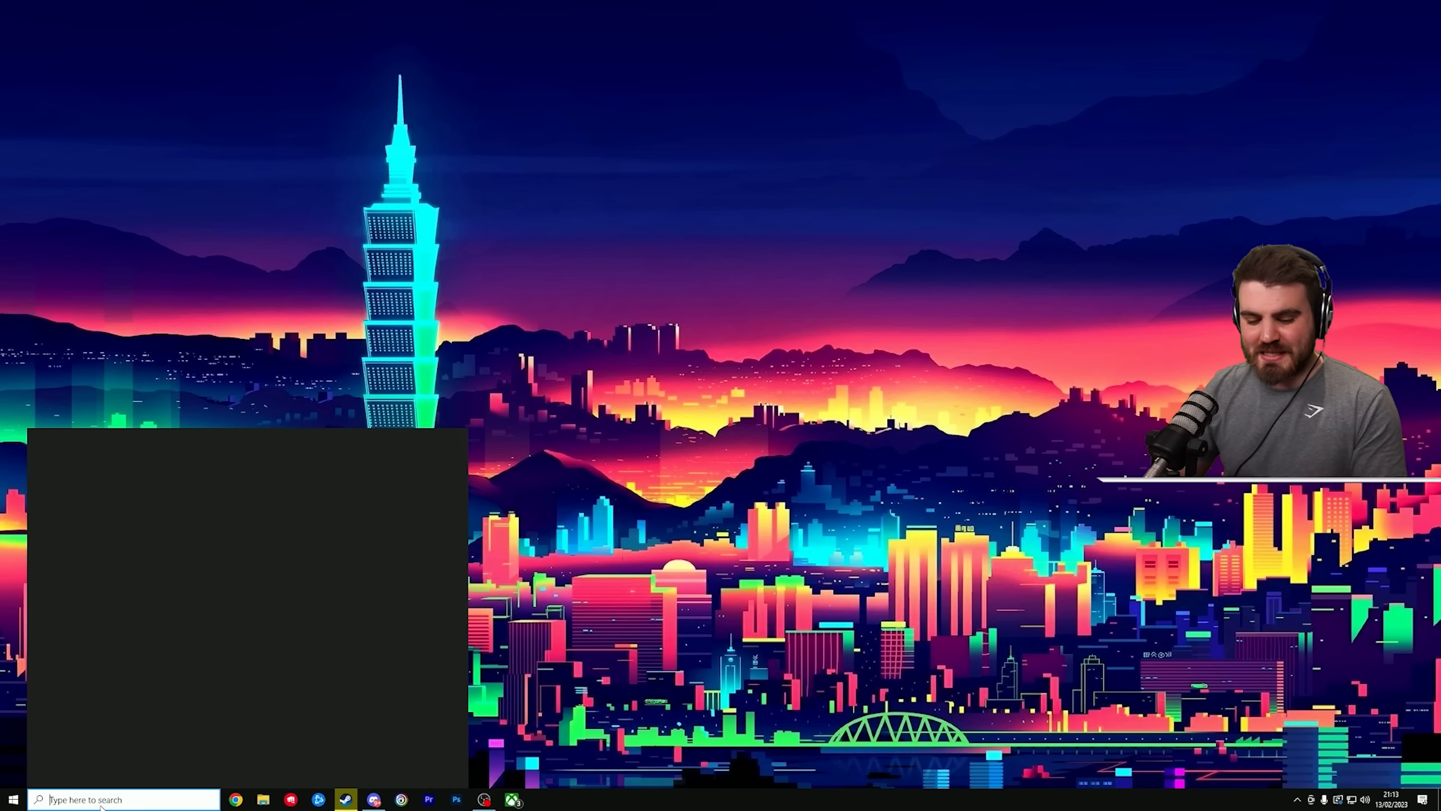
pyautogui.write('graphics settings')
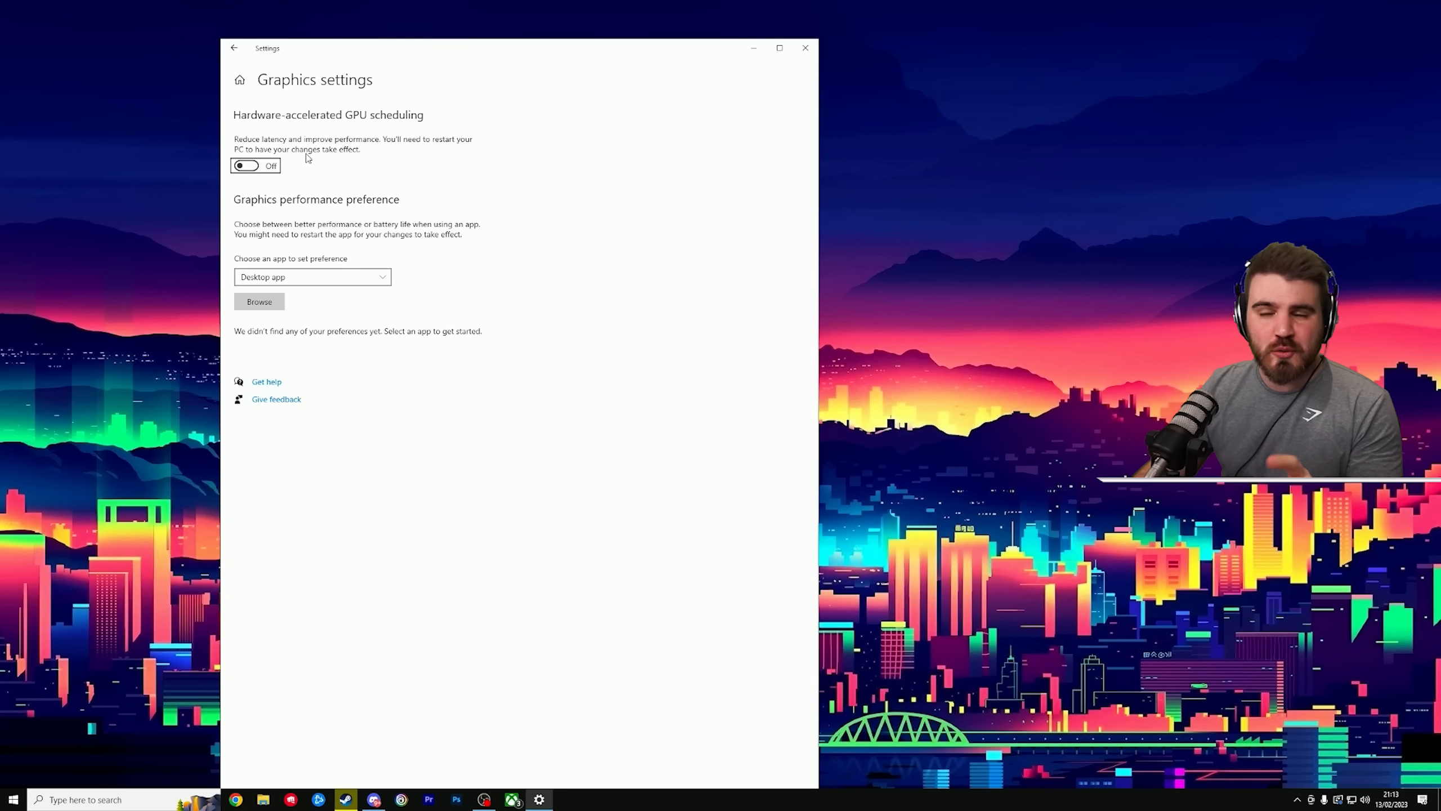
pyautogui.moveTo(249, 190)
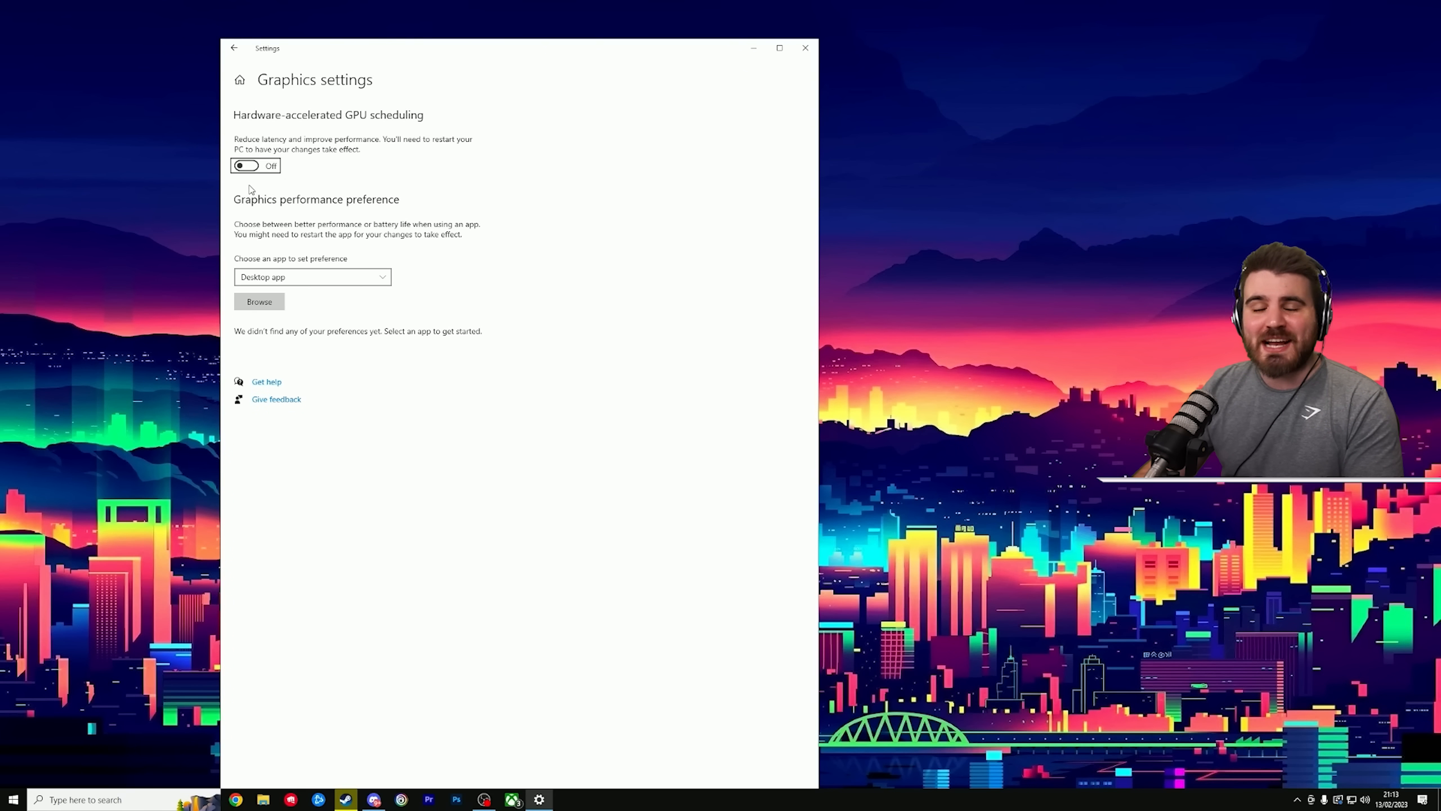
pyautogui.moveTo(264, 190)
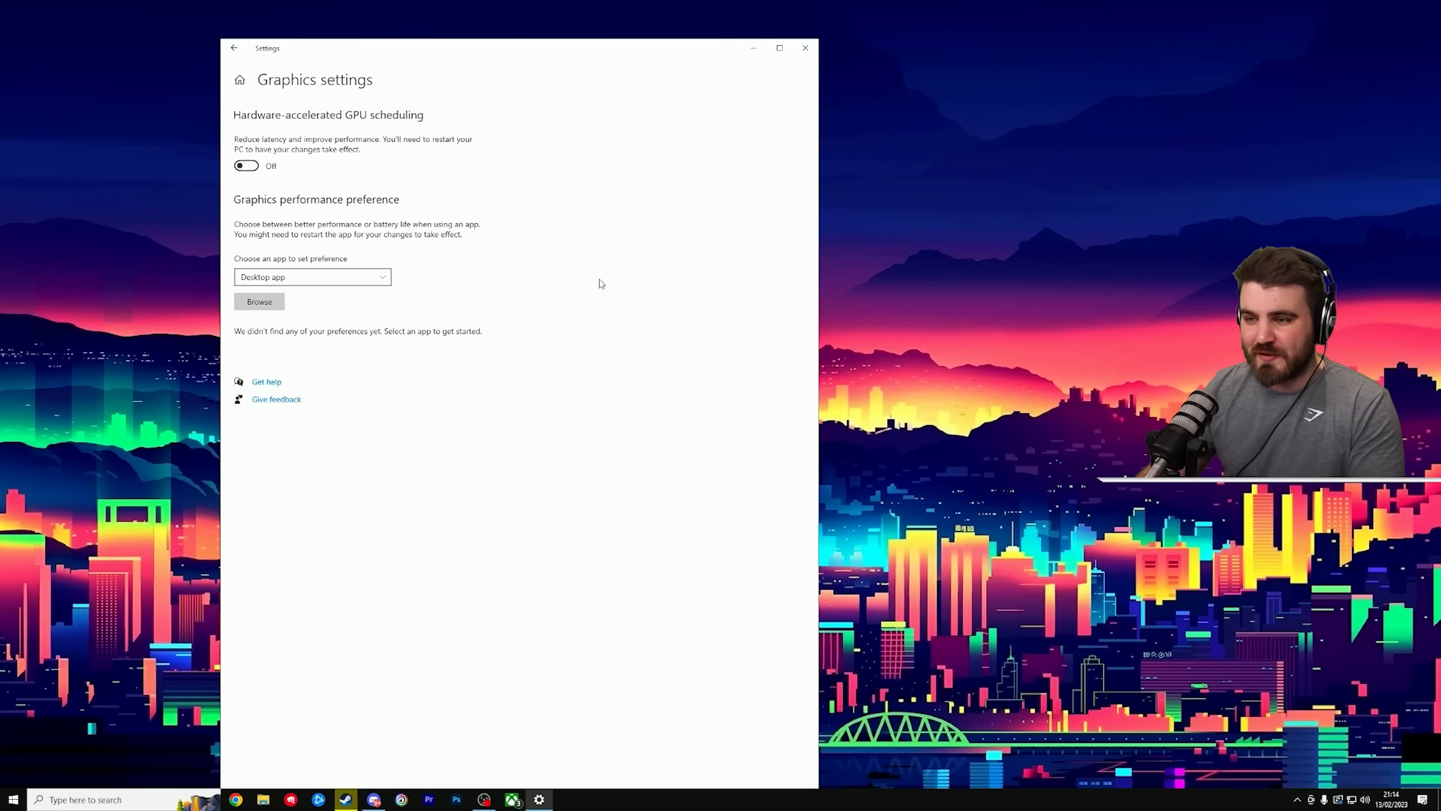
pyautogui.moveTo(283, 188)
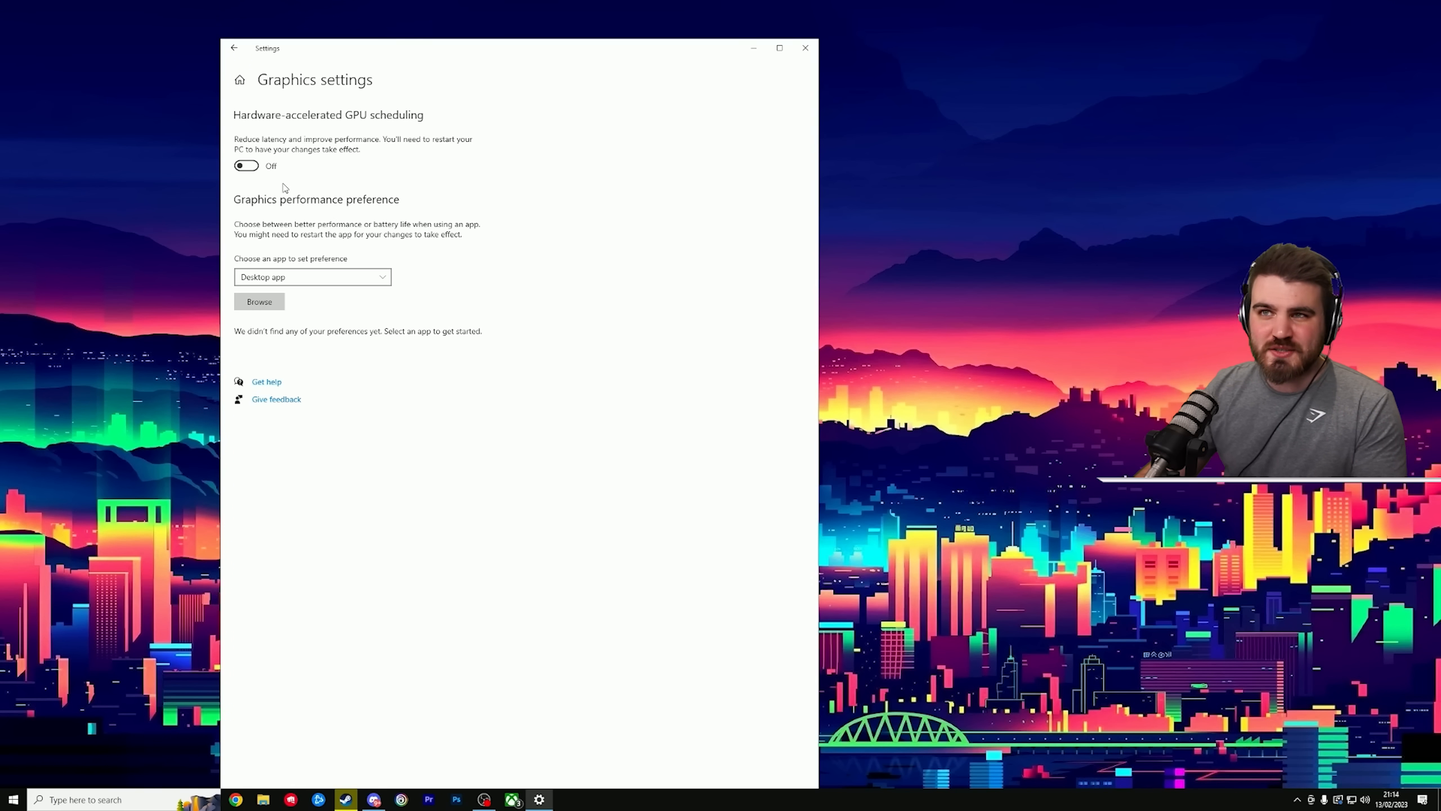
pyautogui.moveTo(360, 229)
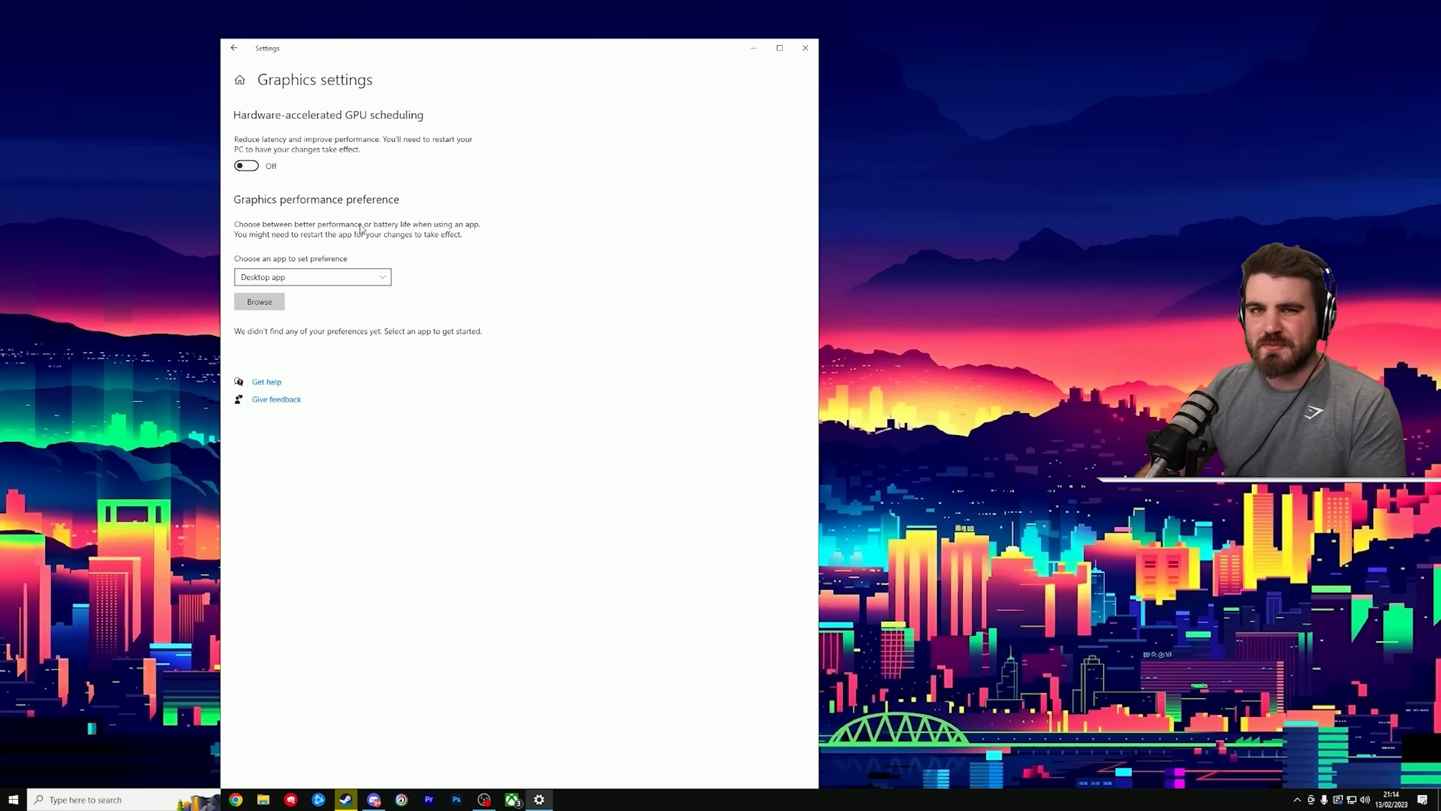
pyautogui.click(804, 46)
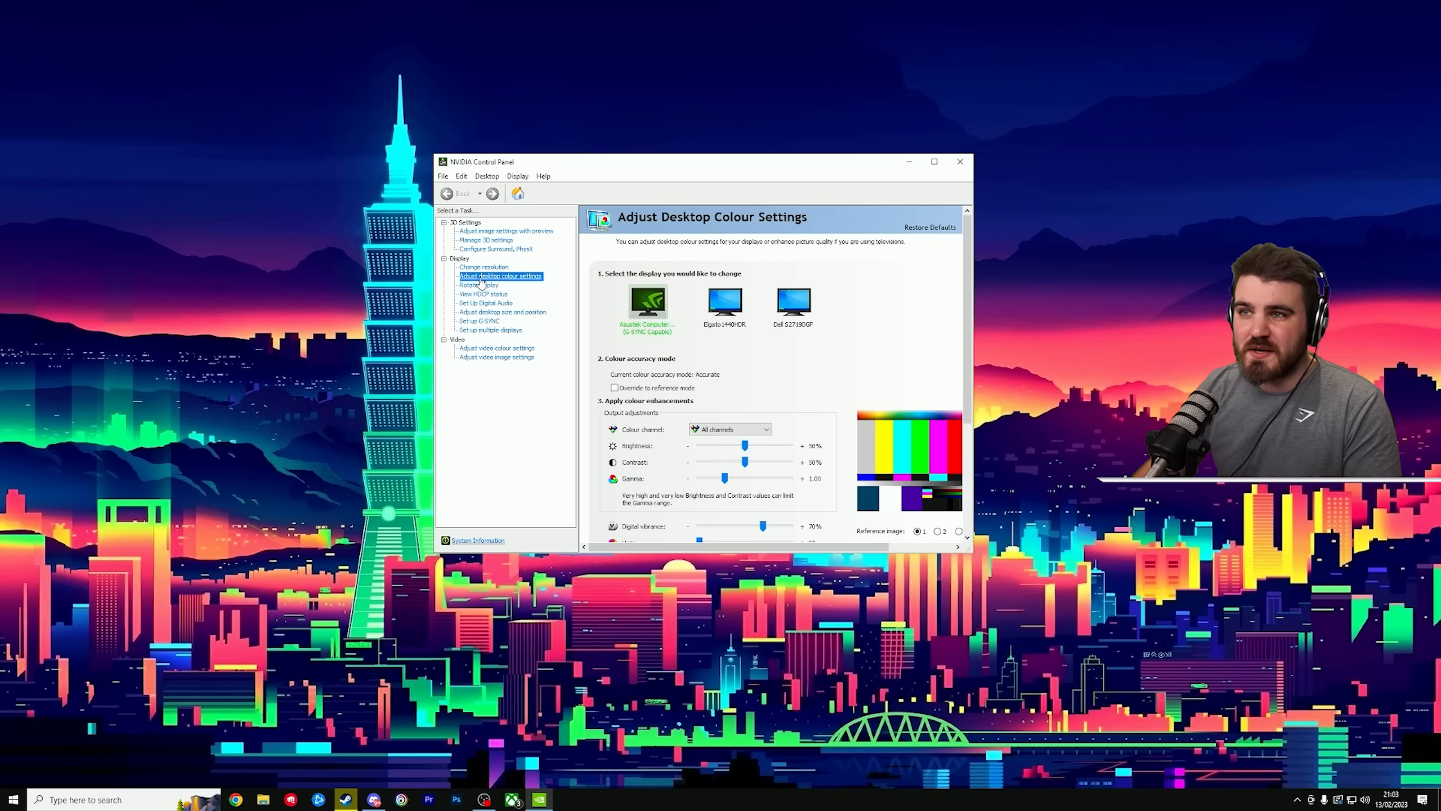
pyautogui.moveTo(477, 283)
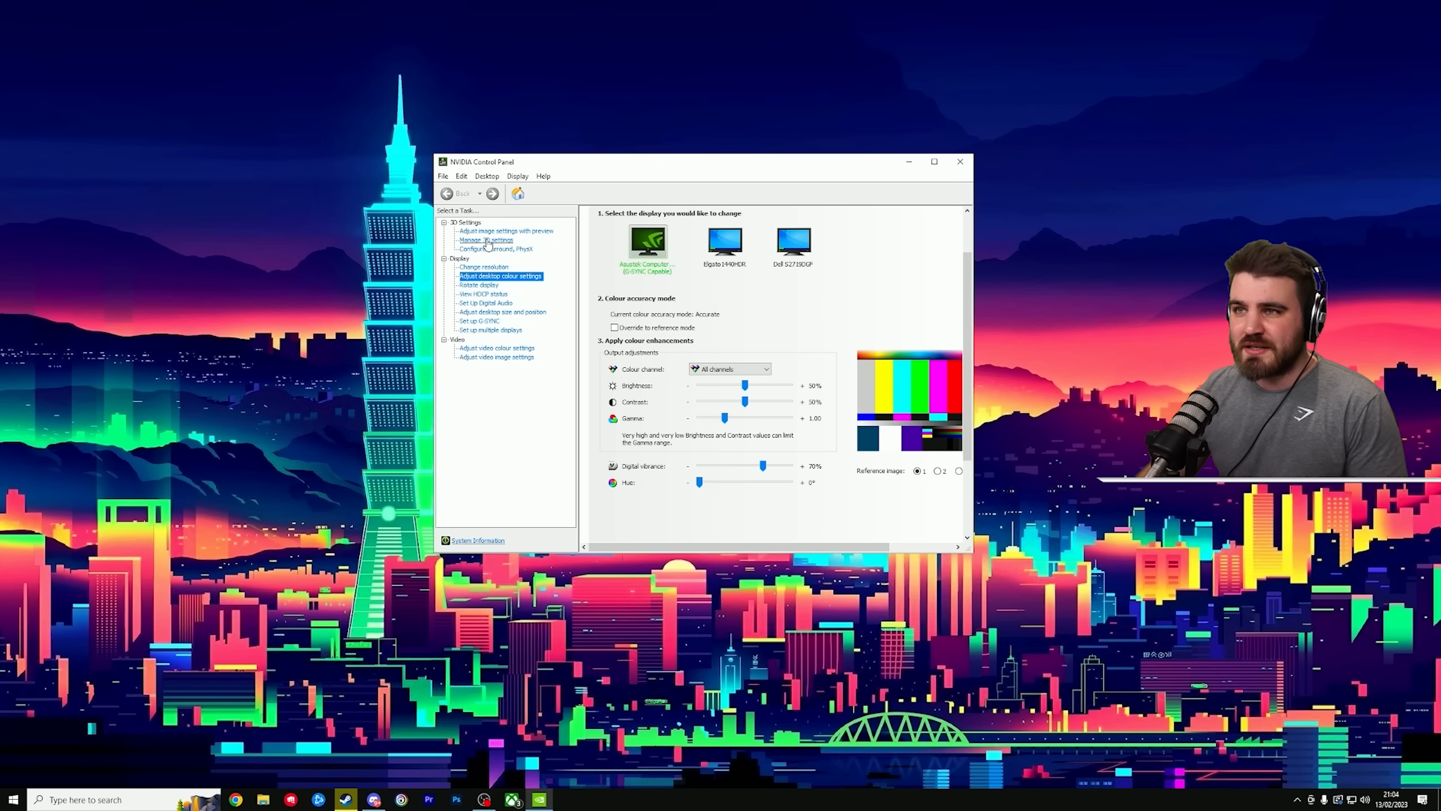
# - In global Manage 3D settings, set Shader Cache Size to Unlimited
pyautogui.click(487, 240)
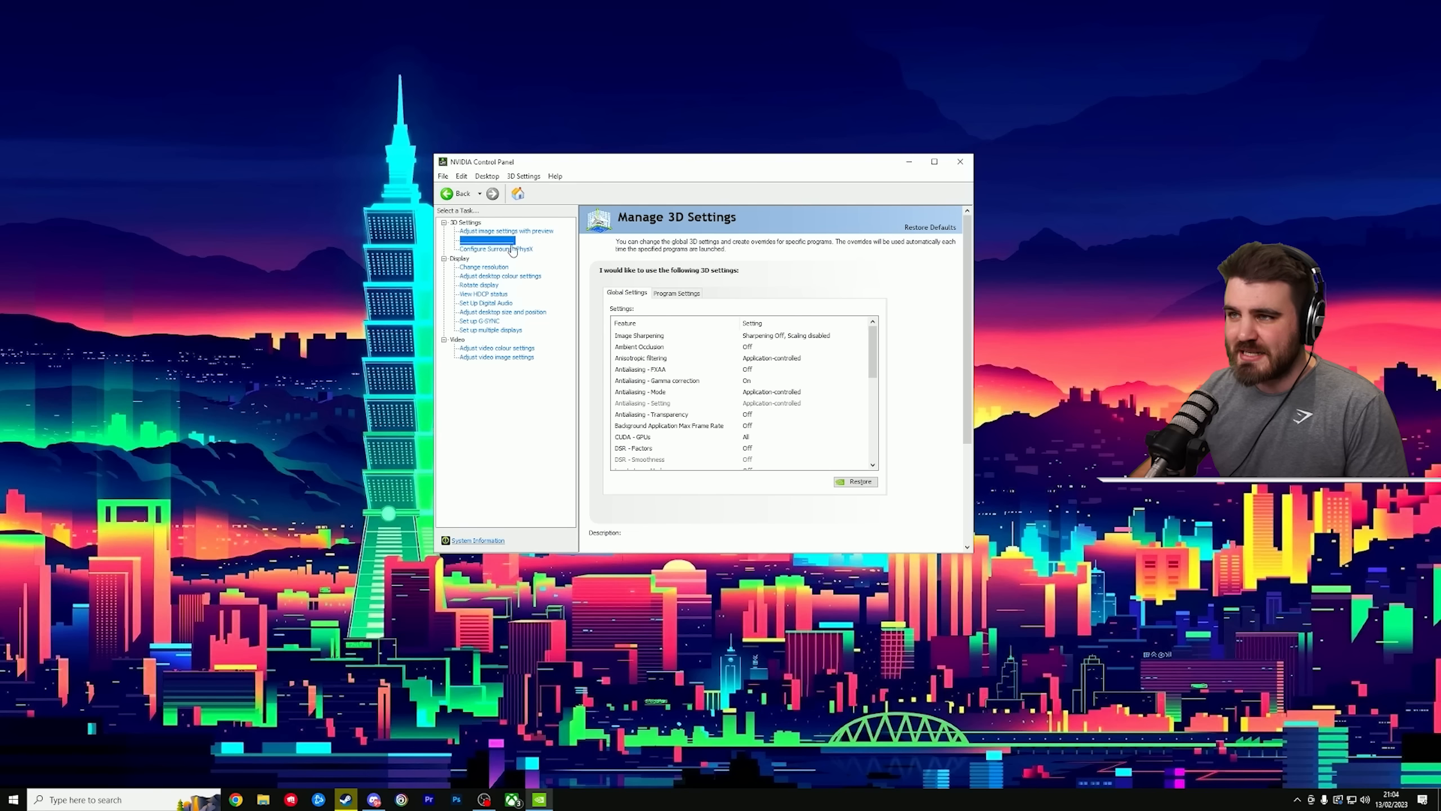
pyautogui.click(486, 239)
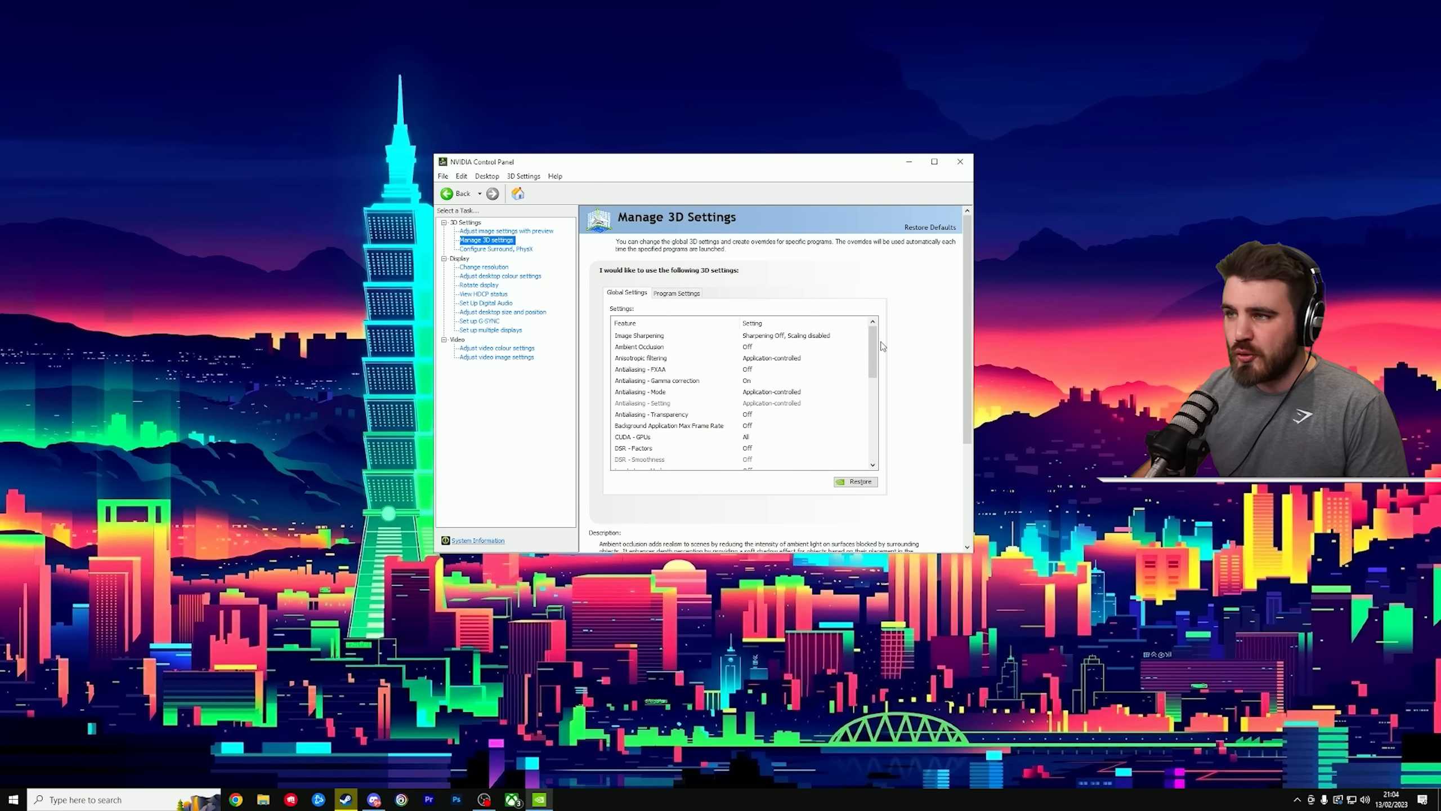
pyautogui.scroll(-3)
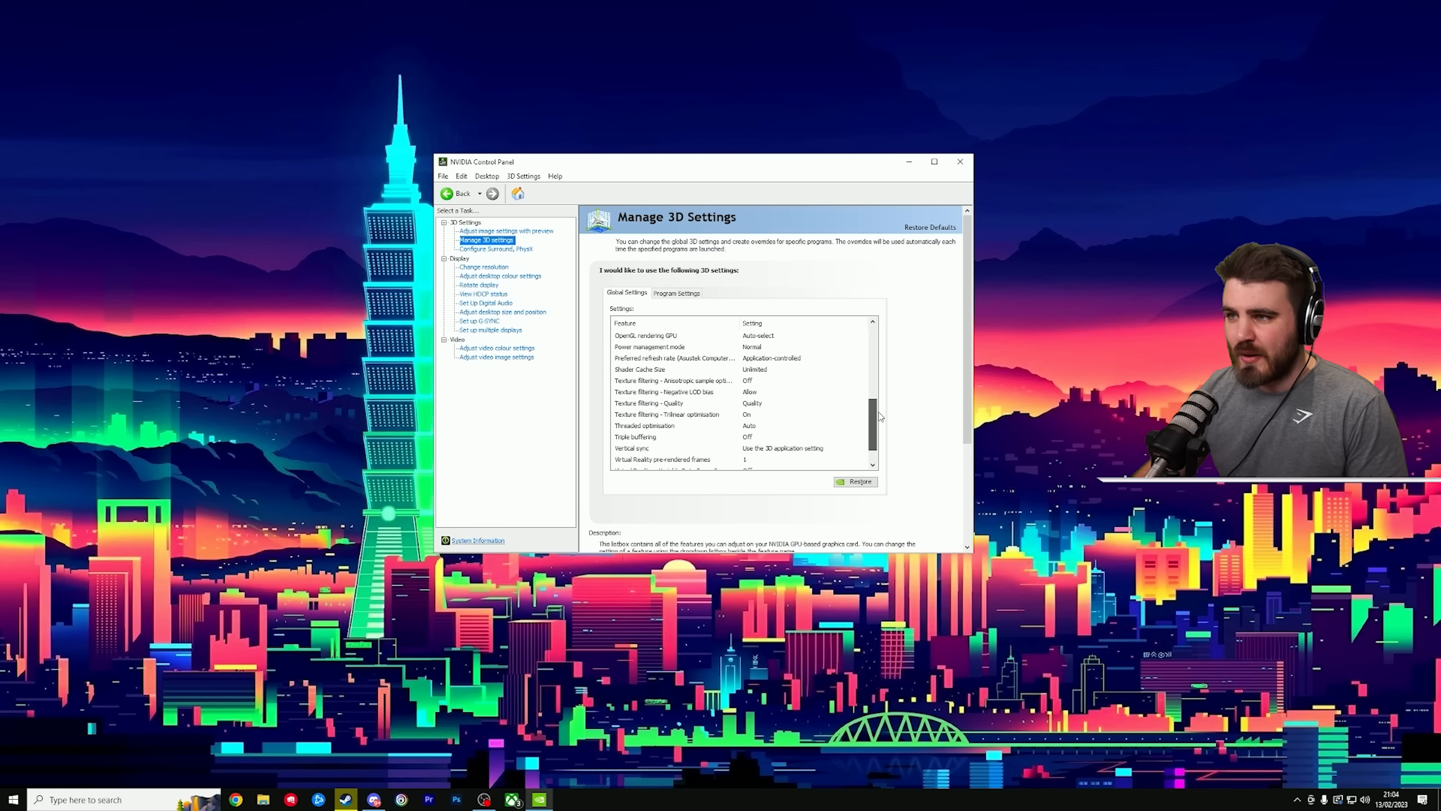
pyautogui.scroll(3)
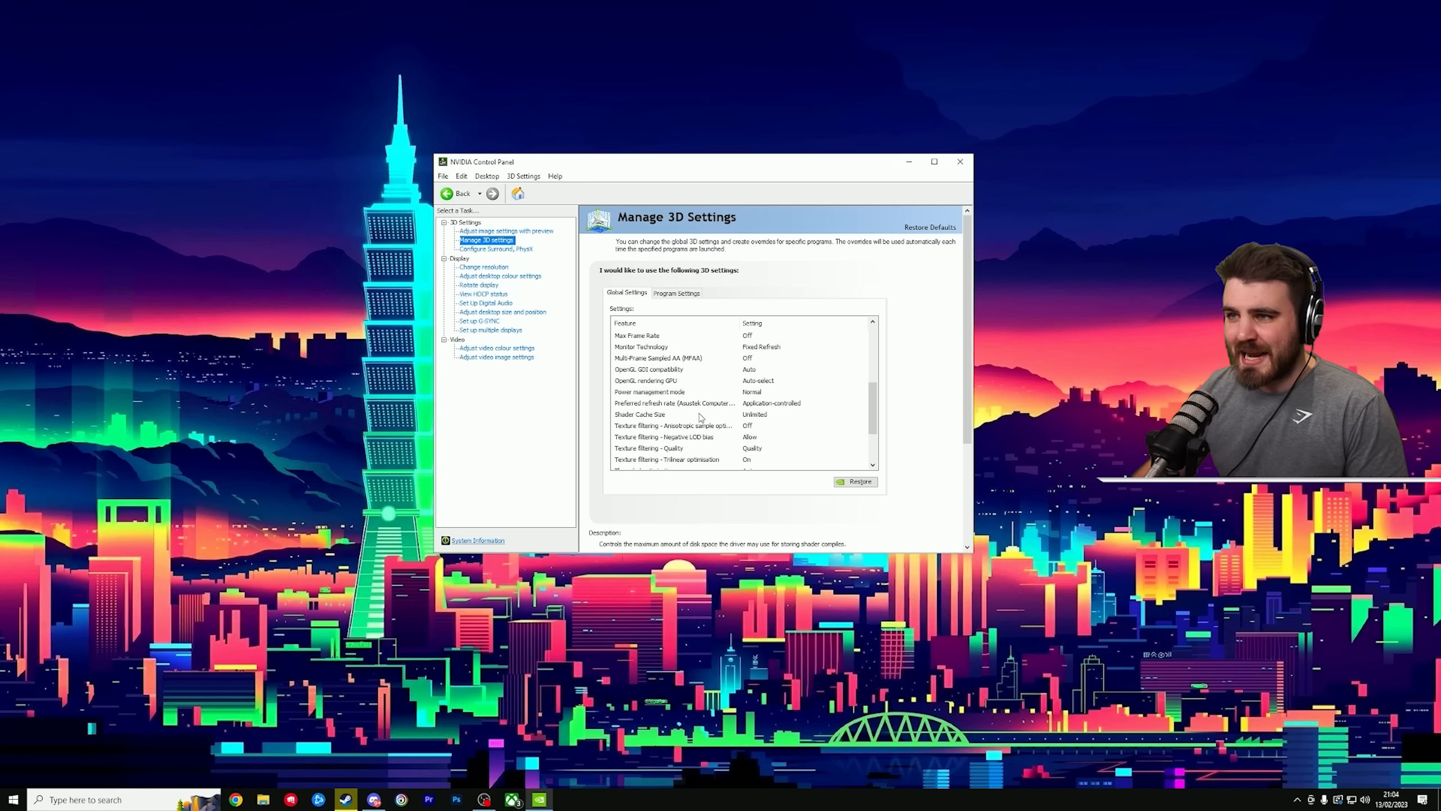
pyautogui.click(640, 414)
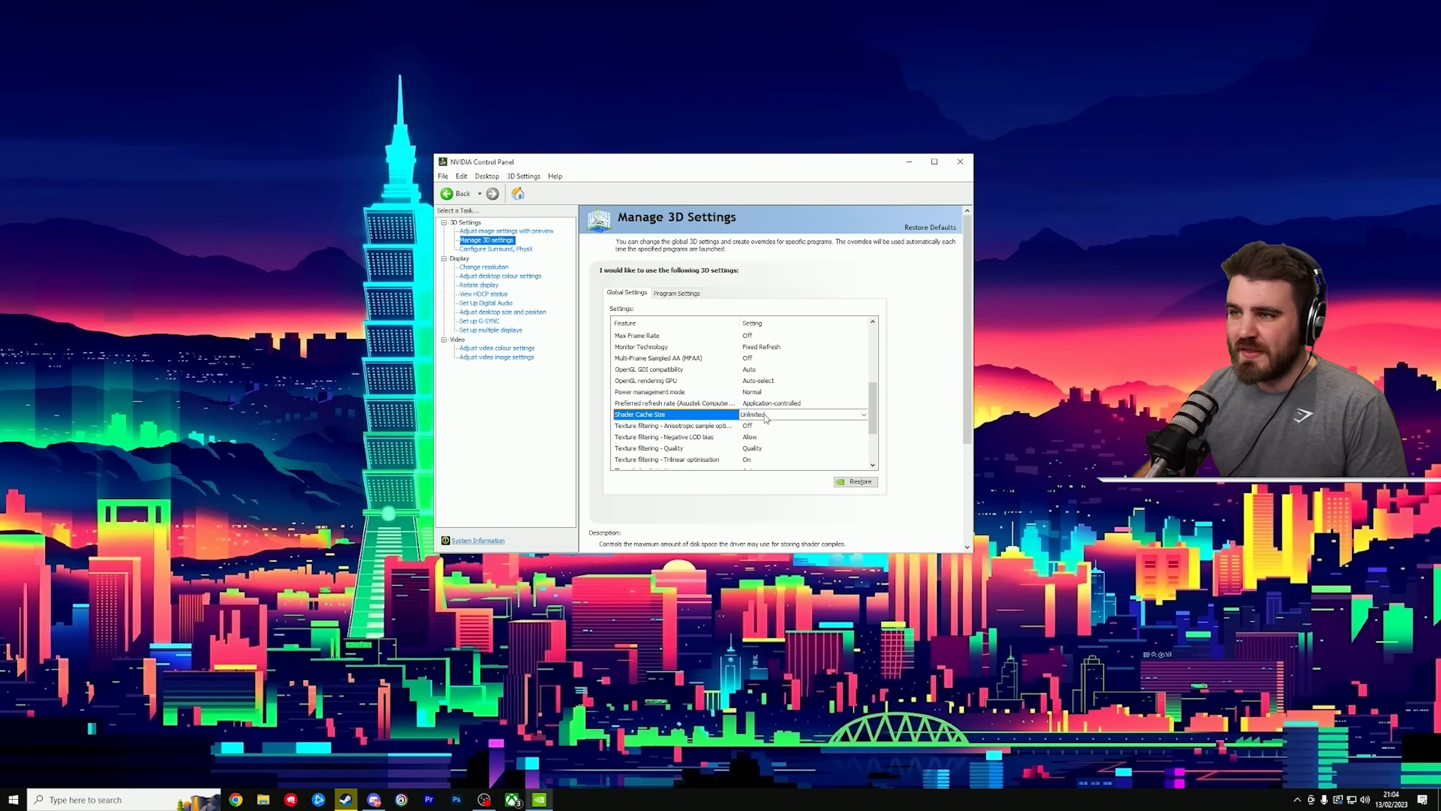
pyautogui.click(862, 414)
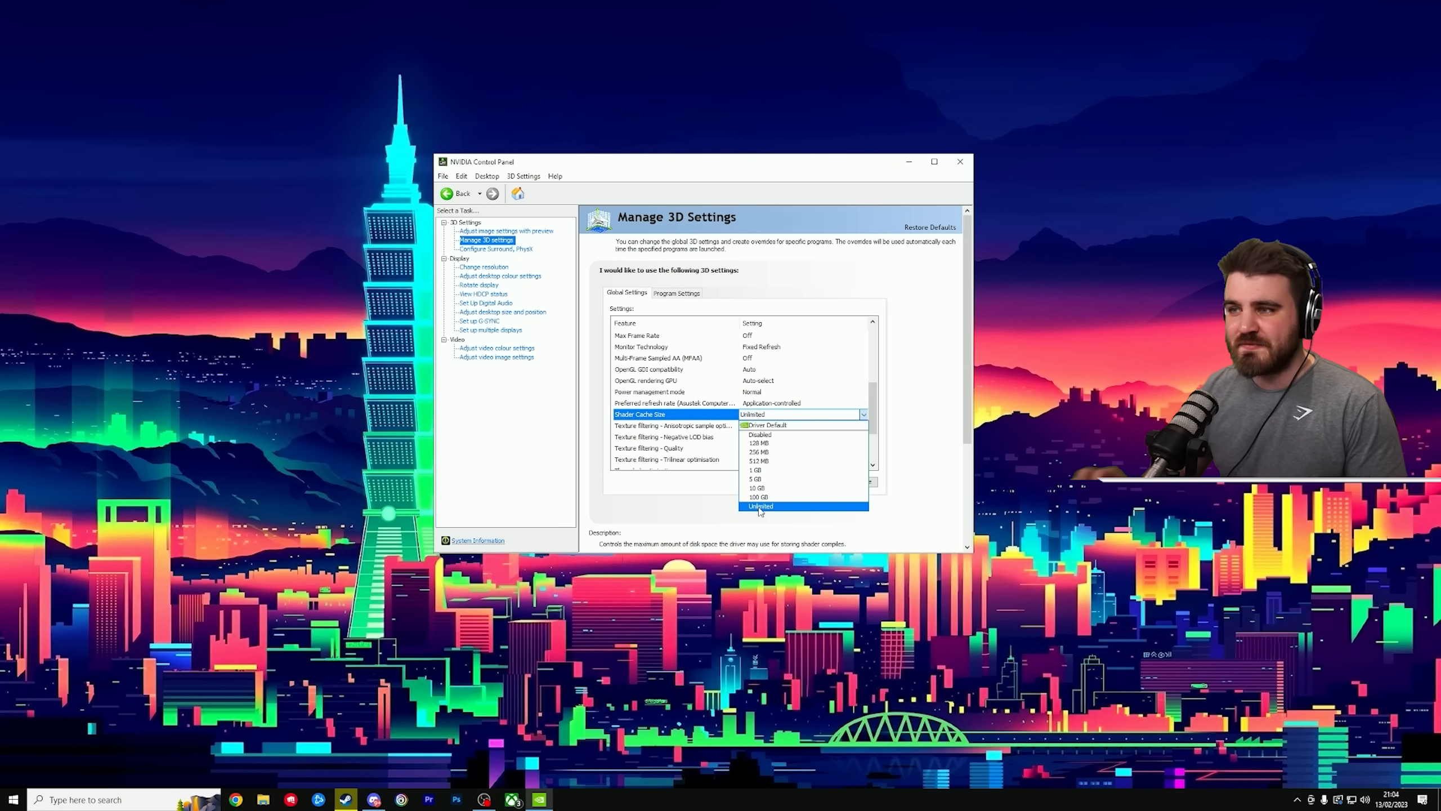